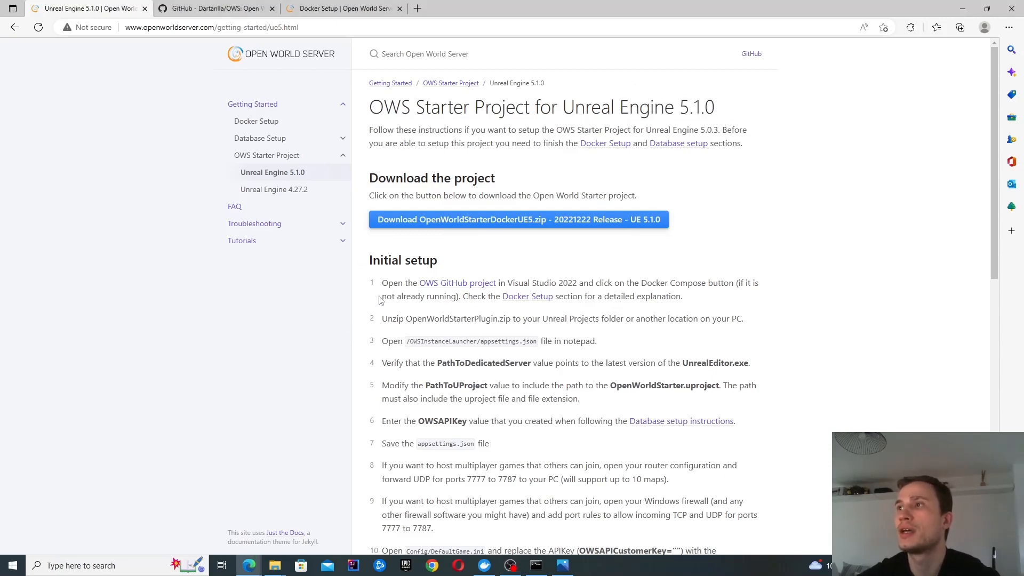
Review the UE 5.1 setup steps and extract the starter project zip into ows2.
{"action": "scroll", "scroll_direction": "down", "scroll_amount": 3}
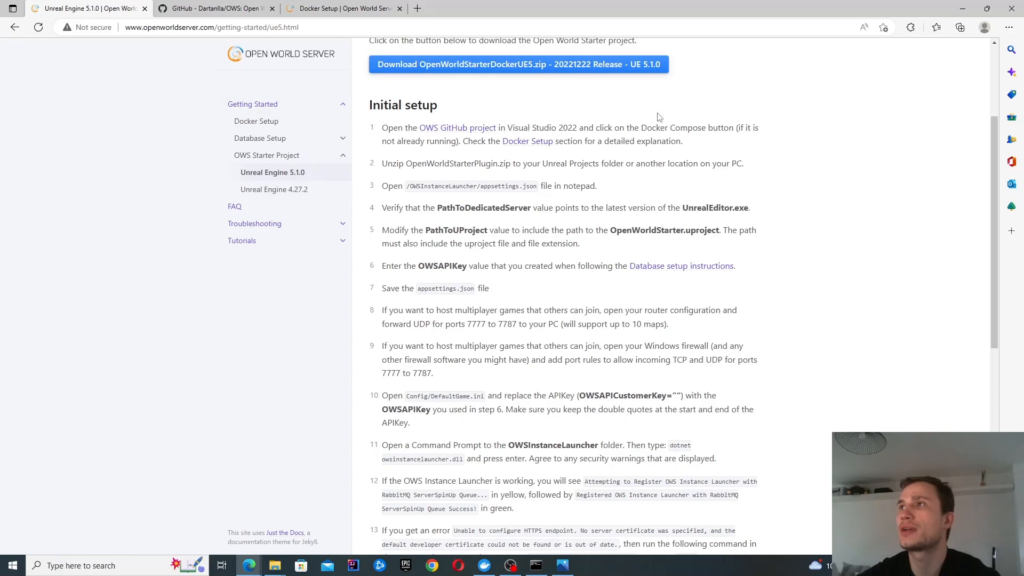
{"action": "mouse_move", "coordinate": [518, 64]}
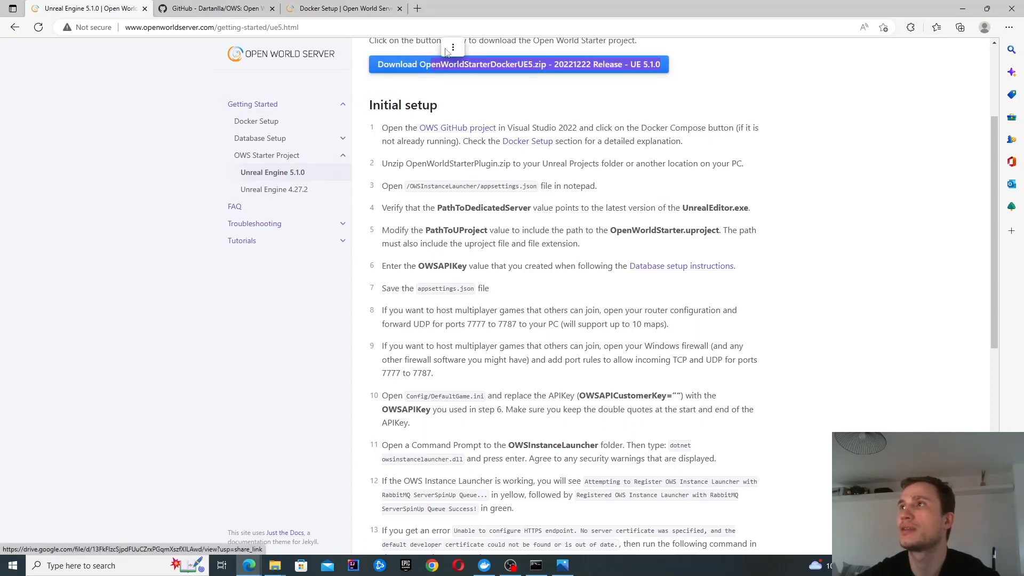
{"action": "mouse_move", "coordinate": [274, 565]}
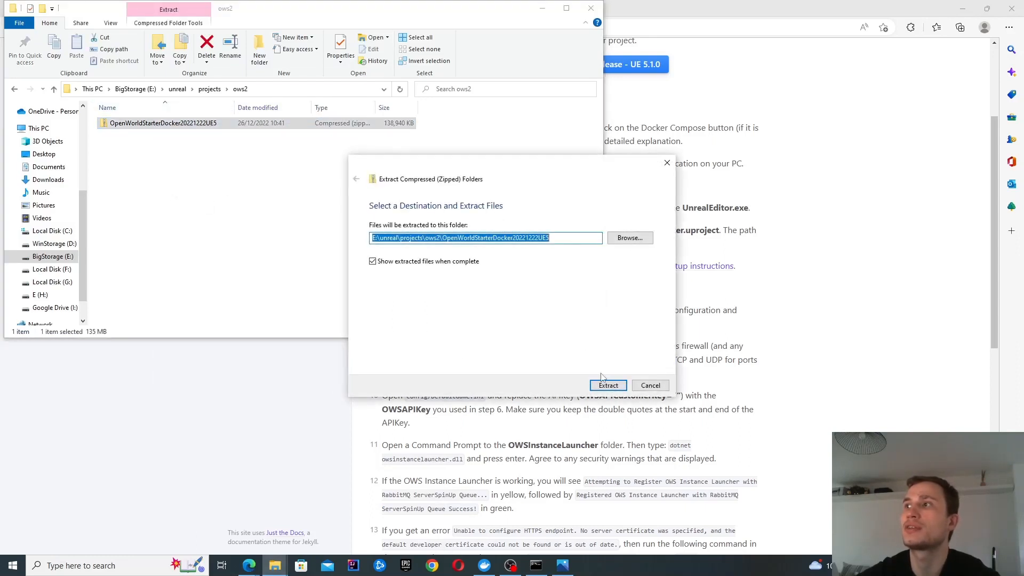
{"action": "left_click", "coordinate": [608, 385]}
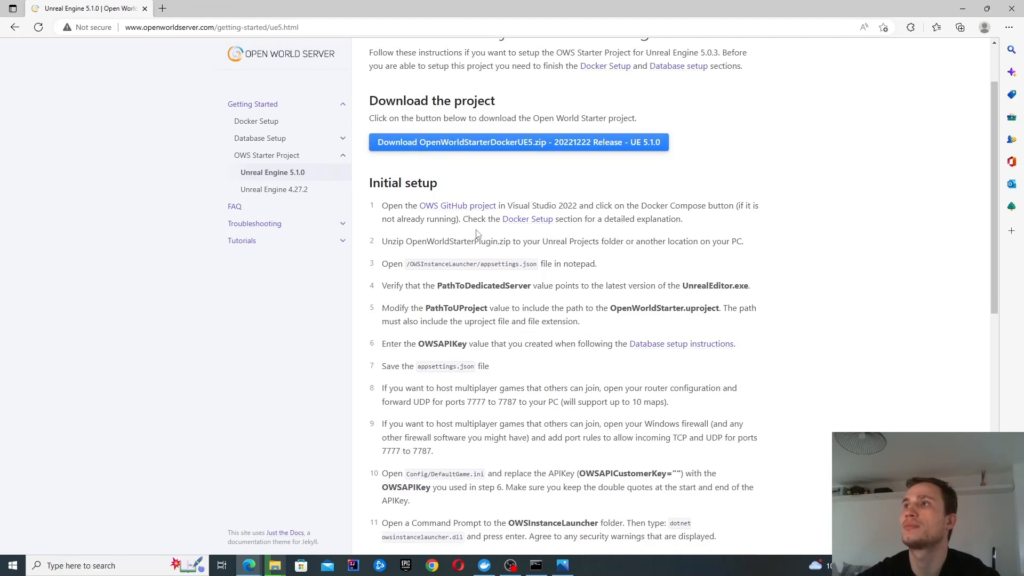
Enter the cd command to E:\unreal\projects\ows2 and show the OWS repository's clone options.
{"action": "right_click", "coordinate": [457, 205]}
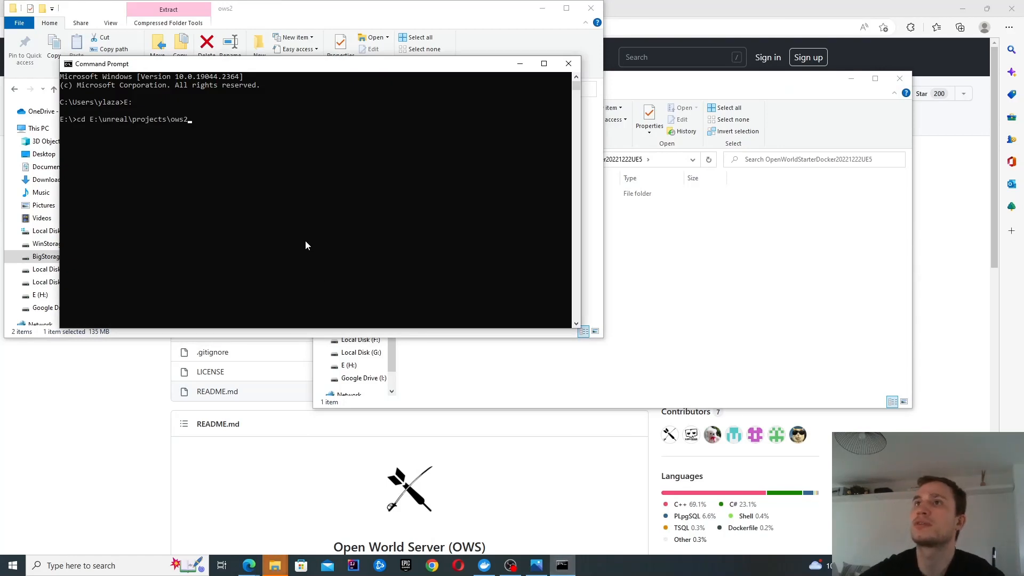
{"action": "type", "text": "d"}
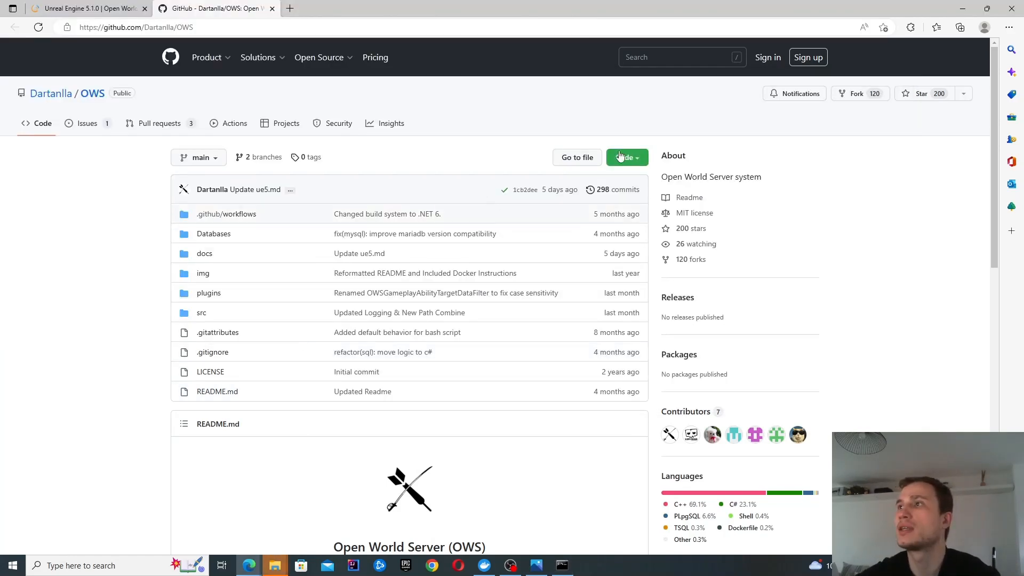
{"action": "left_click", "coordinate": [623, 158]}
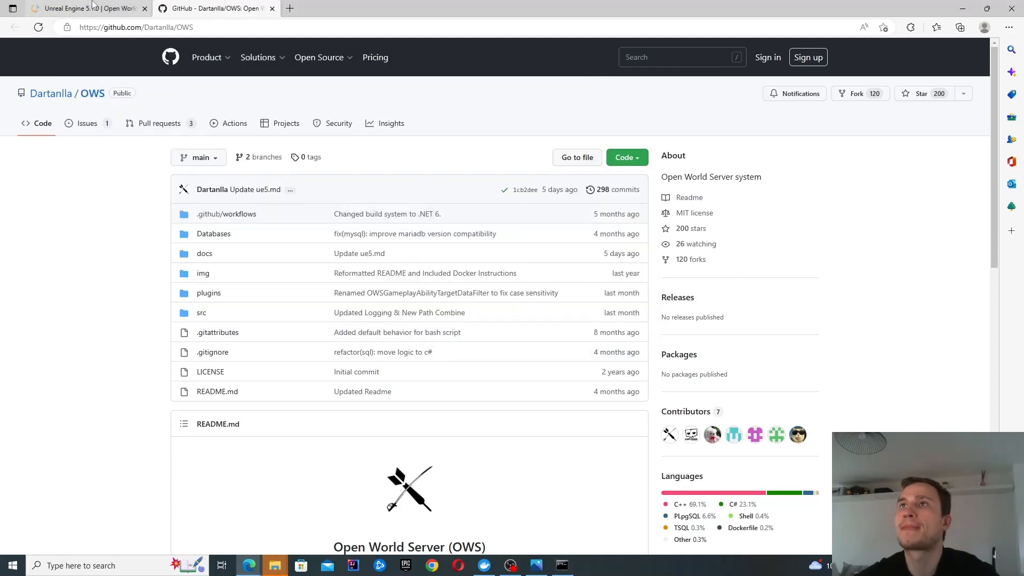
Show the Docker Setup page's Windows requirements and Docker Compose commands in the docs.
{"action": "left_click", "coordinate": [88, 8]}
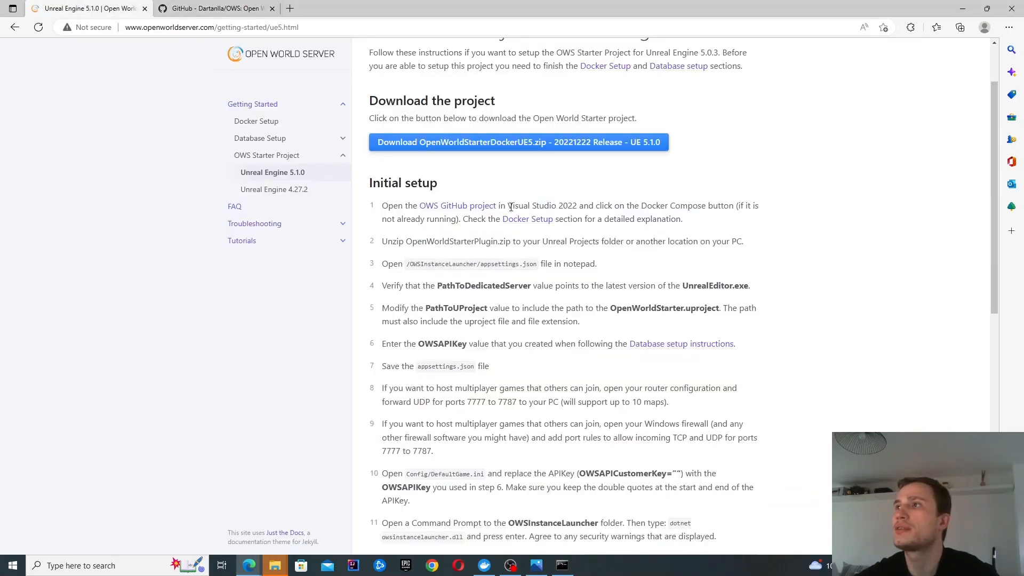
{"action": "double_click", "coordinate": [541, 204]}
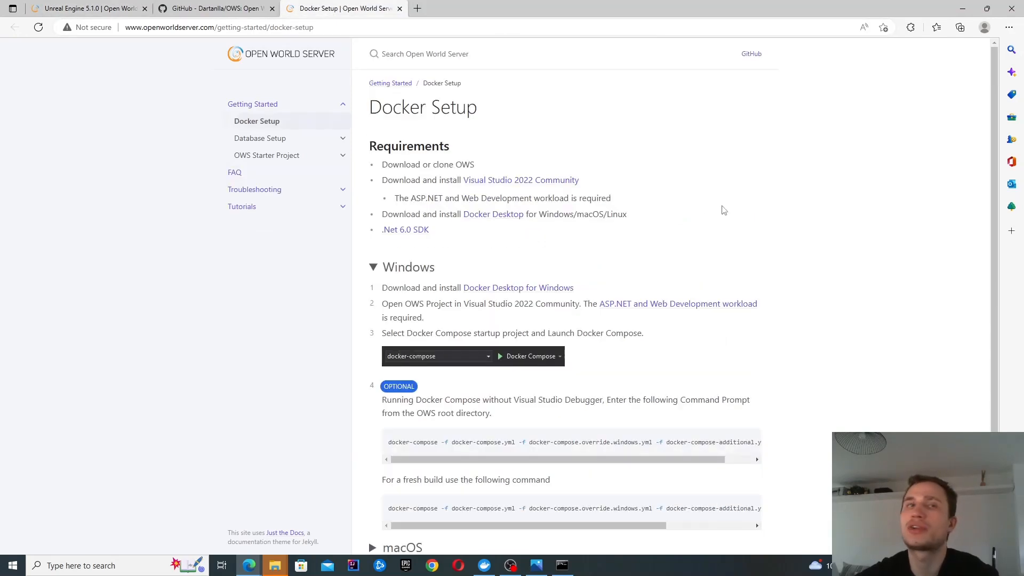
{"action": "scroll", "scroll_direction": "down", "scroll_amount": 3}
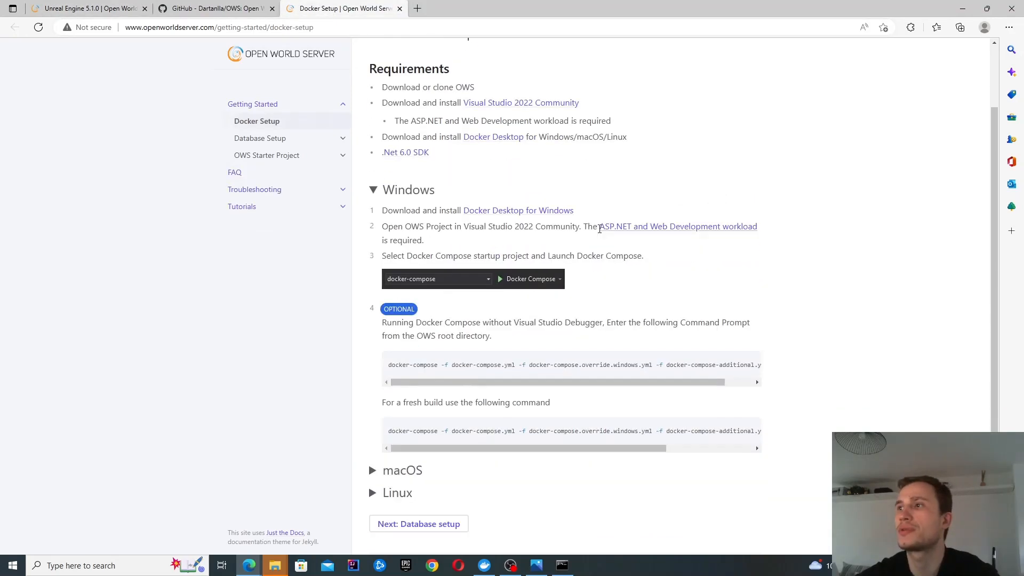
{"action": "right_click", "coordinate": [457, 364]}
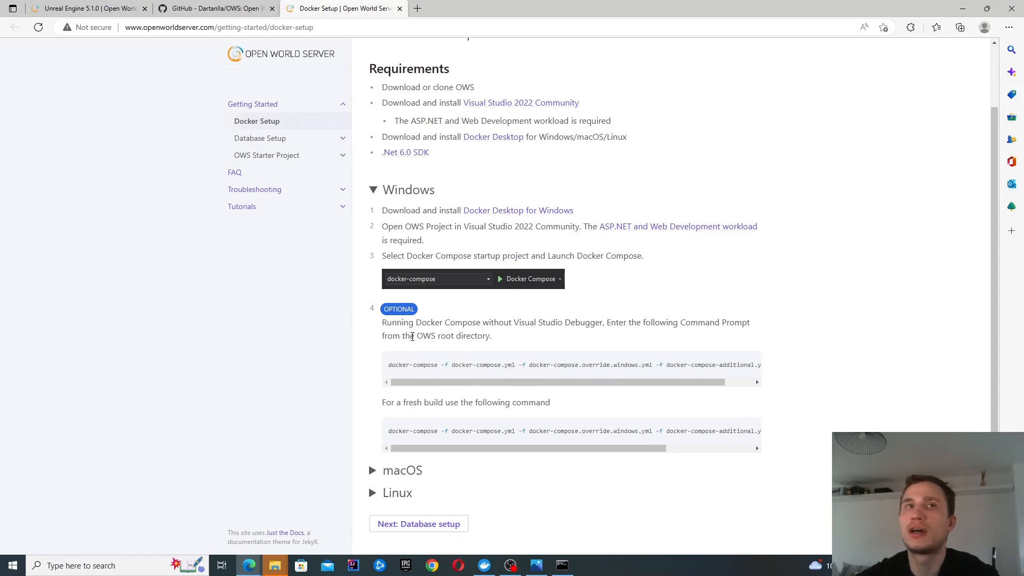
{"action": "mouse_move", "coordinate": [517, 314]}
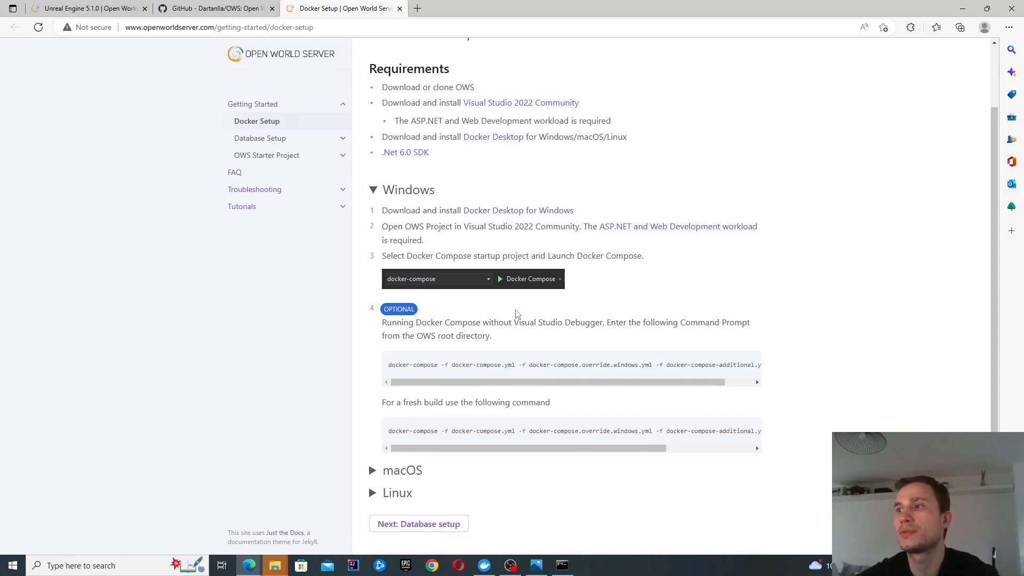
{"action": "left_click", "coordinate": [536, 566]}
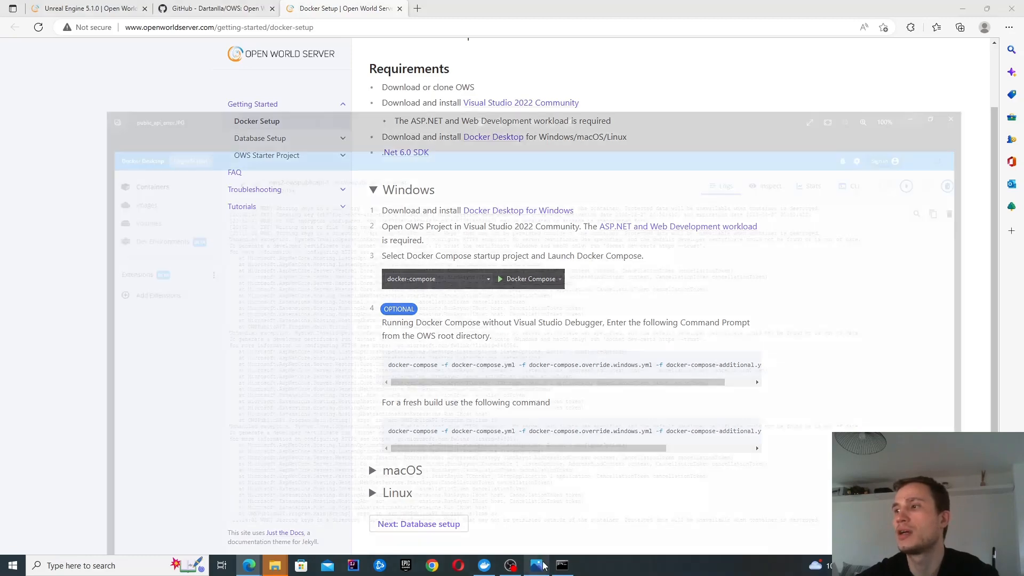
{"action": "left_click", "coordinate": [536, 566]}
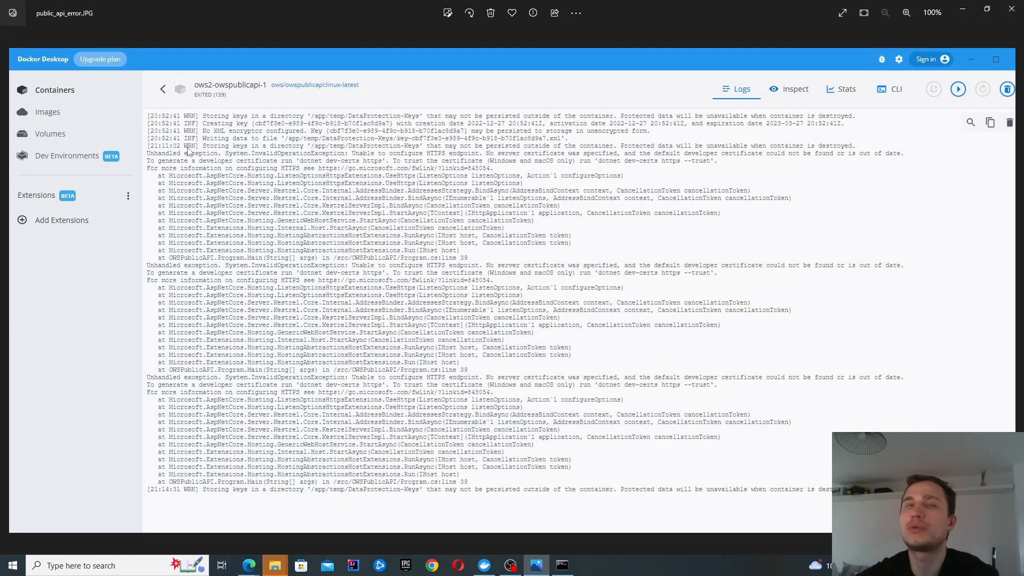
{"action": "mouse_move", "coordinate": [299, 160]}
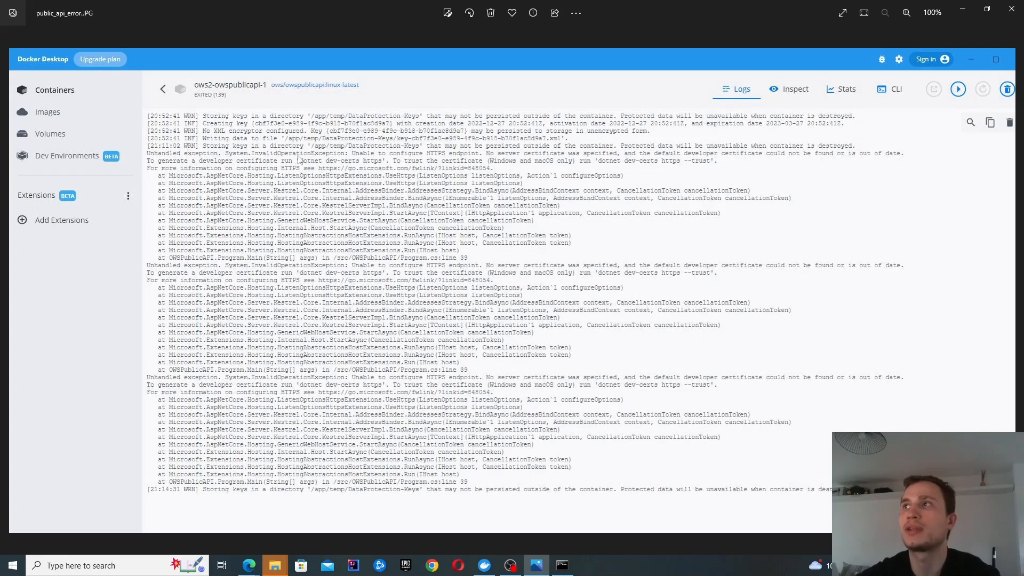
{"action": "mouse_move", "coordinate": [338, 152]}
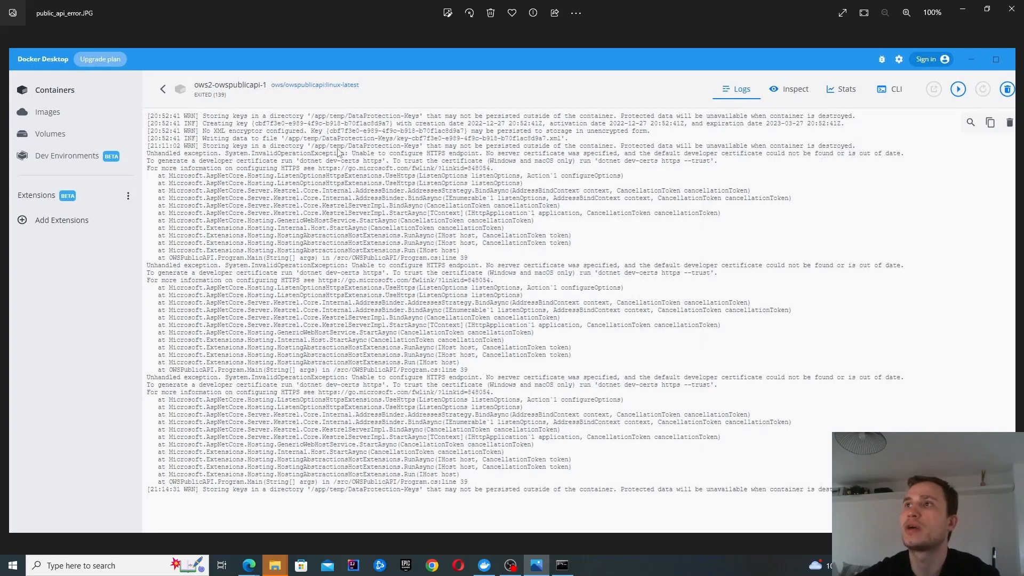
{"action": "mouse_move", "coordinate": [600, 207]}
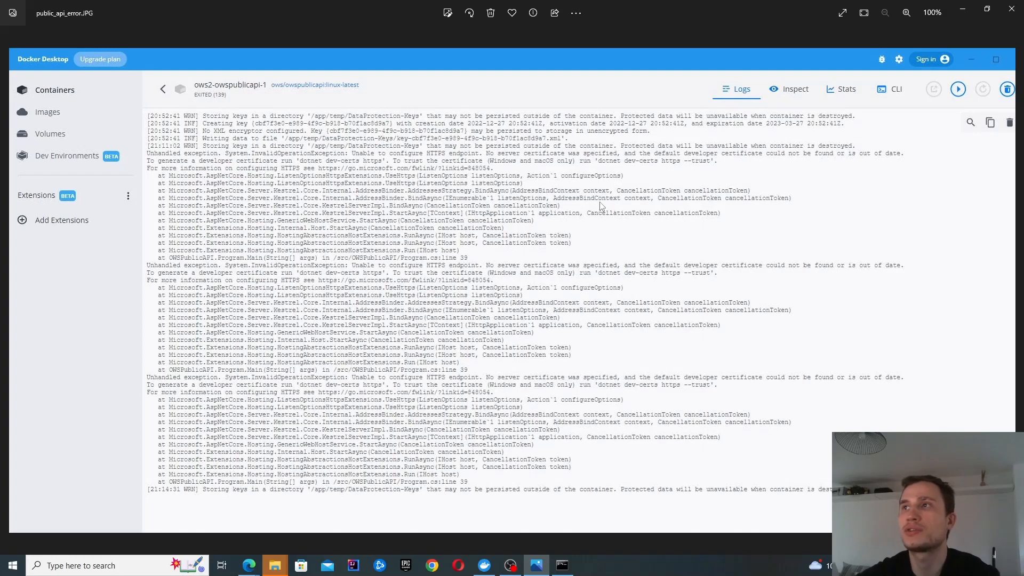
{"action": "mouse_move", "coordinate": [574, 211]}
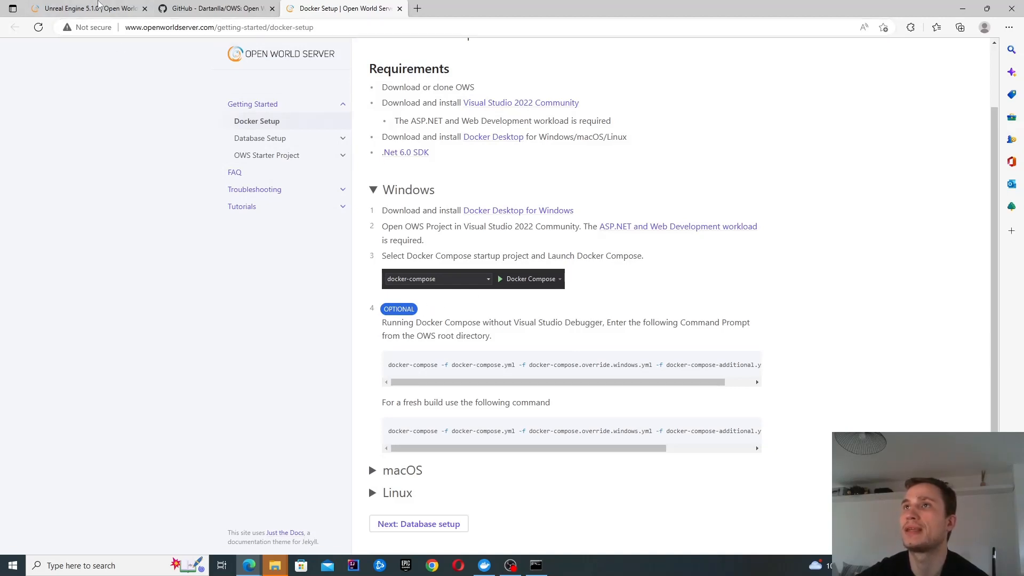
Return to the UE 5.1 docs, then enter the OpenWorldStarterPluginUE5 folder in File Explorer.
{"action": "left_click", "coordinate": [88, 8]}
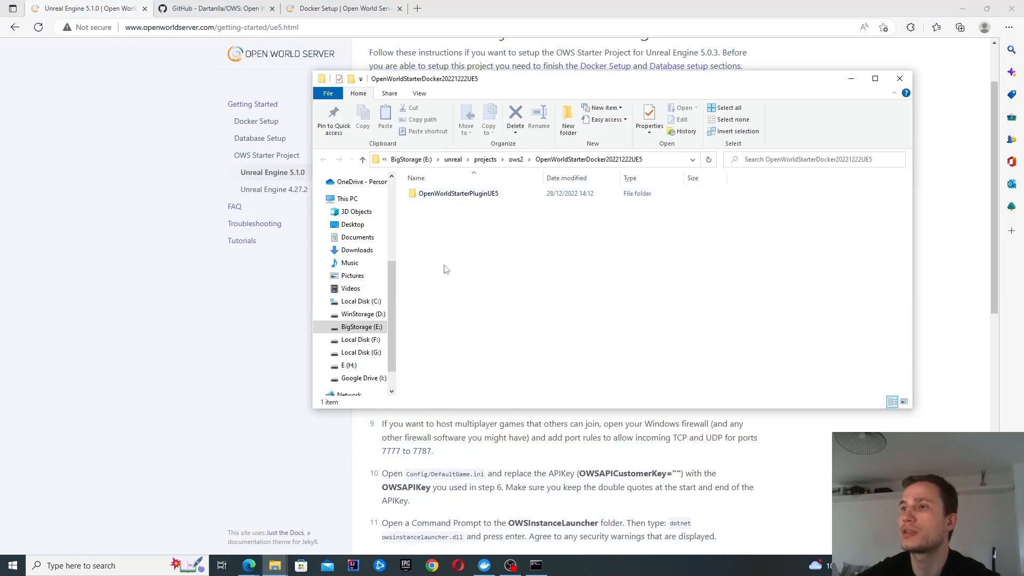
{"action": "double_click", "coordinate": [458, 193]}
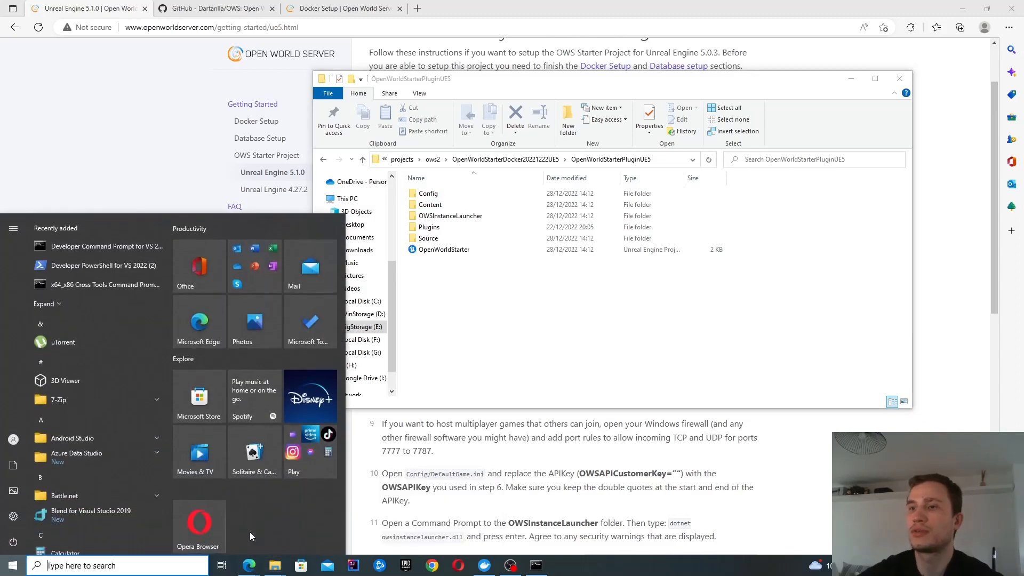
Launch Visual Studio and open OWS.sln from ows2\OWS\src.
{"action": "type", "text": "visual"}
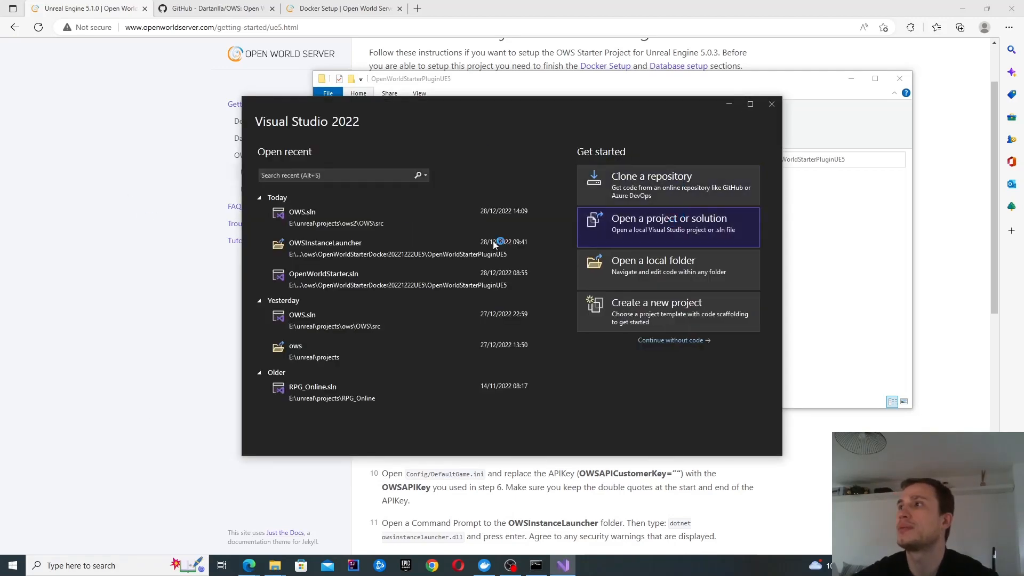
{"action": "left_click", "coordinate": [668, 223]}
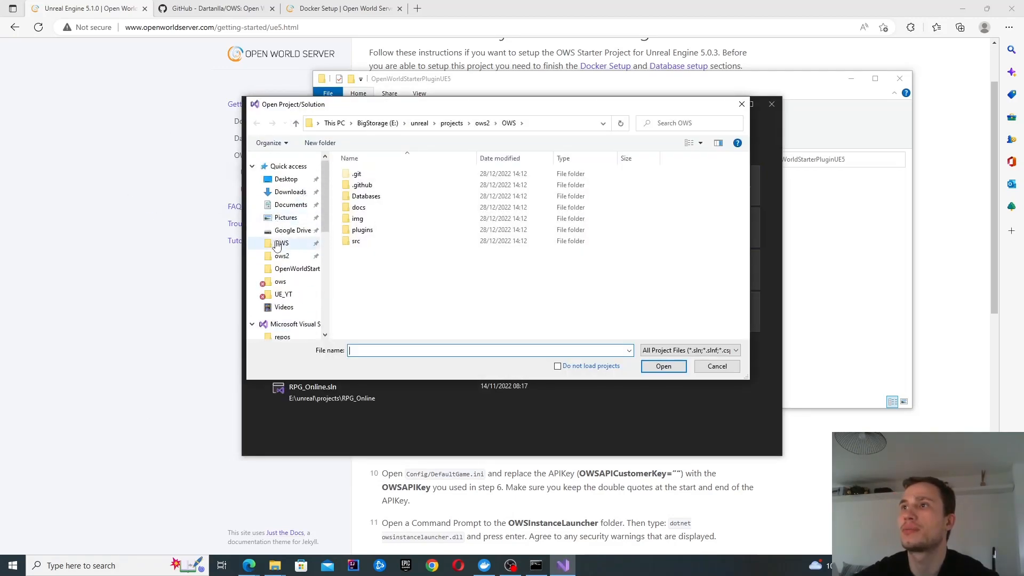
{"action": "left_click", "coordinate": [281, 256]}
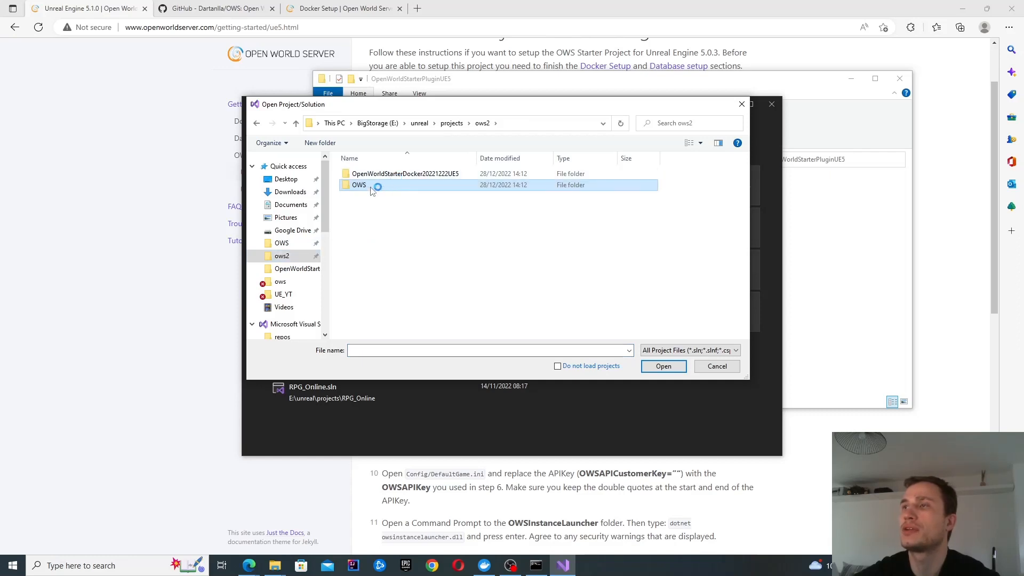
{"action": "double_click", "coordinate": [359, 185]}
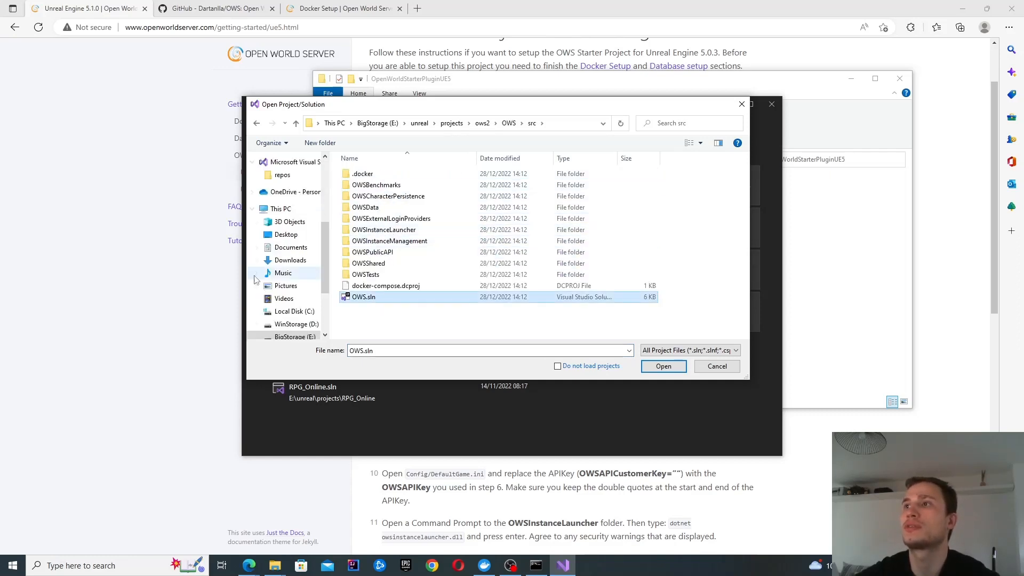
{"action": "left_click", "coordinate": [663, 366]}
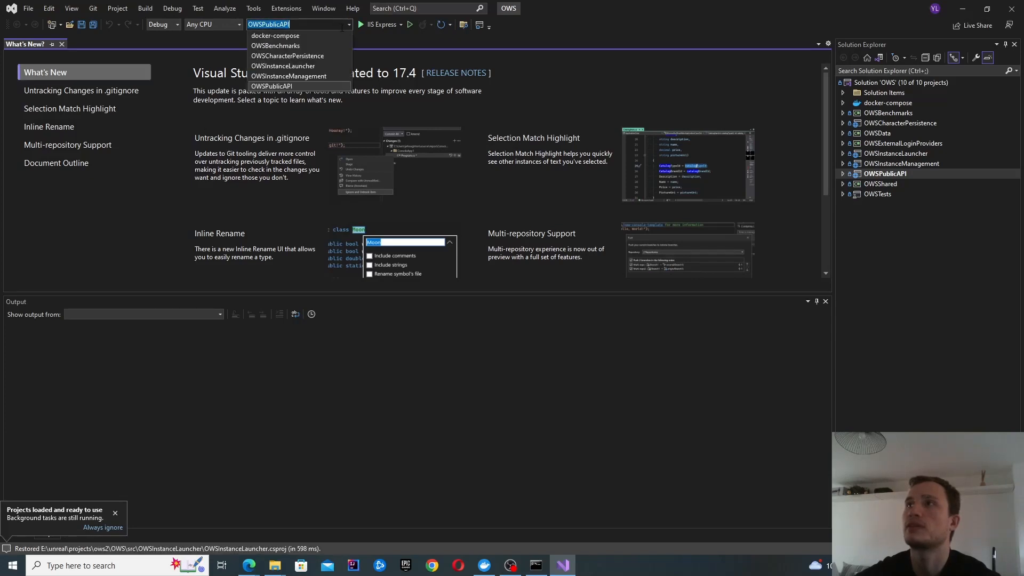
Make docker-compose the startup project, run it, and expand it in Solution Explorer.
{"action": "left_click", "coordinate": [275, 35]}
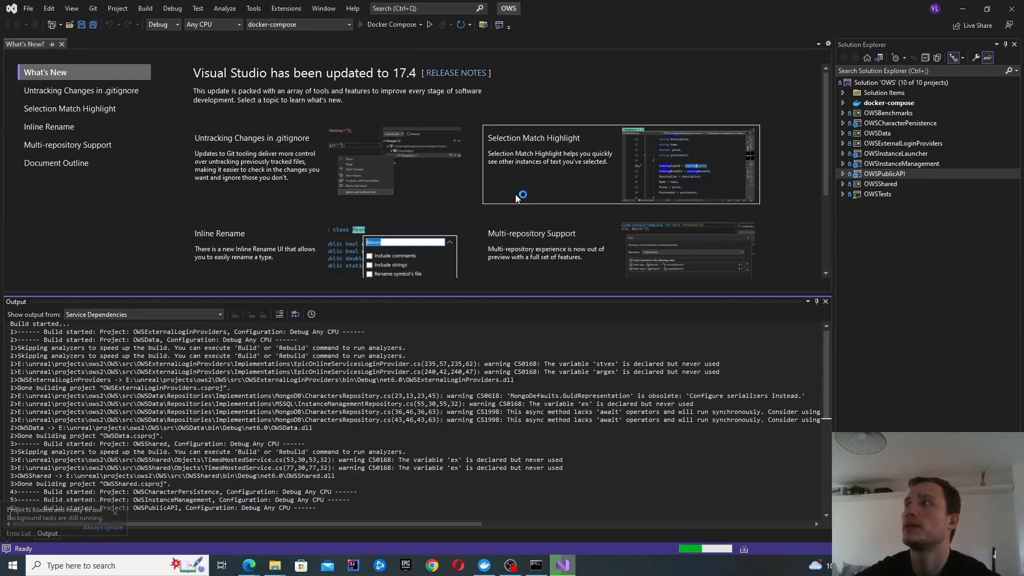
{"action": "left_click", "coordinate": [843, 103]}
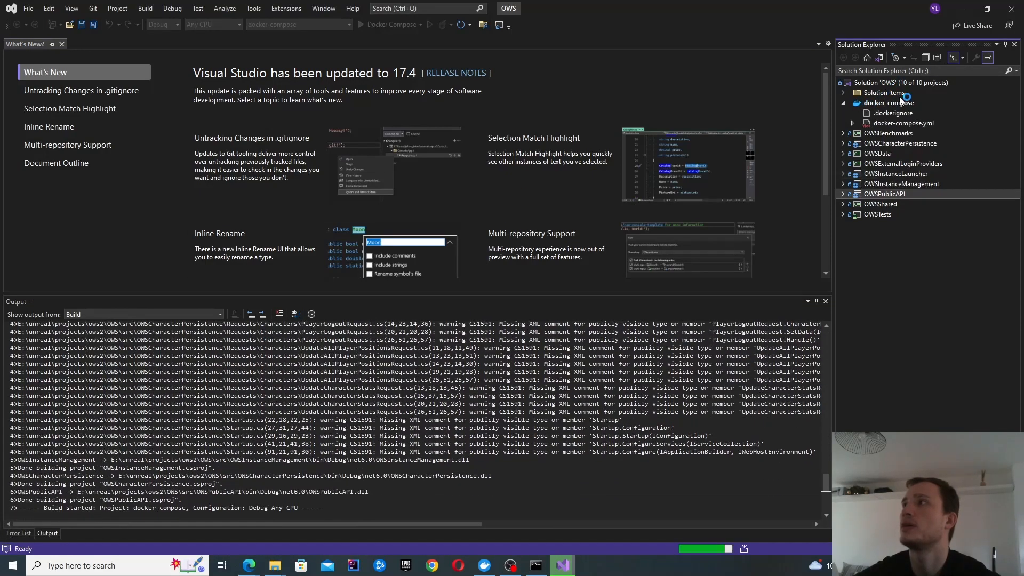
{"action": "double_click", "coordinate": [903, 123]}
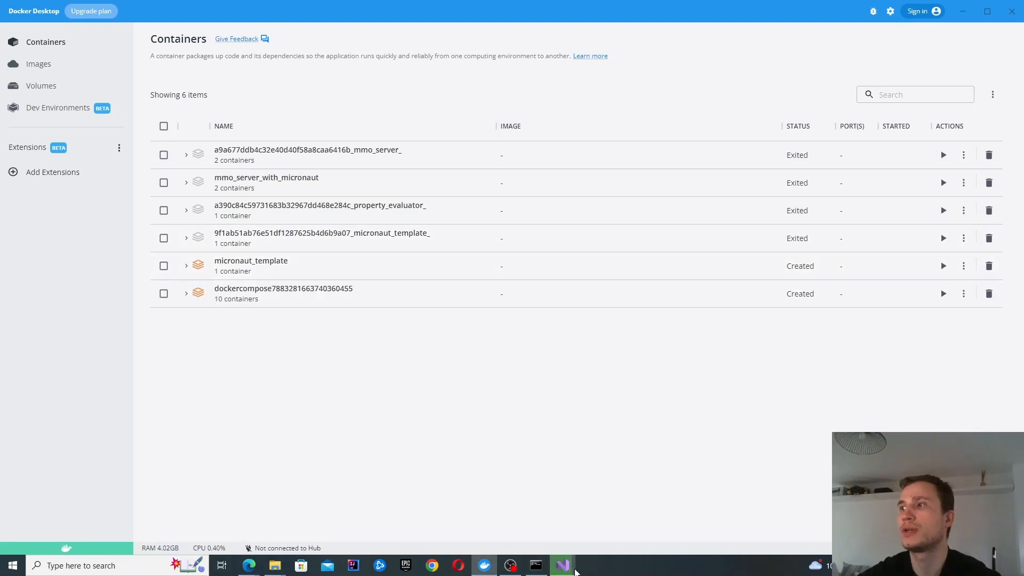
Check that nine of ten docker-compose containers are running, with only Setup exited.
{"action": "left_click", "coordinate": [186, 293]}
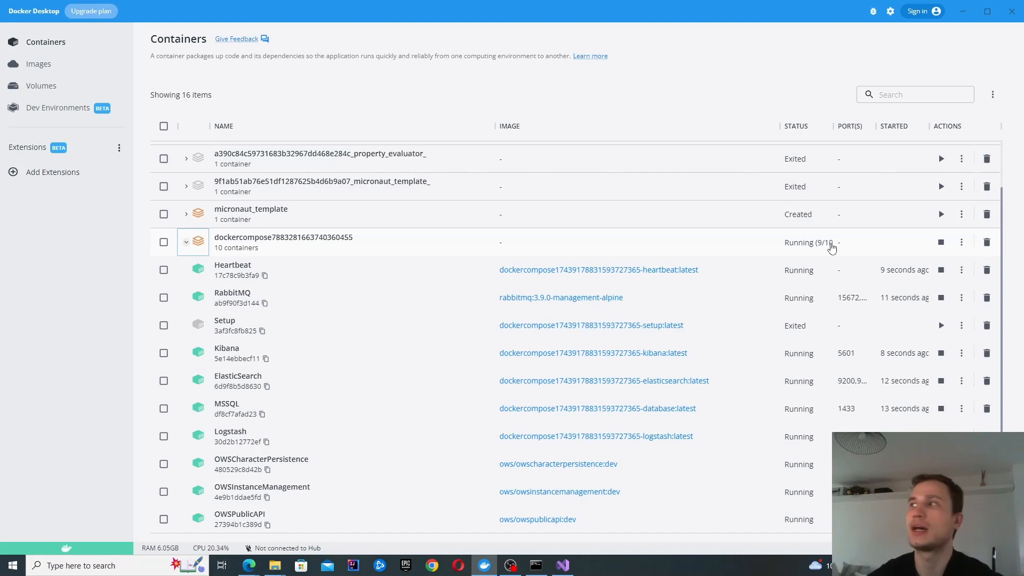
{"action": "mouse_move", "coordinate": [862, 250]}
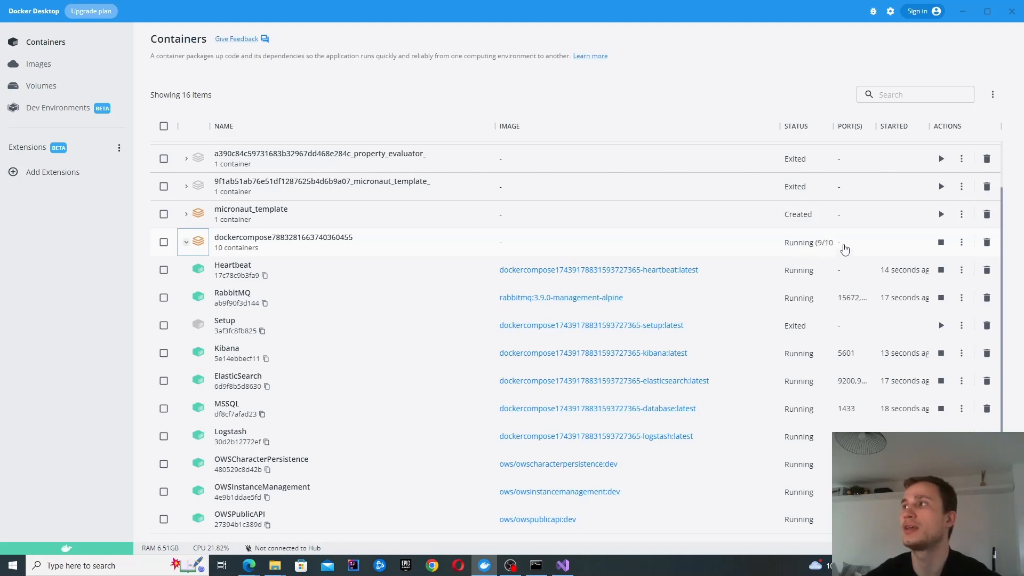
{"action": "mouse_move", "coordinate": [825, 247]}
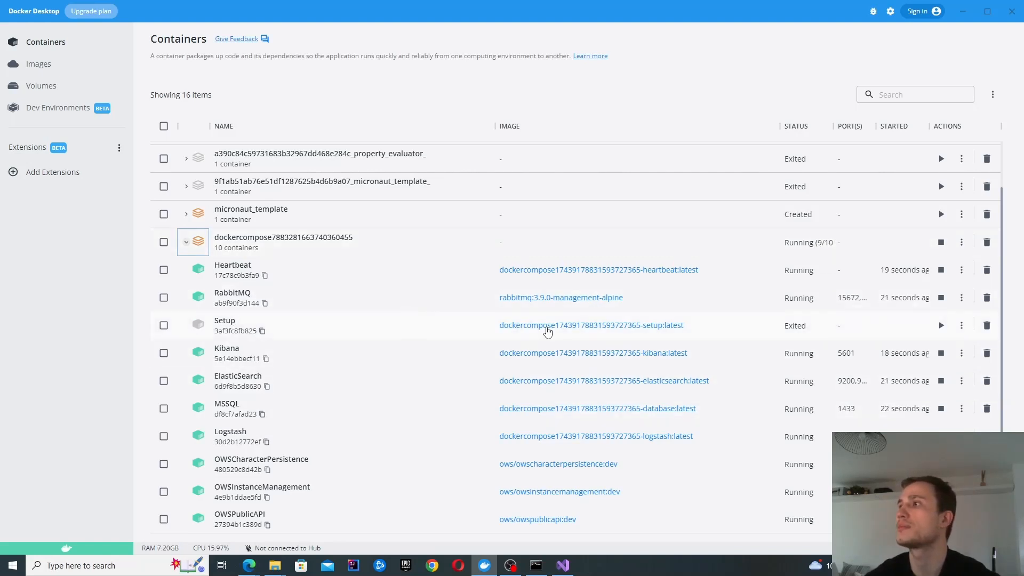
{"action": "mouse_move", "coordinate": [774, 294]}
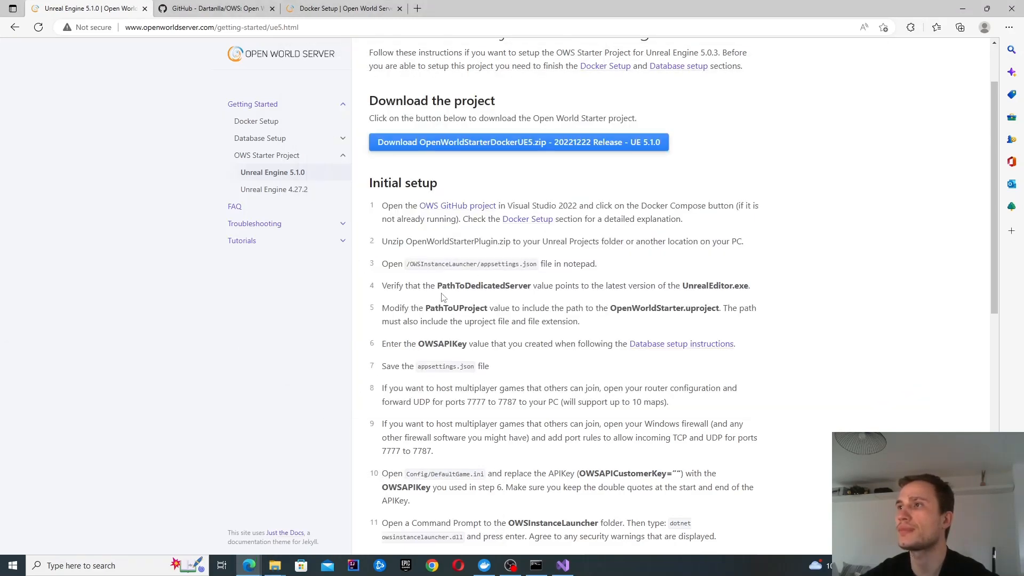
Read the Initial setup list on the UE 5.1 docs page.
{"action": "left_click_drag", "start_coordinate": [402, 285], "coordinate": [519, 286]}
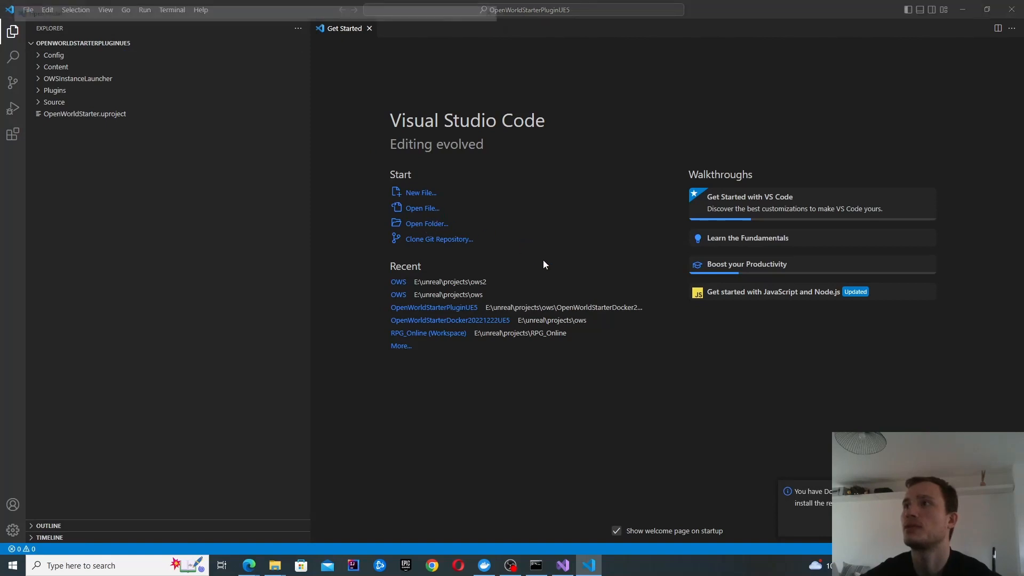
Open the OpenWorldStarterPluginUE5 folder and OWSInstanceLauncher's appsettings.json in VS Code.
{"action": "left_click", "coordinate": [427, 223]}
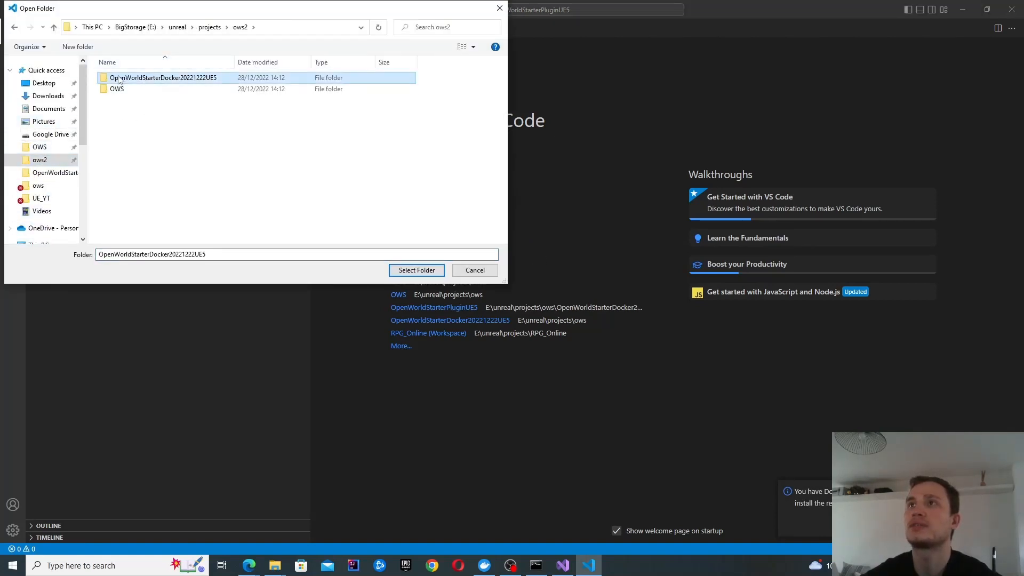
{"action": "double_click", "coordinate": [164, 77]}
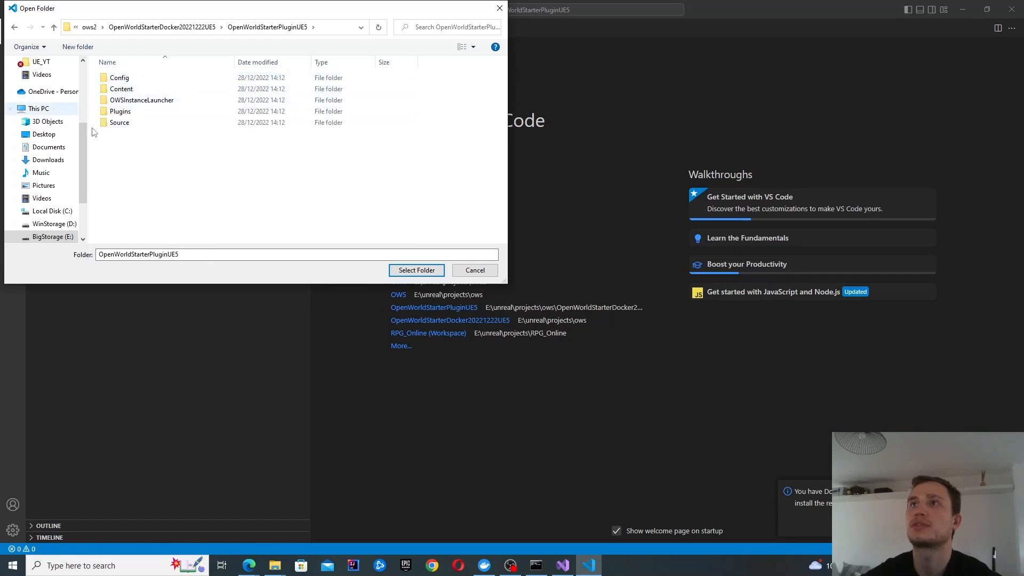
{"action": "left_click", "coordinate": [416, 270]}
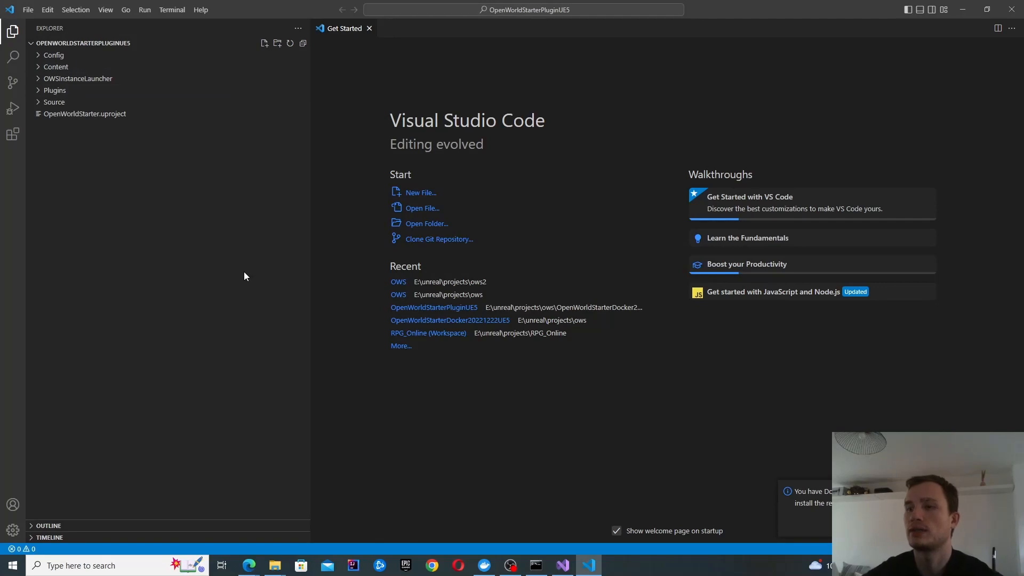
{"action": "type", "text": "appsettings"}
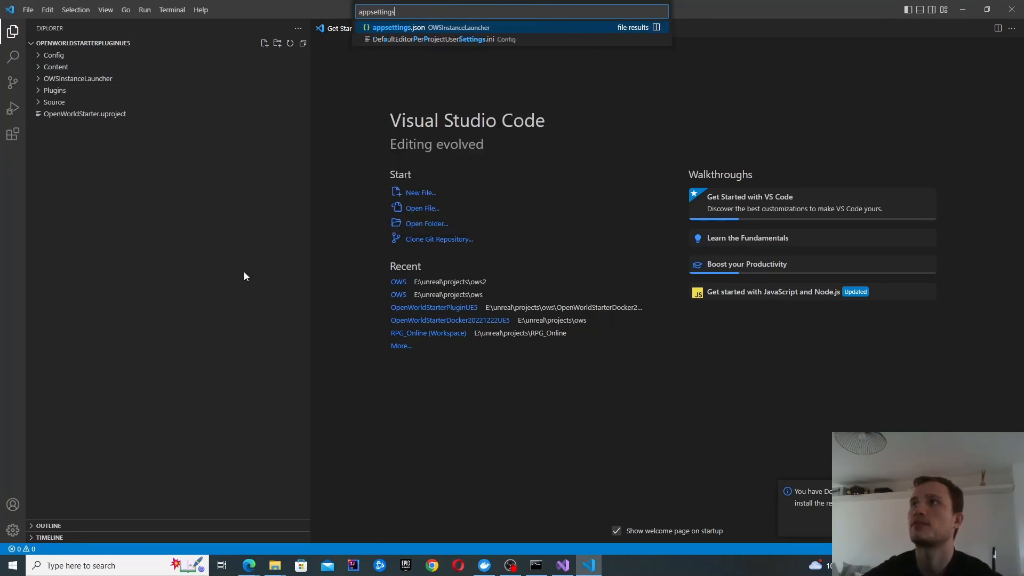
{"action": "left_click", "coordinate": [398, 27]}
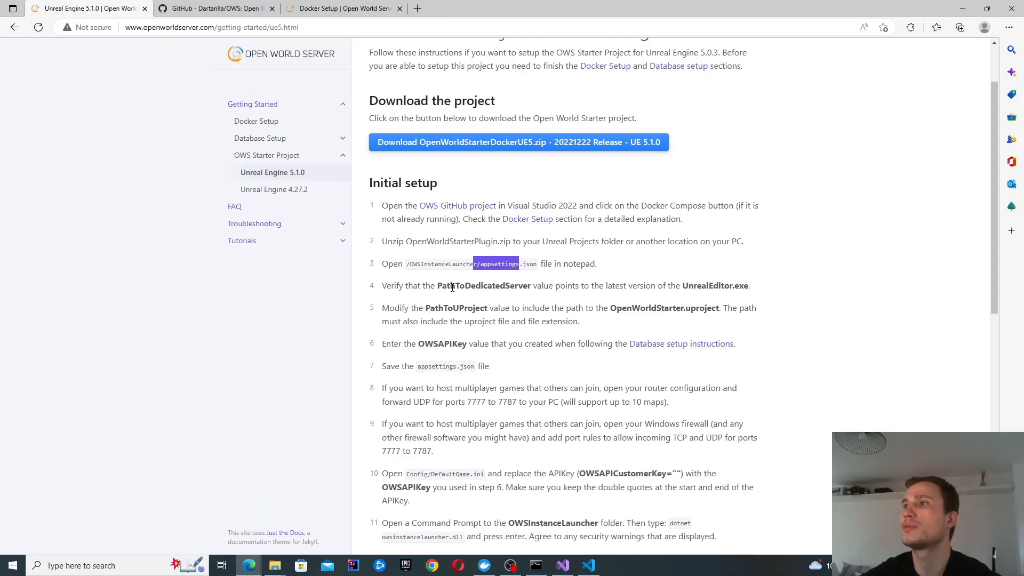
Verify PathToDedicatedServer in appsettings.json points to UE_5.1's UnrealEditor.exe.
{"action": "double_click", "coordinate": [483, 285]}
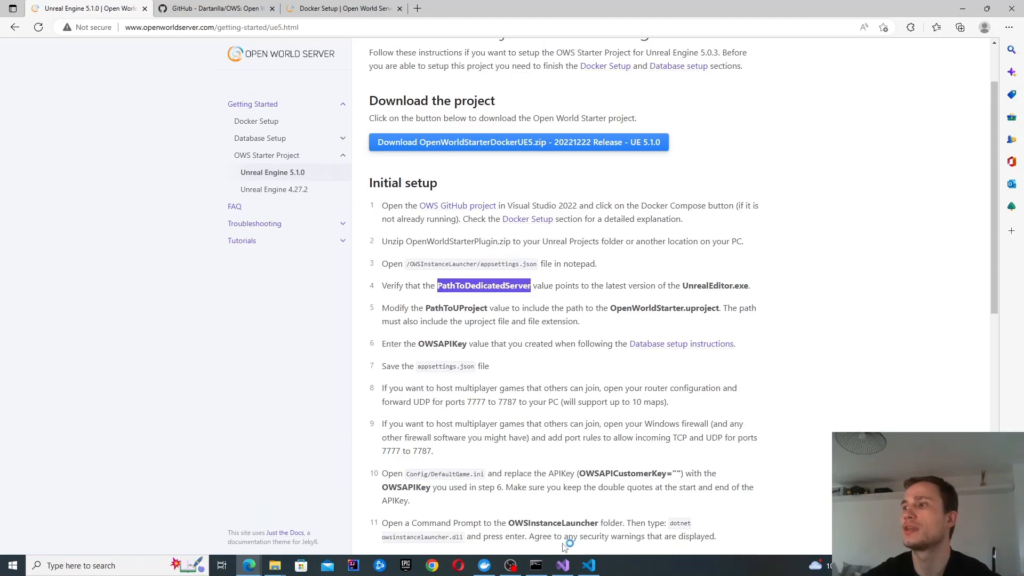
{"action": "left_click", "coordinate": [588, 566]}
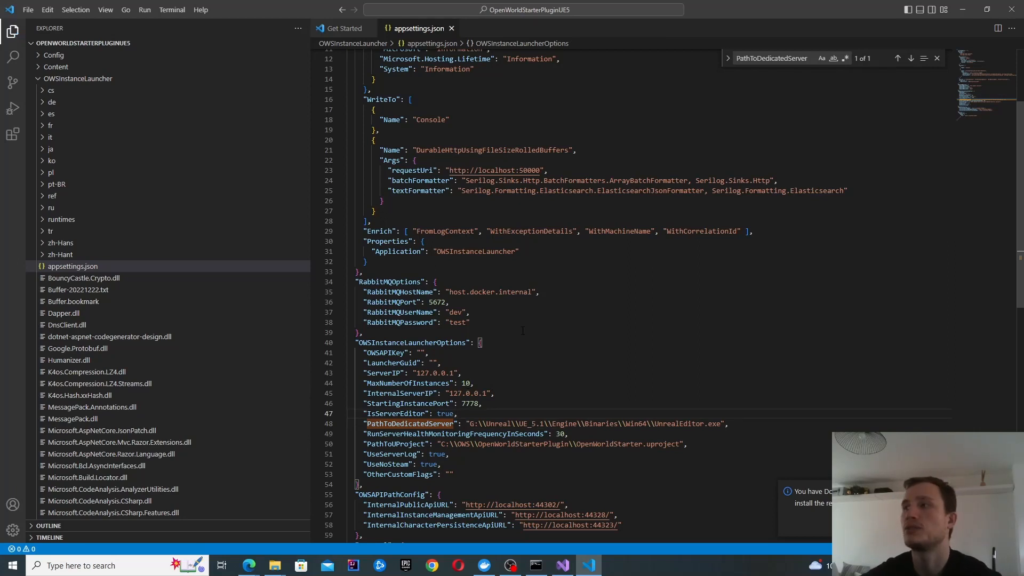
{"action": "scroll", "scroll_direction": "down", "scroll_amount": 3}
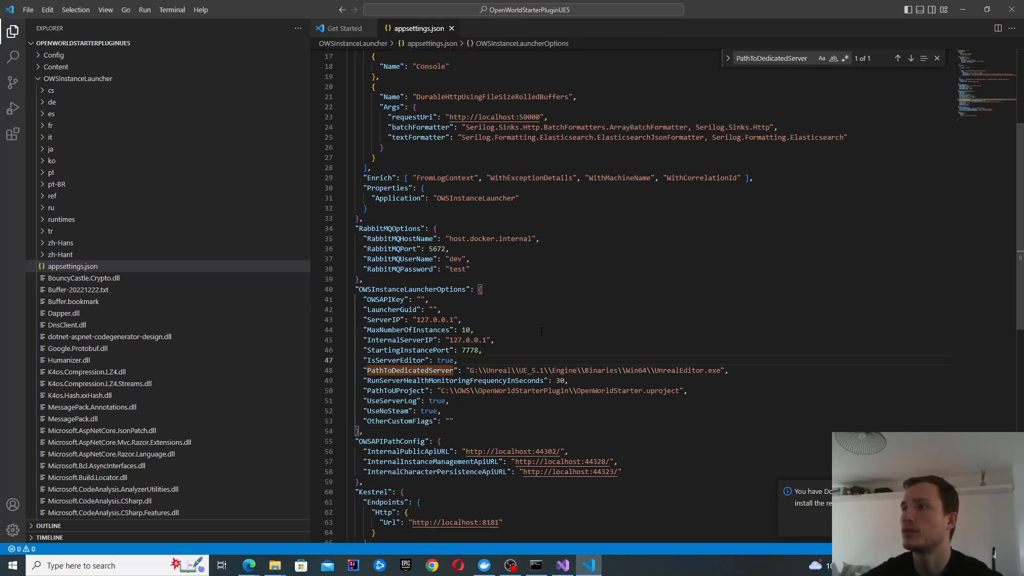
{"action": "mouse_move", "coordinate": [248, 565]}
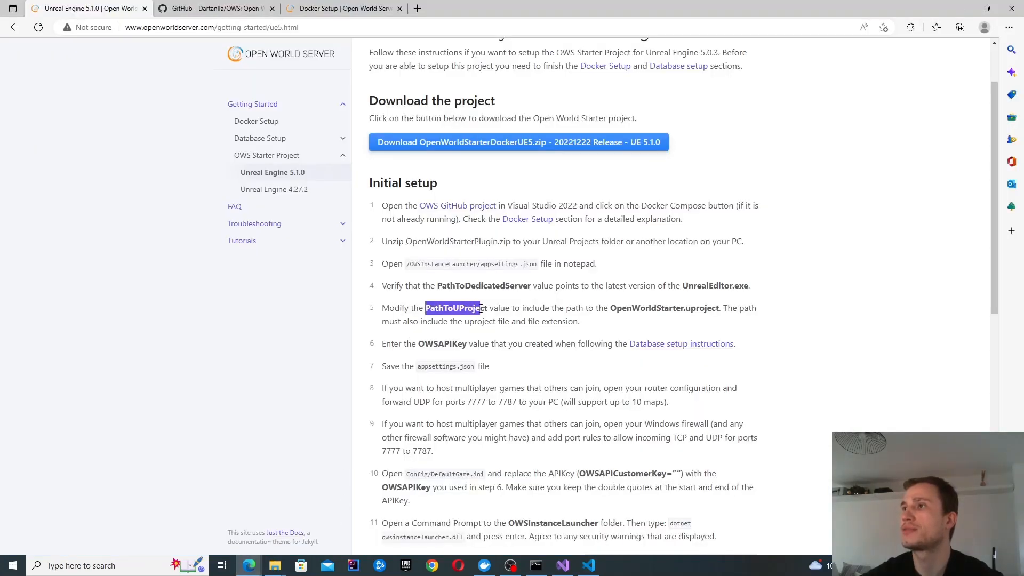
Replace PathToUProject in appsettings.json with the ows2 OpenWorldStarter.uproject path.
{"action": "left_click", "coordinate": [587, 565]}
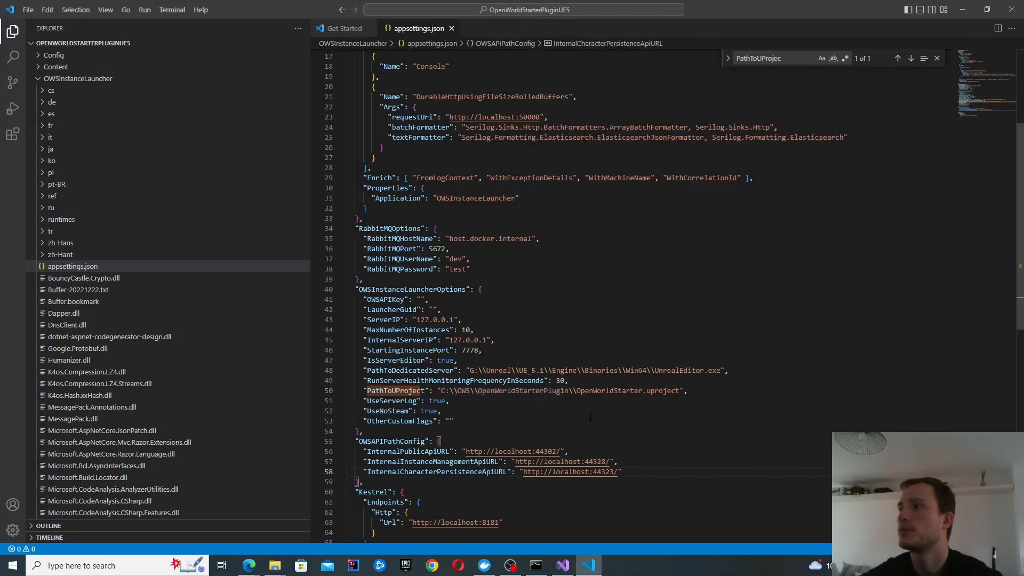
{"action": "double_click", "coordinate": [558, 390]}
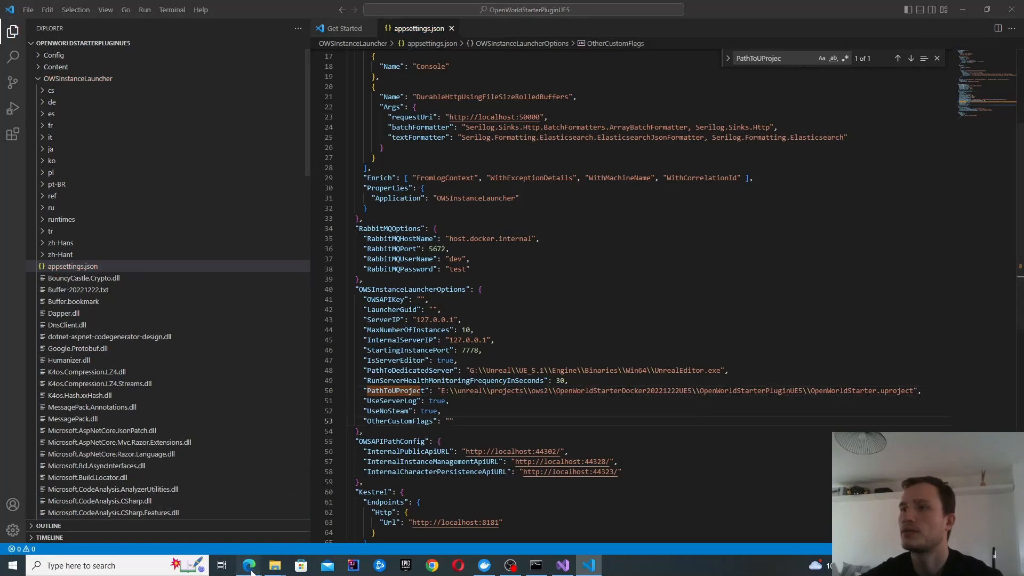
{"action": "left_click", "coordinate": [248, 566]}
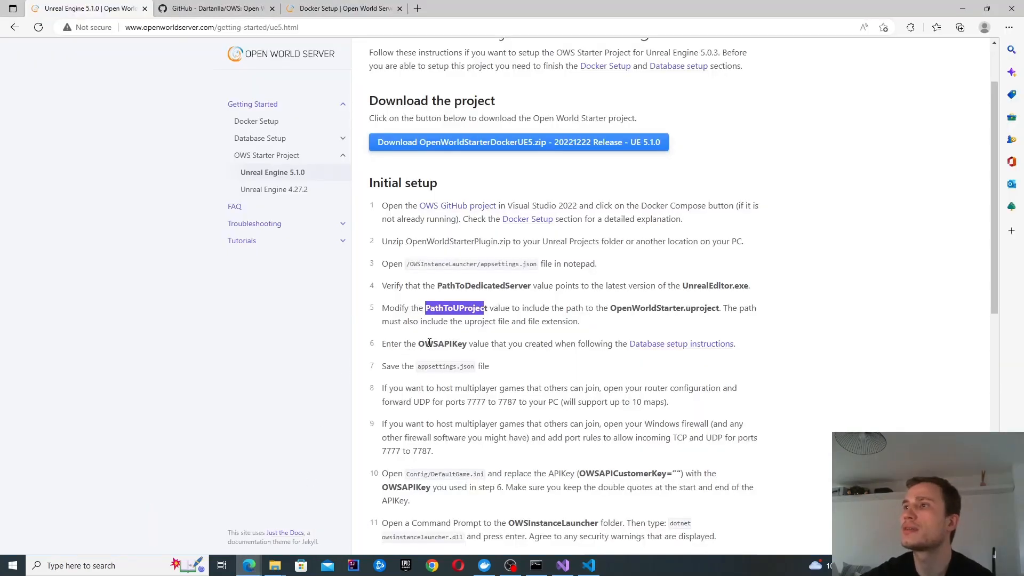
Select the OWSAPIKey setting and go to the MSSQL database setup instructions page.
{"action": "double_click", "coordinate": [442, 343]}
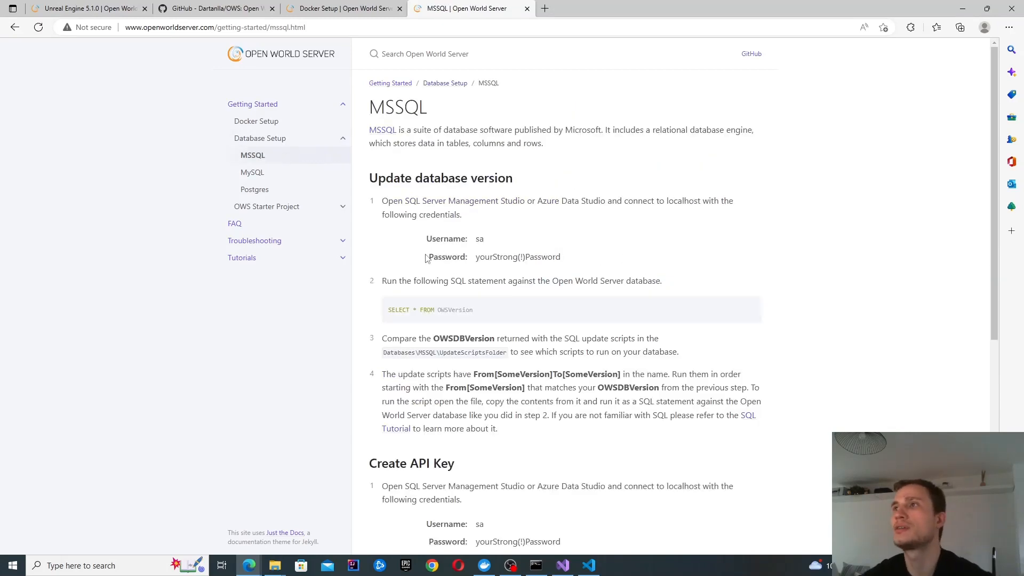
{"action": "mouse_move", "coordinate": [547, 215]}
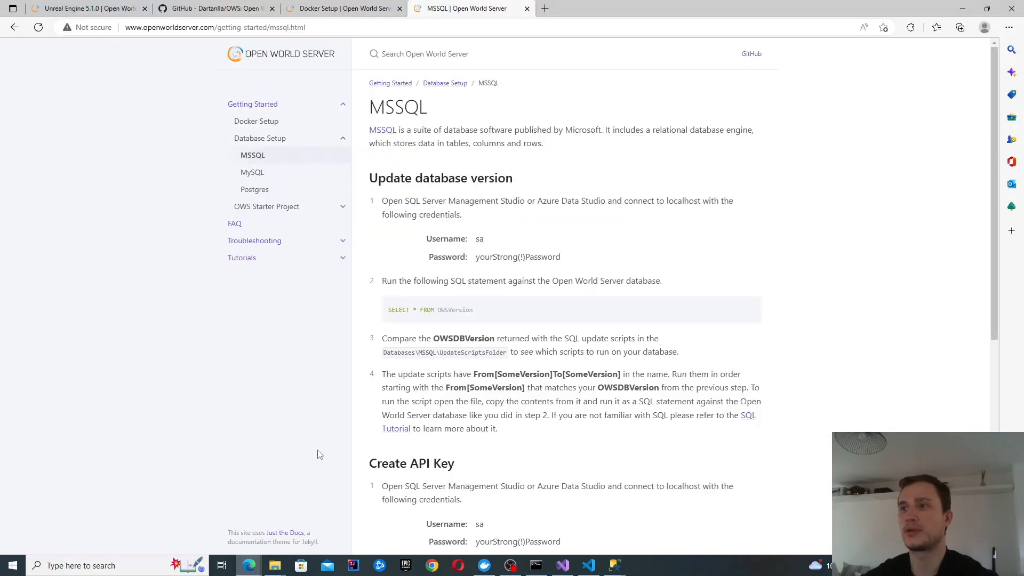
{"action": "double_click", "coordinate": [517, 256]}
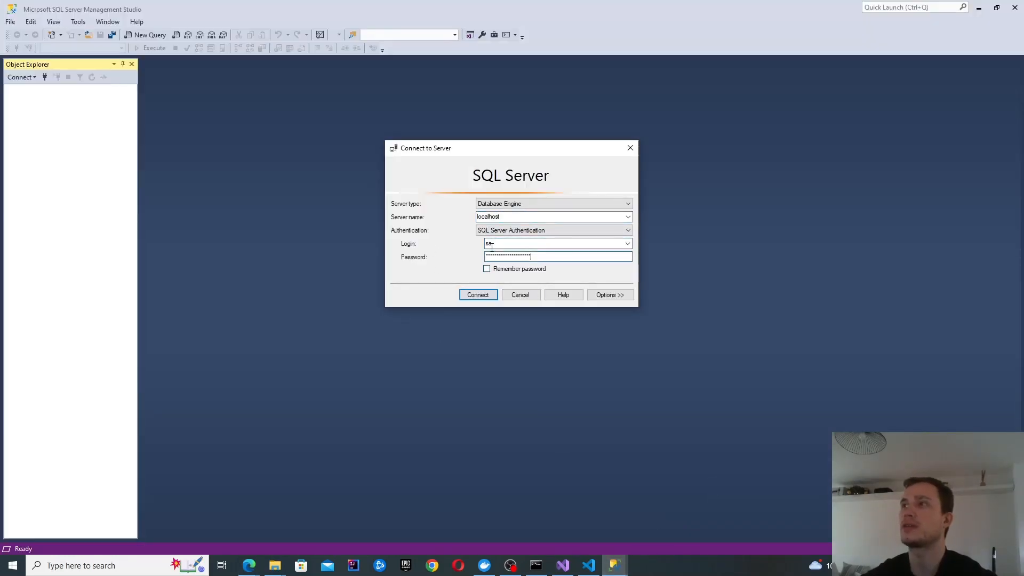
Connect to localhost as sa and expand the server in Object Explorer.
{"action": "left_click", "coordinate": [477, 294]}
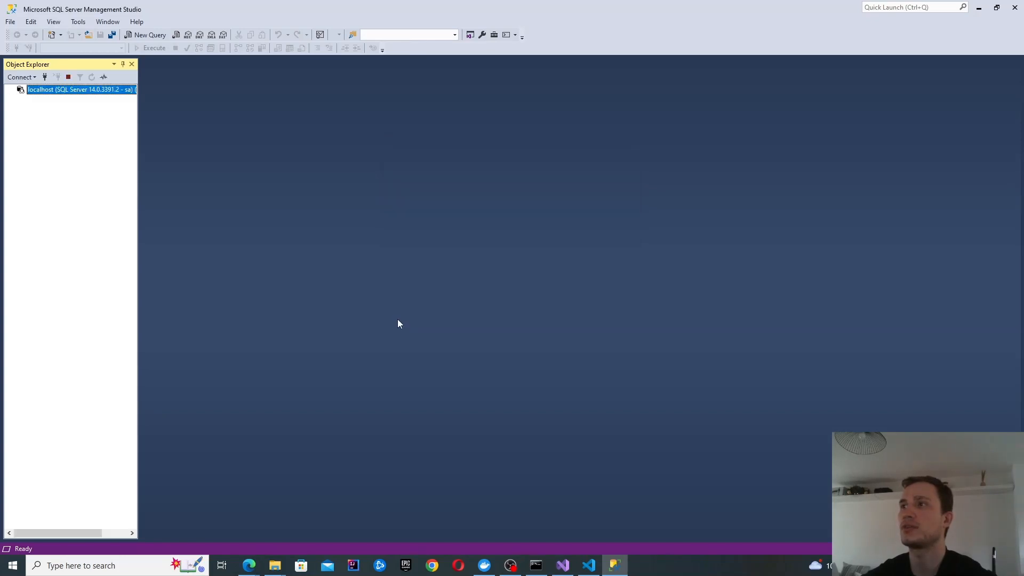
{"action": "double_click", "coordinate": [81, 89]}
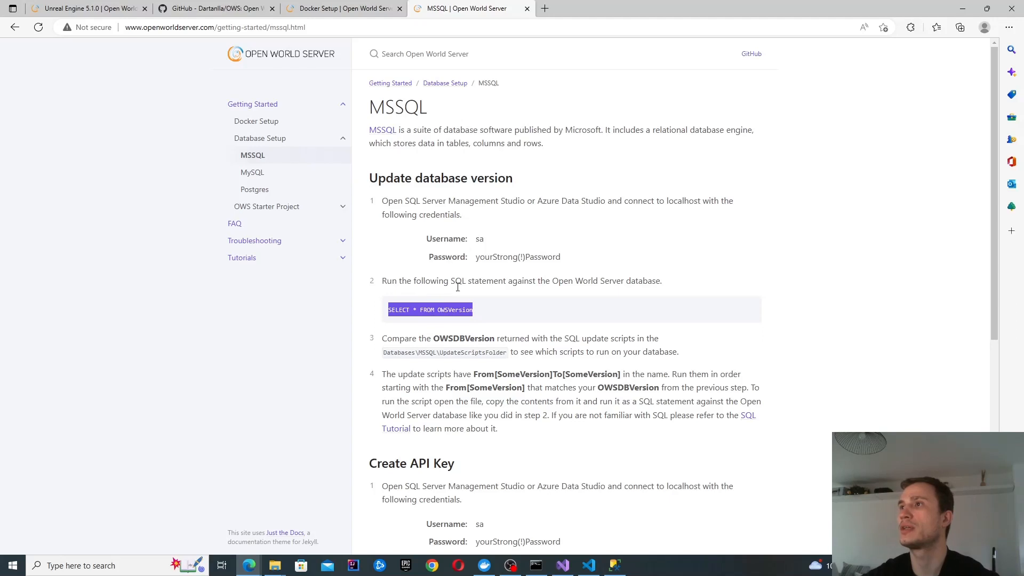
{"action": "mouse_move", "coordinate": [554, 285]}
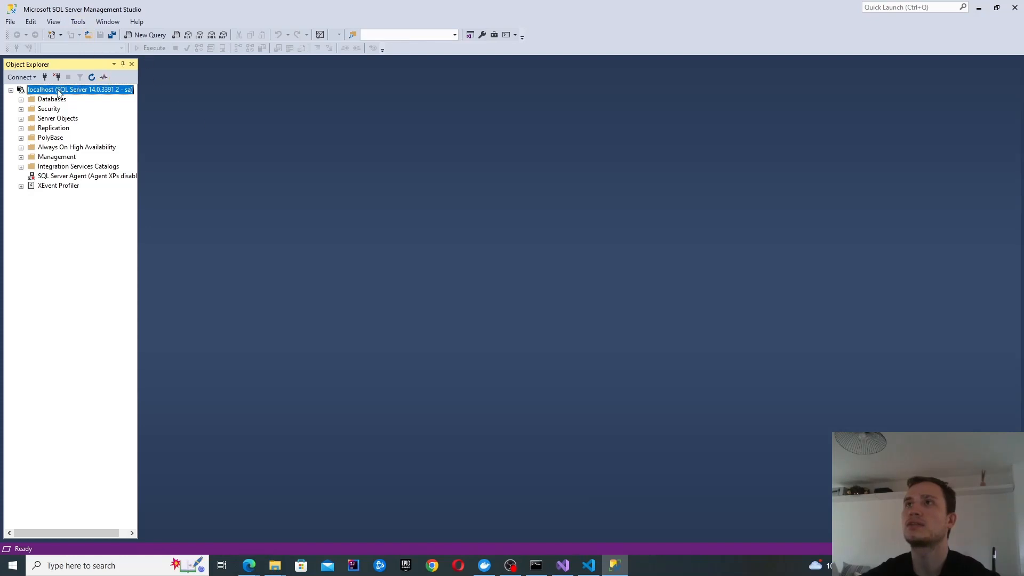
Run SELECT * FROM OWSVersion against OpenWorldServer, confirming version 20220801.
{"action": "left_click", "coordinate": [149, 35]}
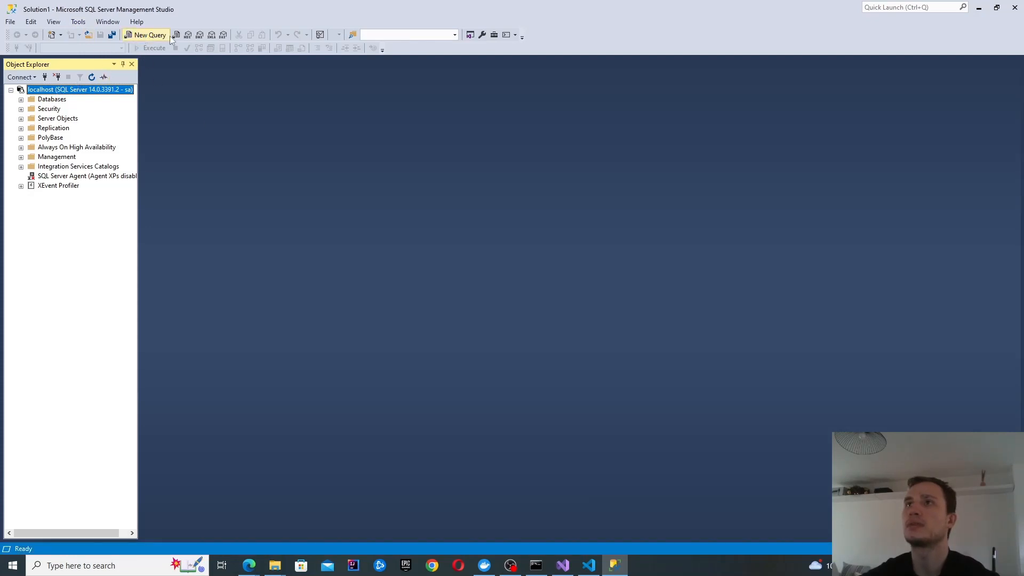
{"action": "left_click", "coordinate": [145, 34]}
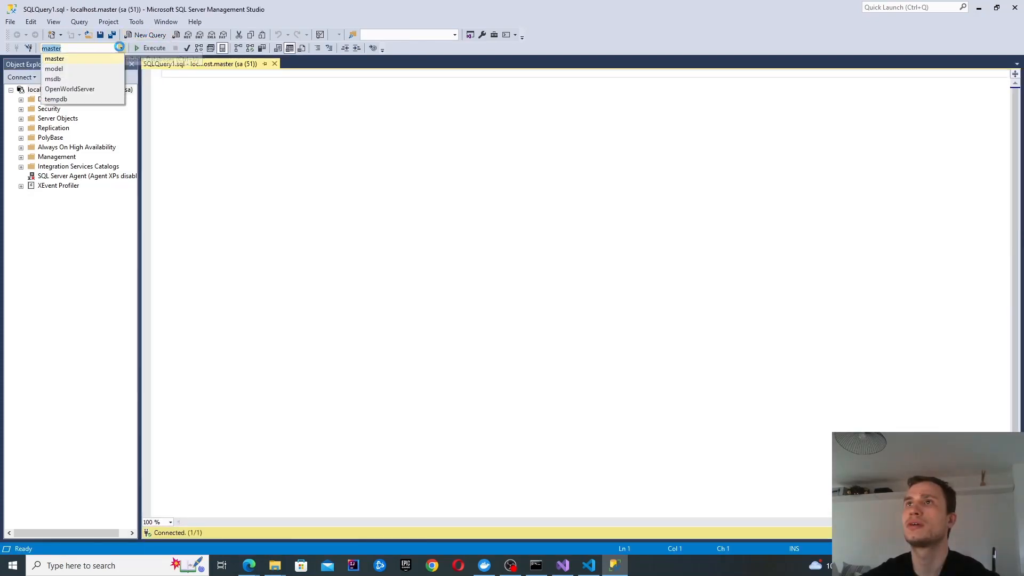
{"action": "left_click", "coordinate": [69, 89]}
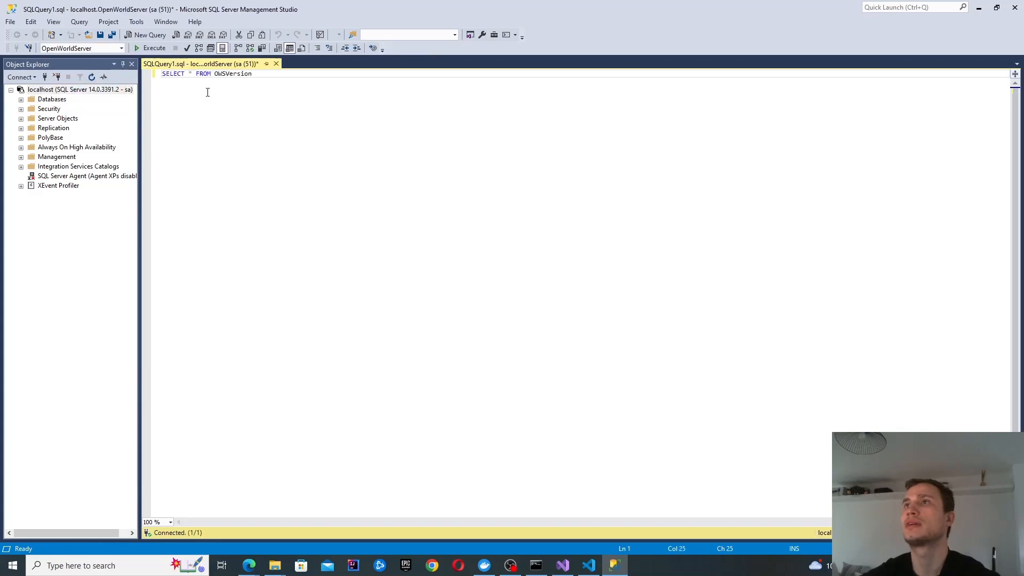
{"action": "left_click", "coordinate": [154, 47]}
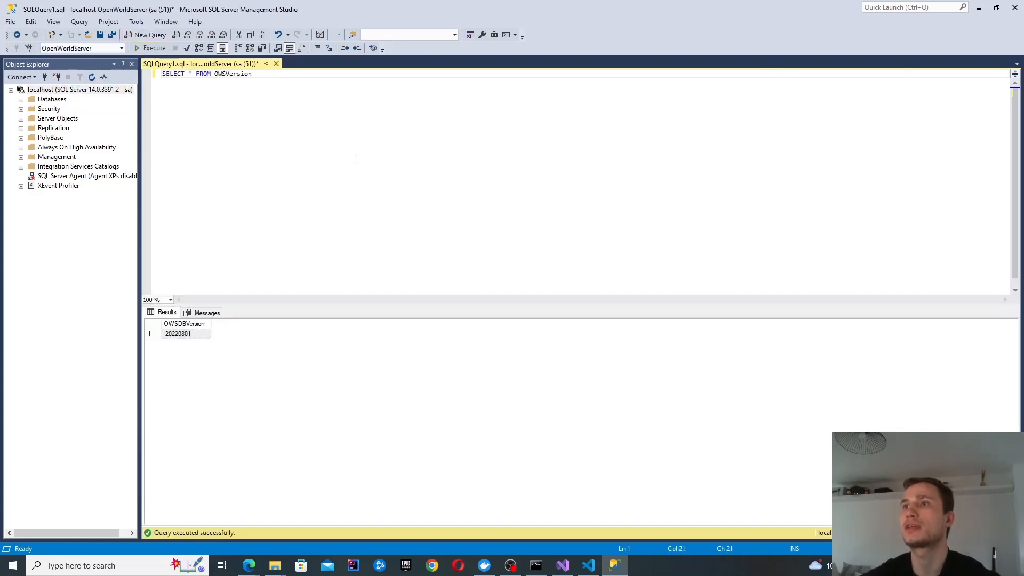
{"action": "left_click", "coordinate": [186, 334]}
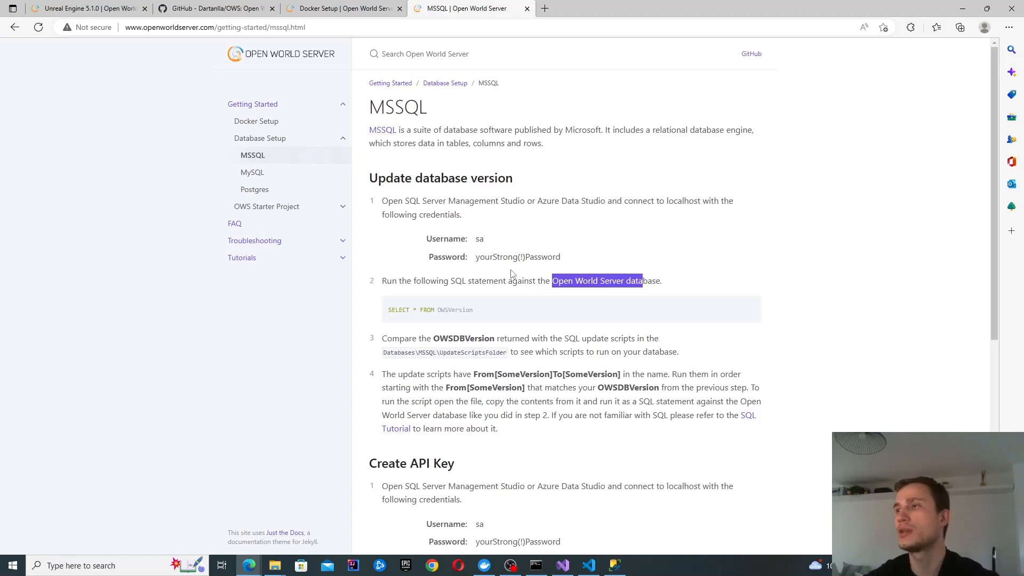
{"action": "scroll", "scroll_direction": "down", "scroll_amount": 3}
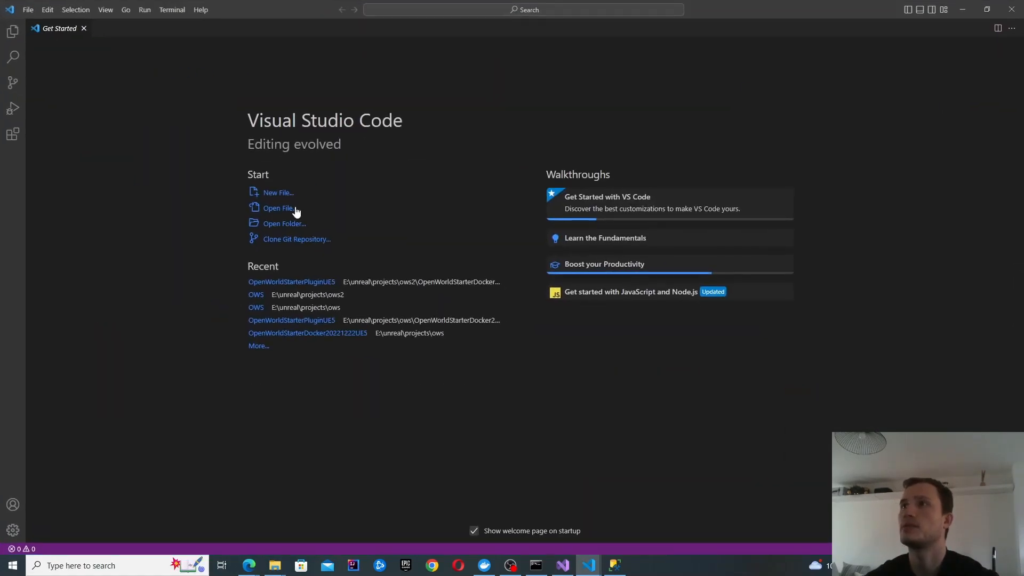
Open the OWS folder and select all of the 20210829-to-20220424 MSSQL update script.
{"action": "left_click", "coordinate": [284, 224]}
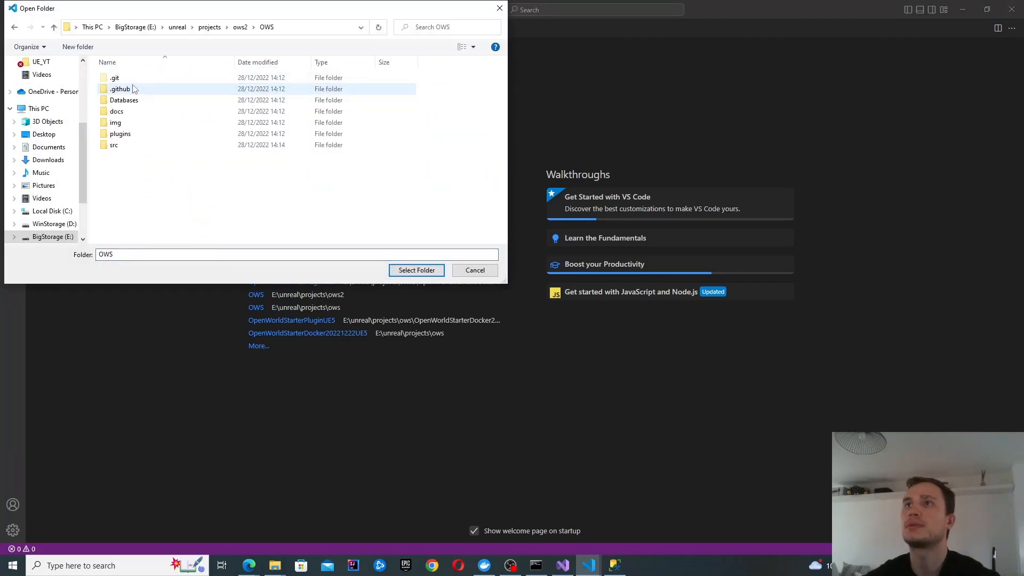
{"action": "left_click", "coordinate": [416, 270]}
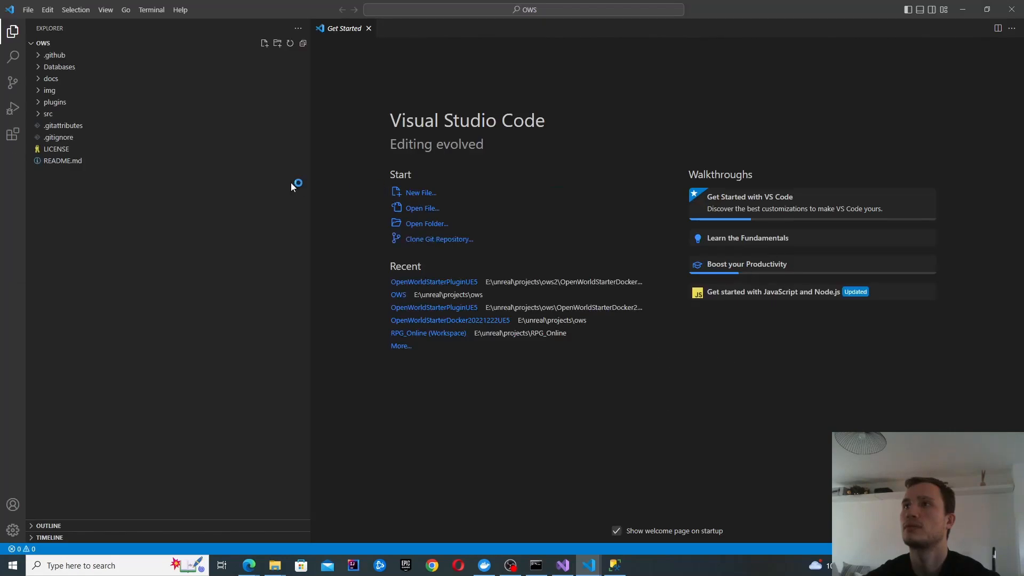
{"action": "left_click", "coordinate": [59, 66]}
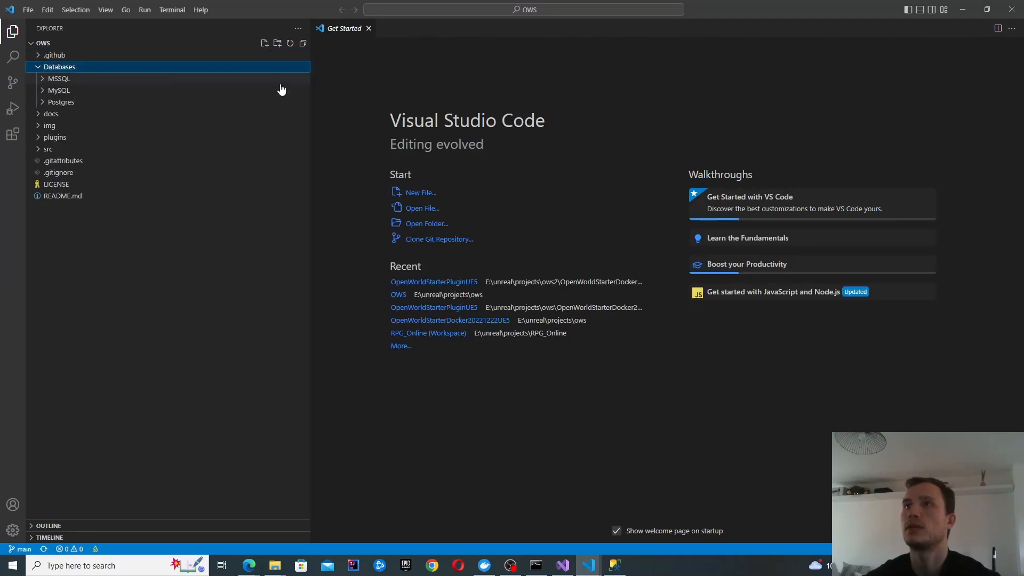
{"action": "left_click", "coordinate": [59, 79]}
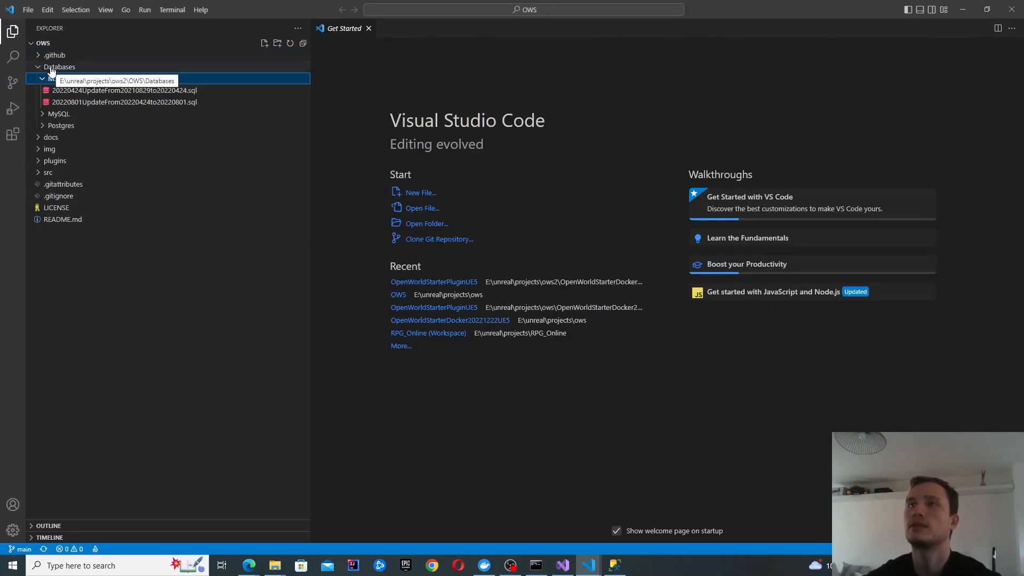
{"action": "left_click", "coordinate": [59, 78]}
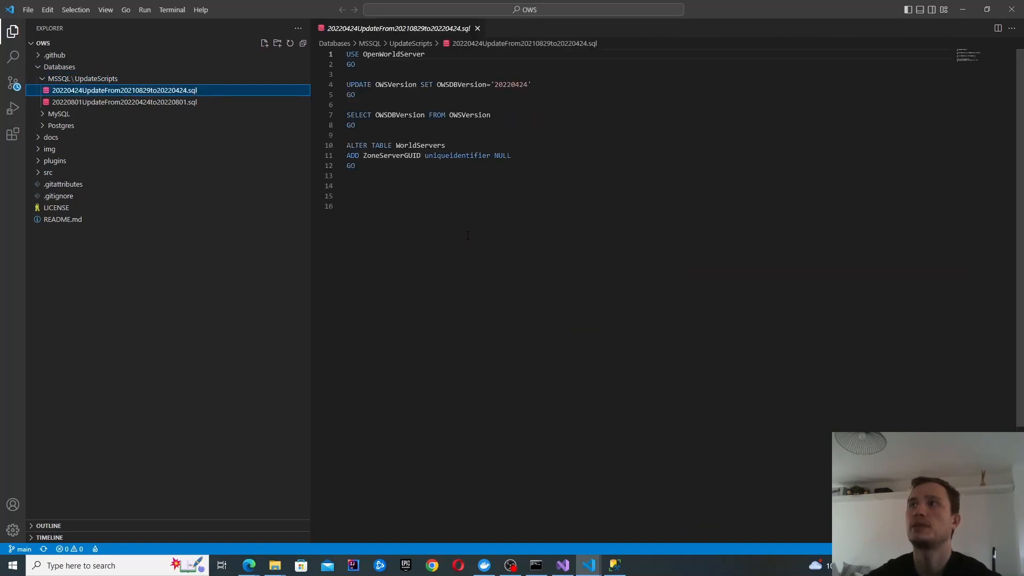
{"action": "key", "text": "ctrl+a"}
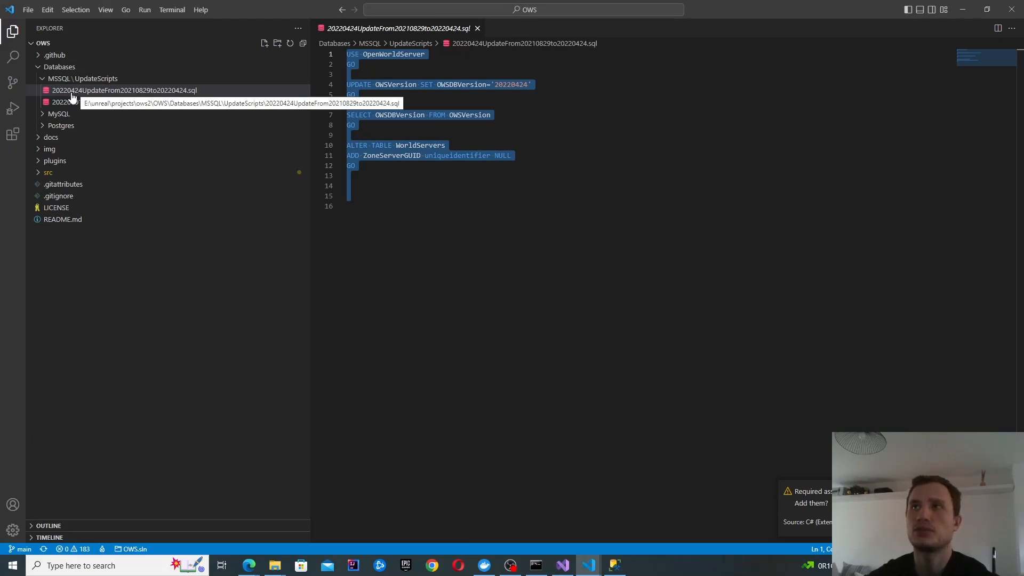
{"action": "mouse_move", "coordinate": [134, 98]}
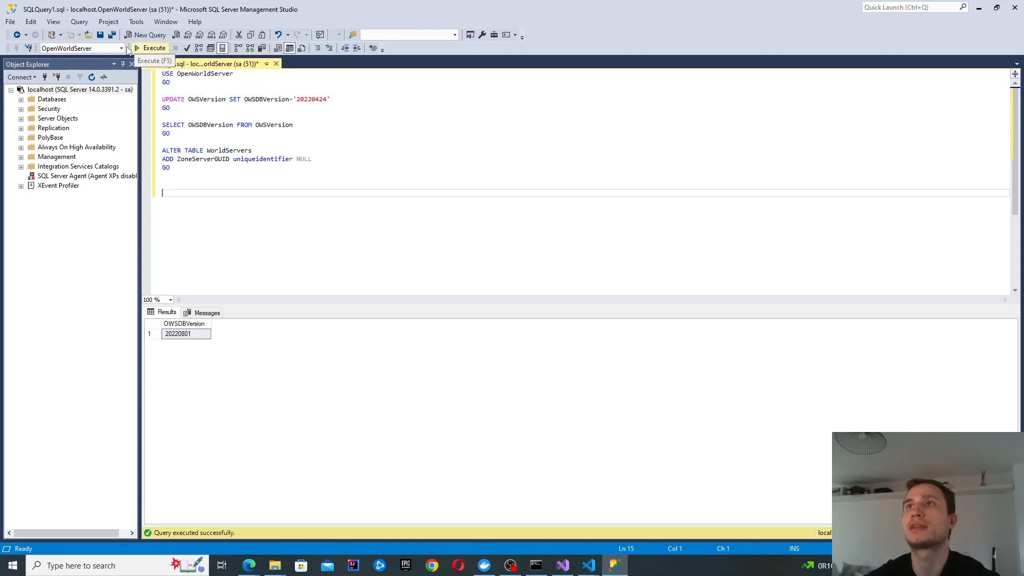
{"action": "mouse_move", "coordinate": [563, 564]}
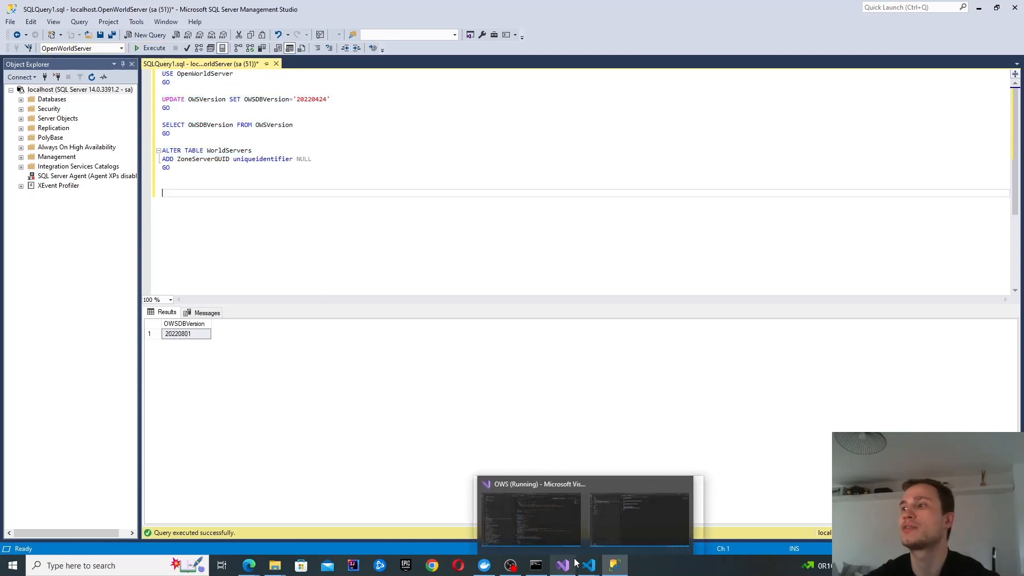
Open the 20220424-to-20220801 update script to load into the SSMS query window.
{"action": "left_click", "coordinate": [529, 513]}
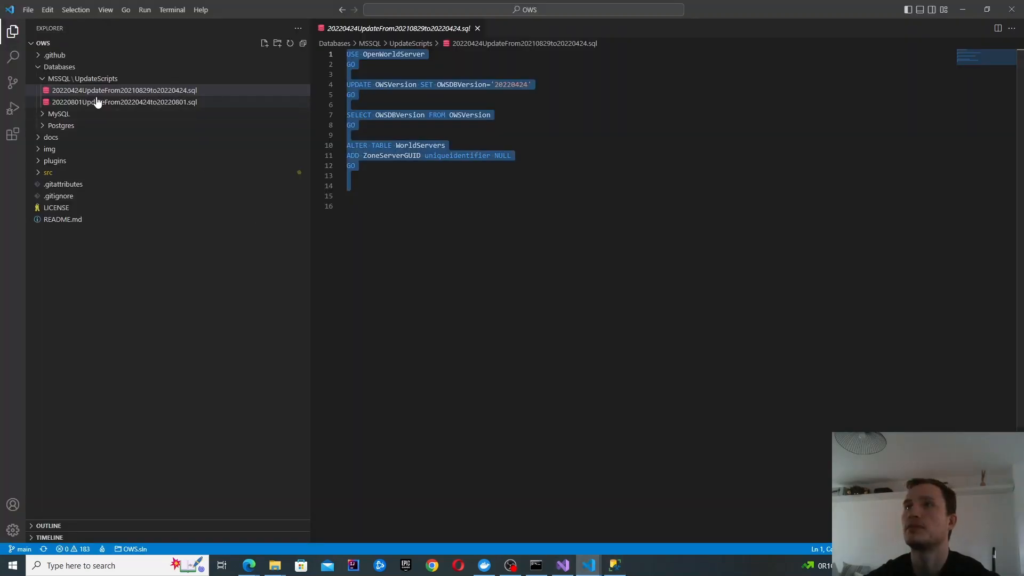
{"action": "left_click", "coordinate": [125, 102]}
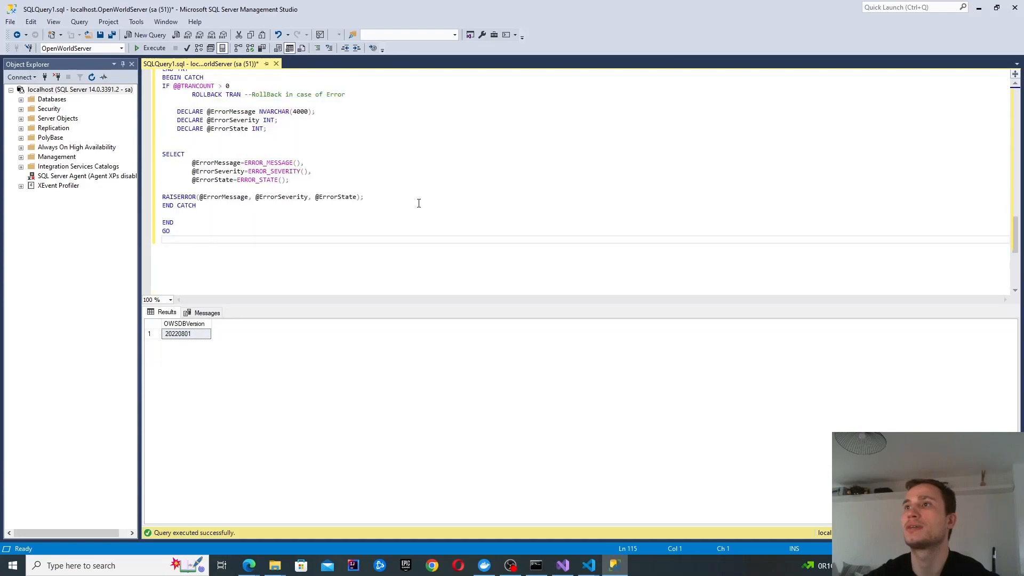
{"action": "scroll", "scroll_direction": "up", "scroll_amount": 3}
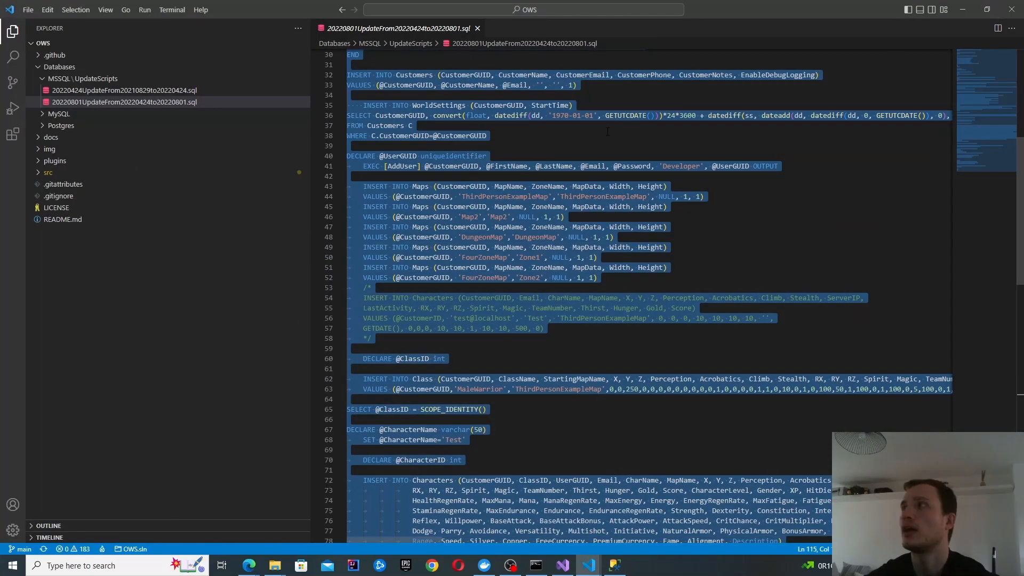
{"action": "left_click", "coordinate": [477, 28]}
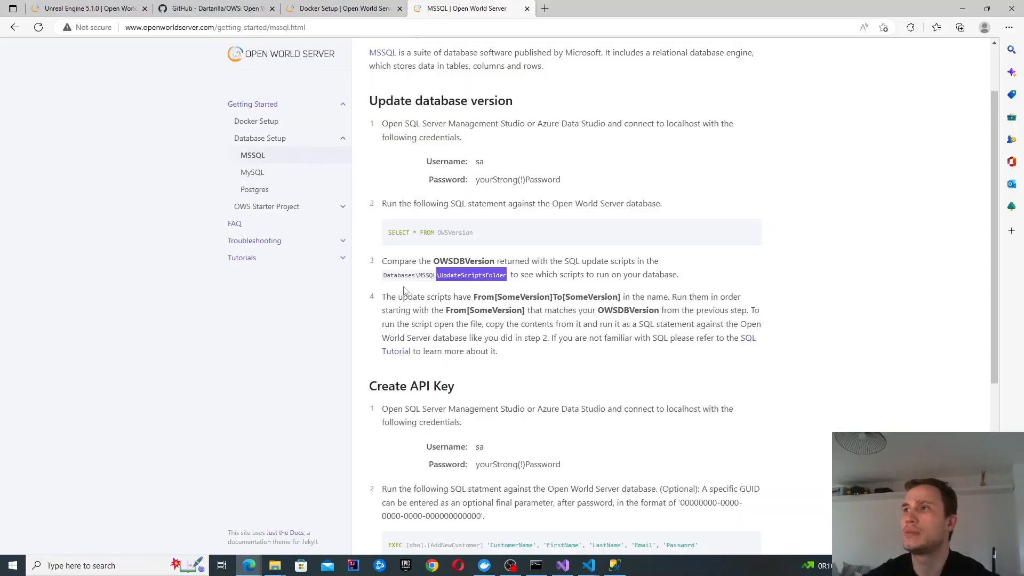
Scroll the MSSQL docs to Create API Key and select the EXEC [dbo].[AddNewCustomer] line.
{"action": "left_click_drag", "start_coordinate": [382, 261], "coordinate": [679, 274]}
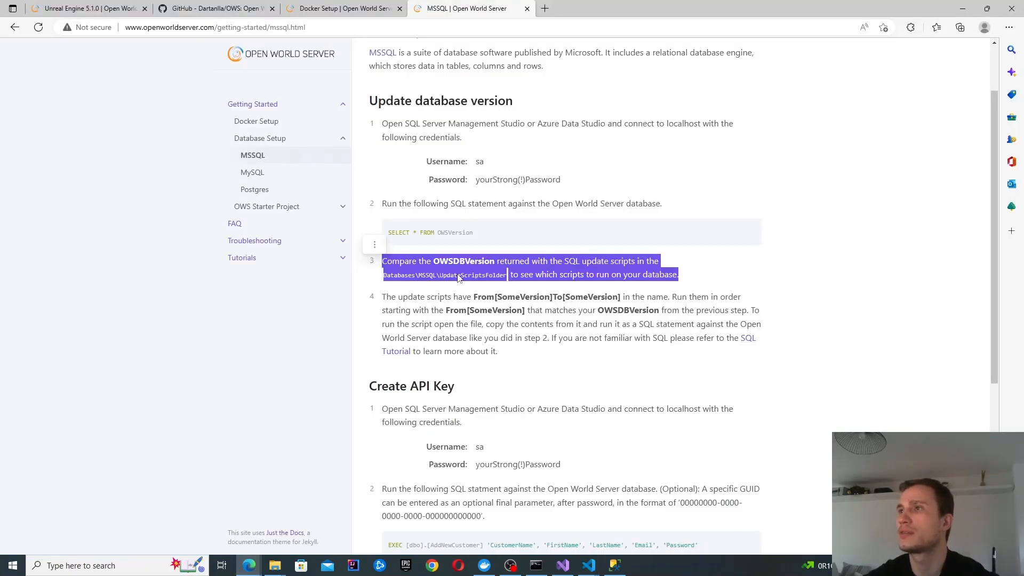
{"action": "scroll", "scroll_direction": "down", "scroll_amount": 3}
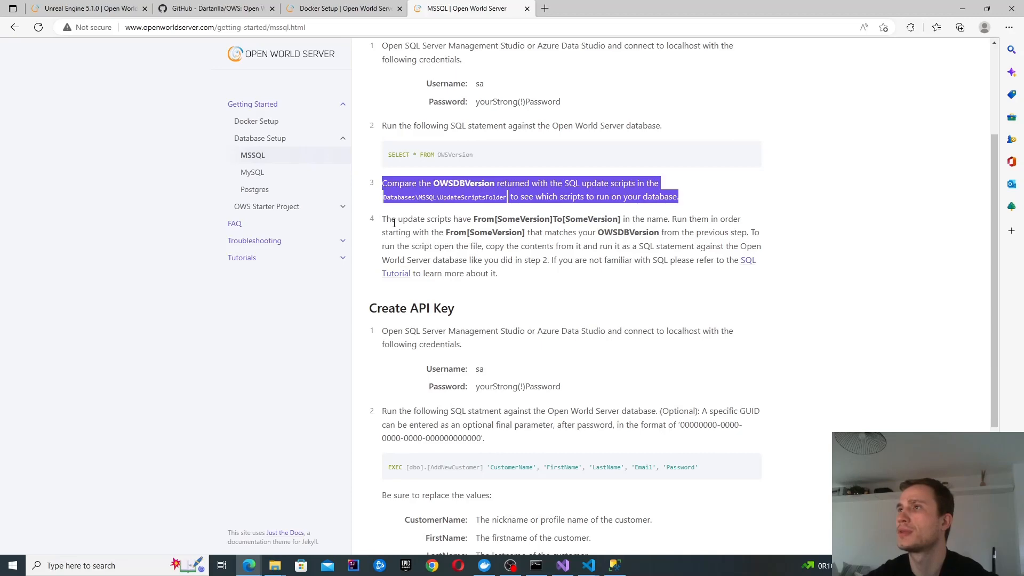
{"action": "scroll", "scroll_direction": "down", "scroll_amount": 3}
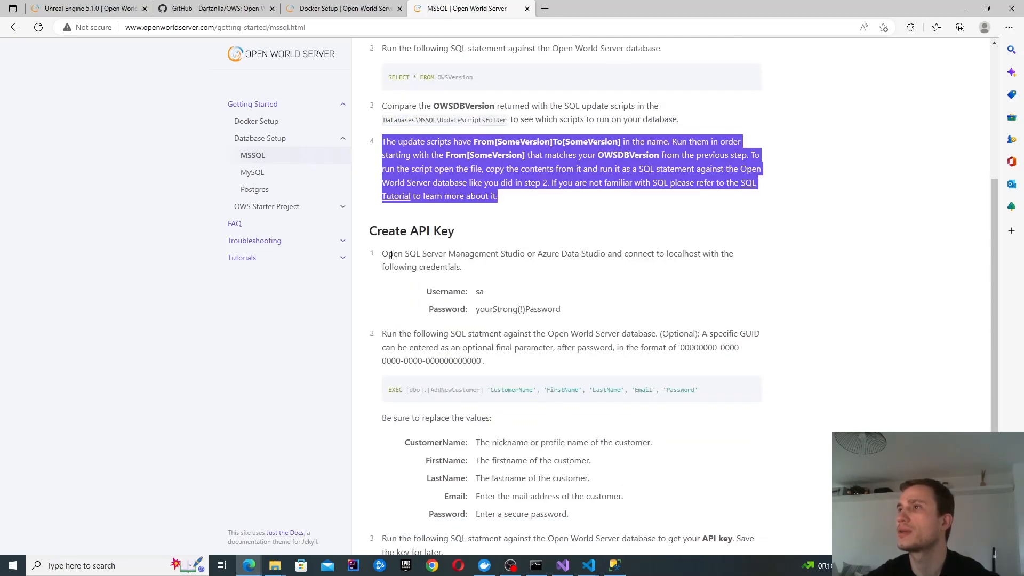
{"action": "left_click", "coordinate": [443, 263]}
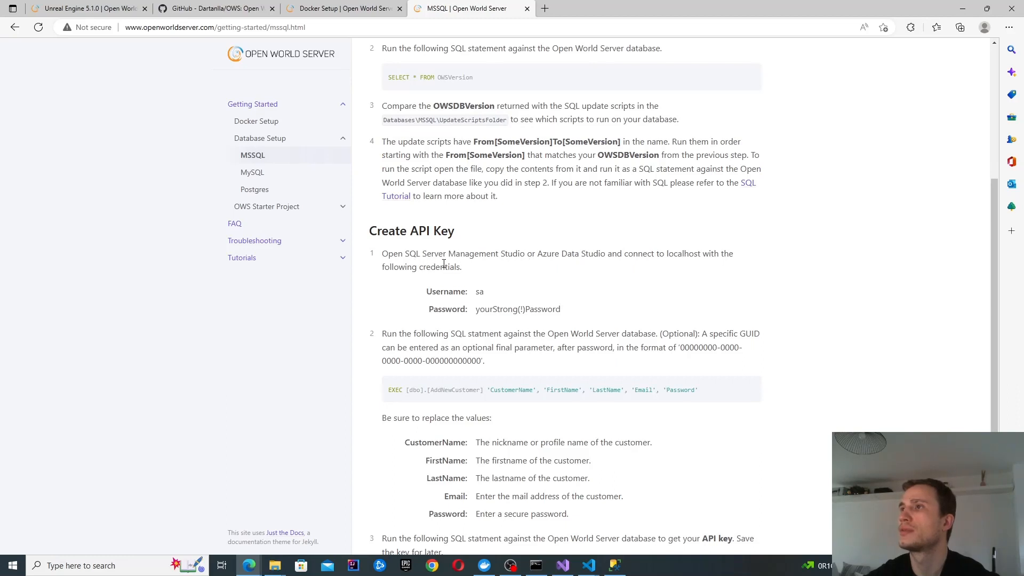
{"action": "scroll", "scroll_direction": "down", "scroll_amount": 3}
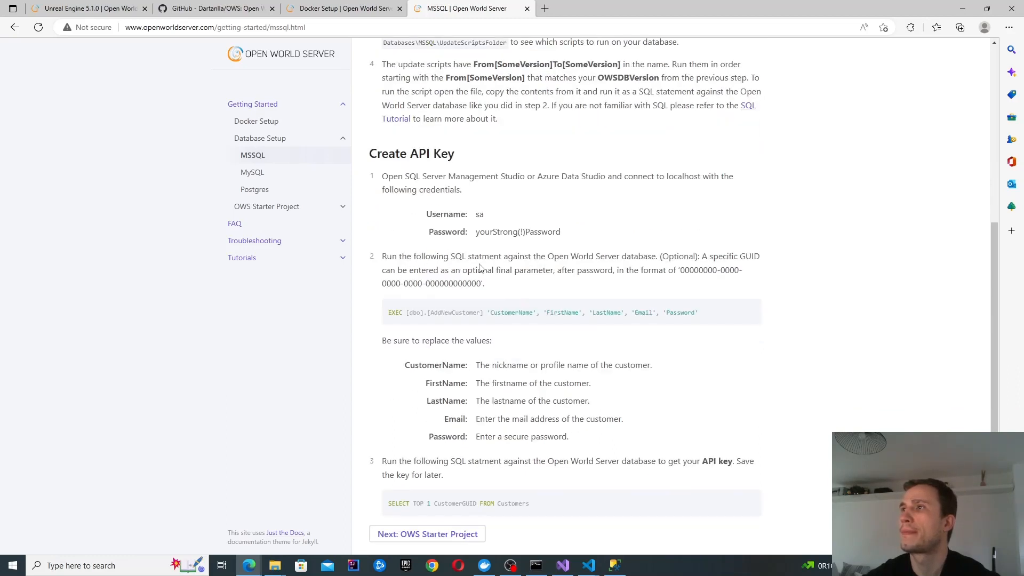
{"action": "triple_click", "coordinate": [542, 312]}
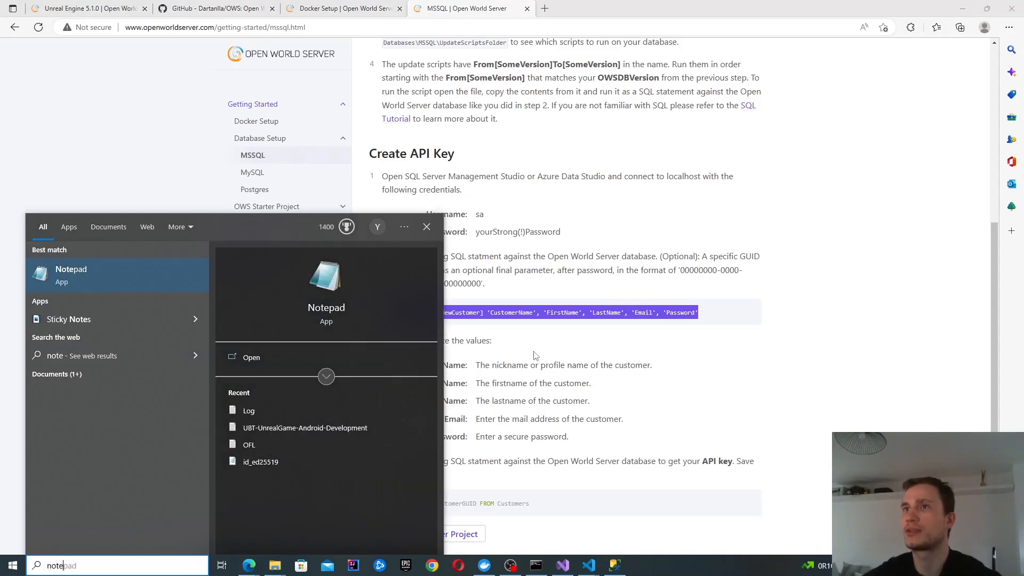
{"action": "left_click", "coordinate": [251, 358]}
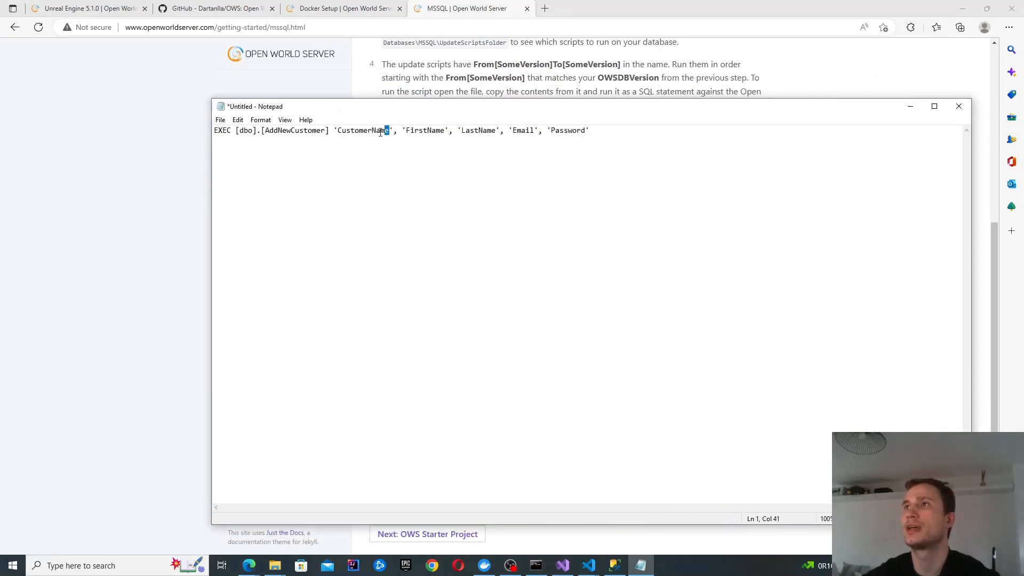
{"action": "type", "text": "testn"}
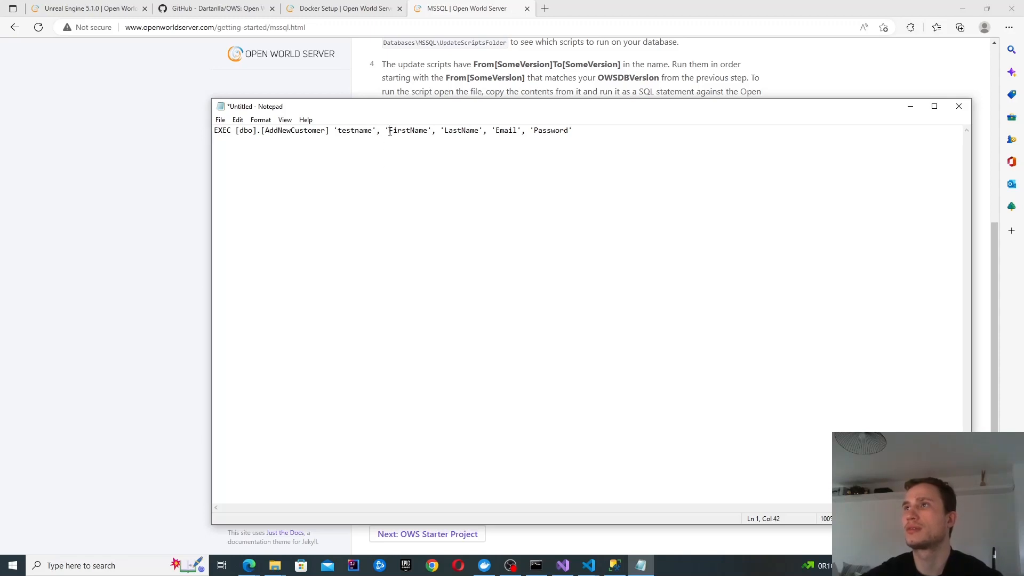
{"action": "double_click", "coordinate": [408, 130]}
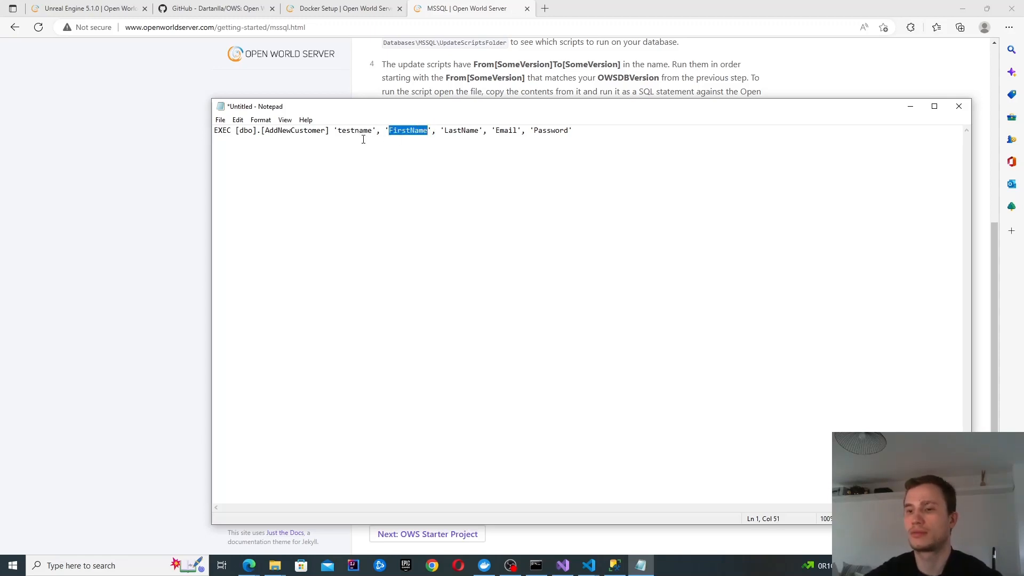
{"action": "type", "text": "testname1"}
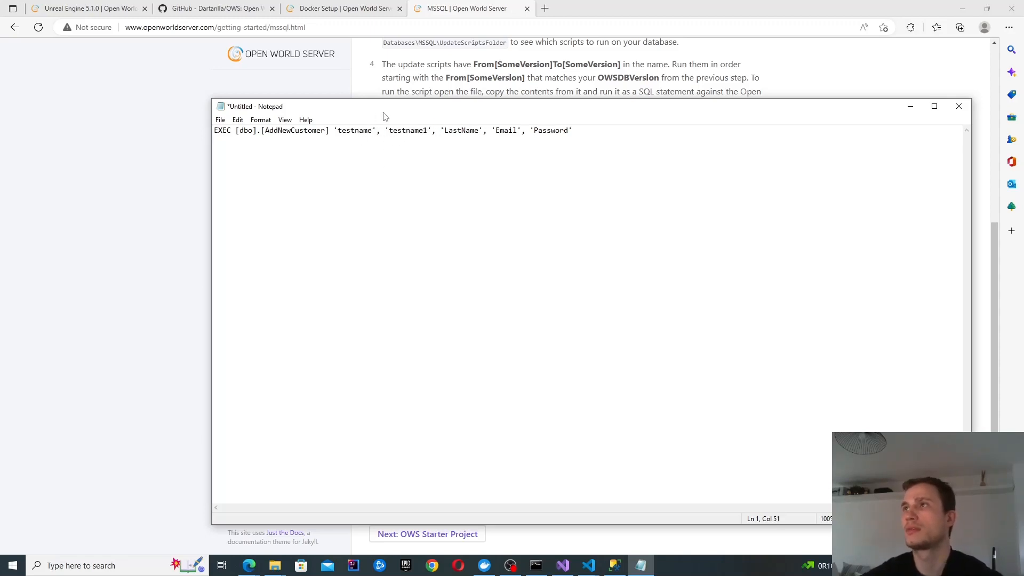
{"action": "double_click", "coordinate": [460, 131]}
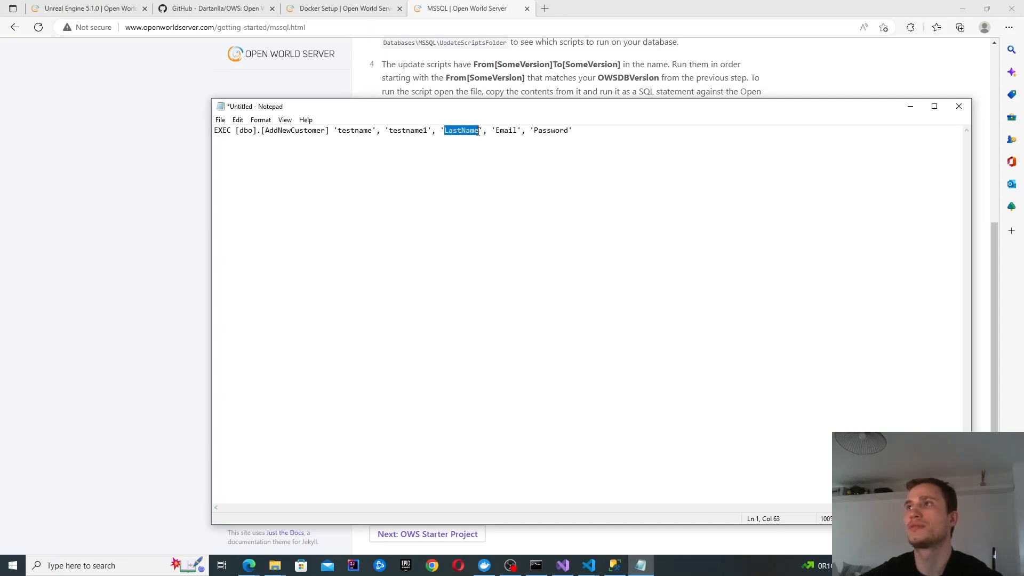
{"action": "type", "text": "testna"}
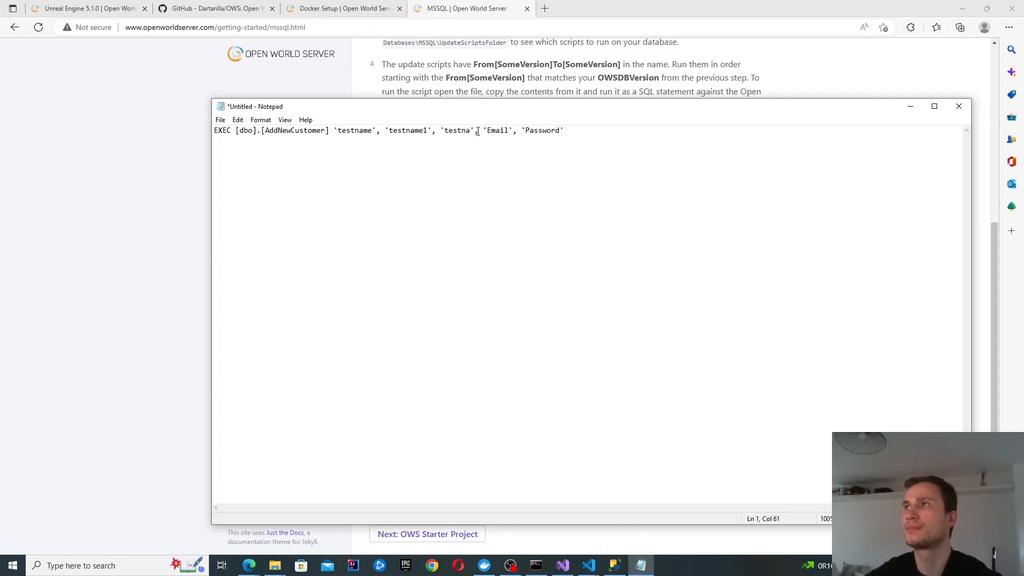
{"action": "double_click", "coordinate": [508, 130]}
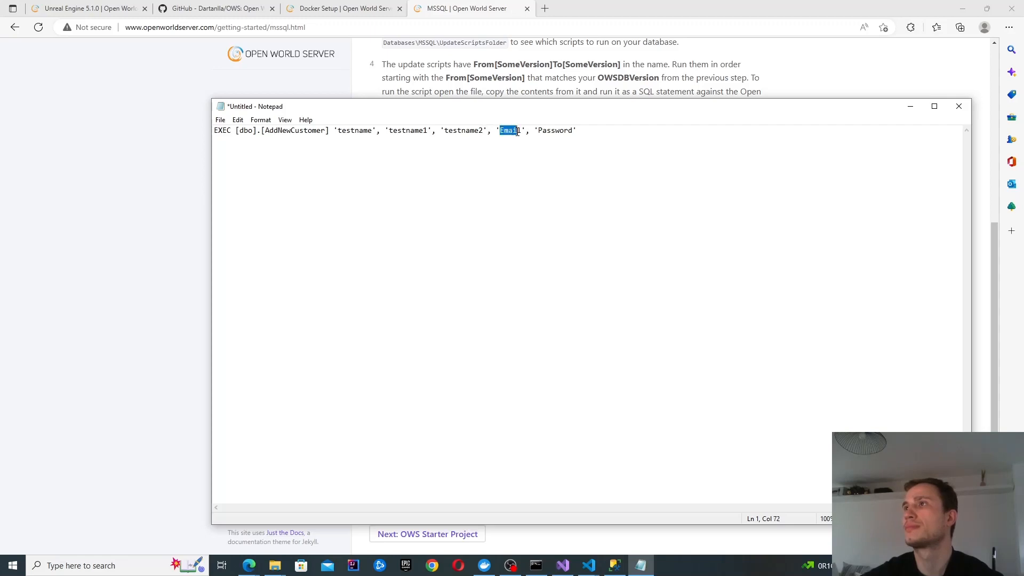
{"action": "type", "text": "test"}
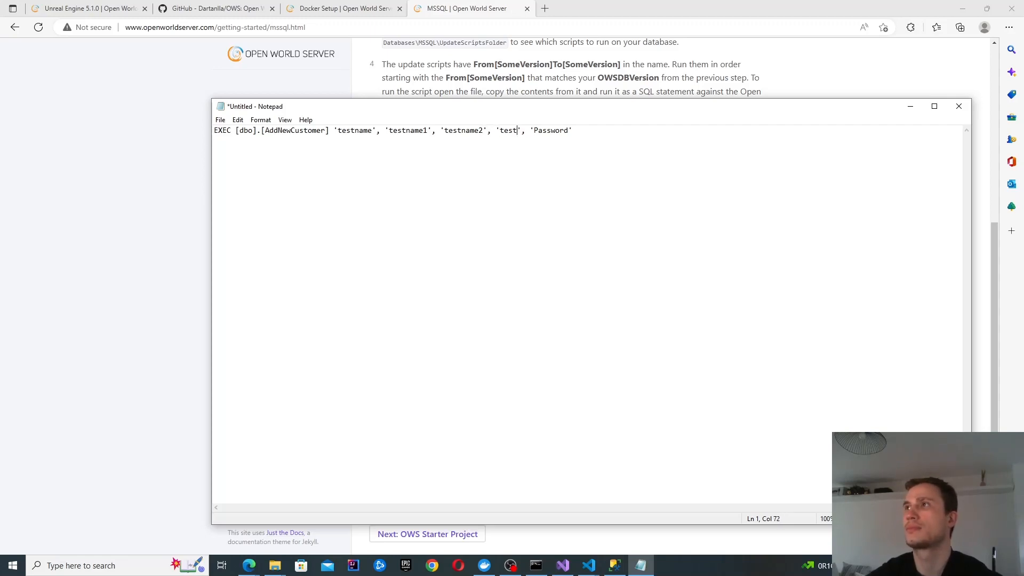
{"action": "type", "text": "@testing.com"}
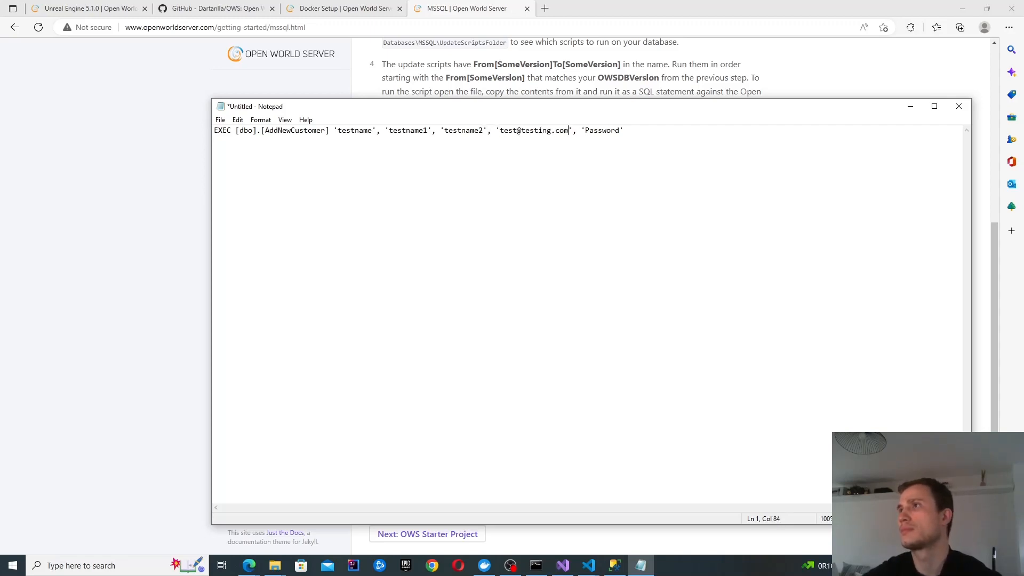
{"action": "double_click", "coordinate": [601, 130]}
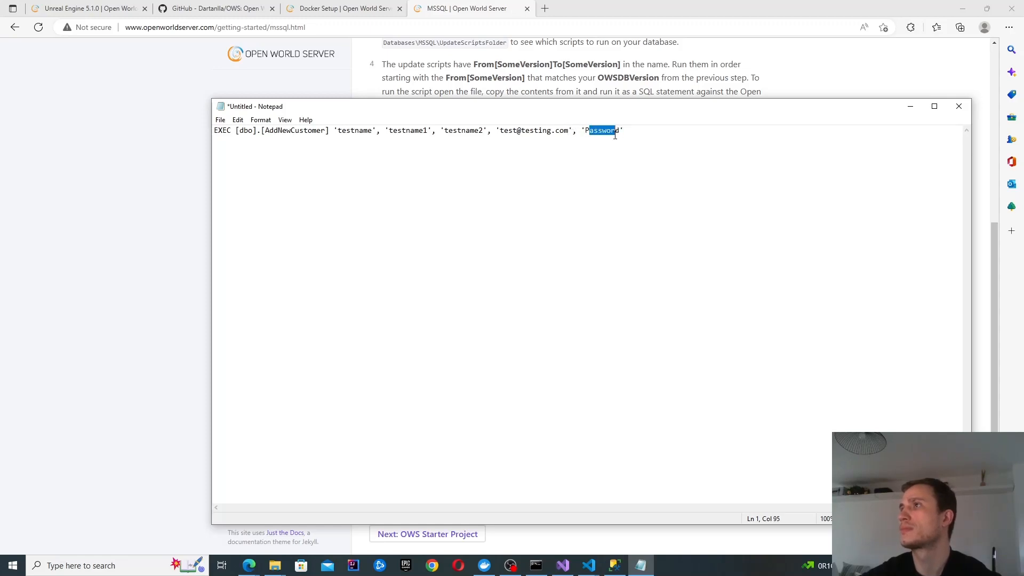
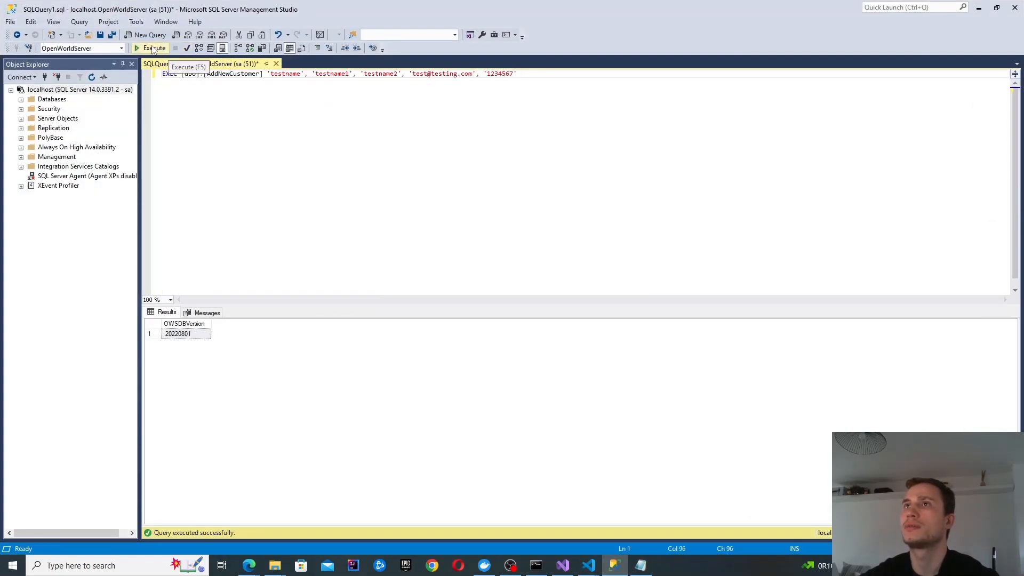
{"action": "left_click", "coordinate": [466, 9]}
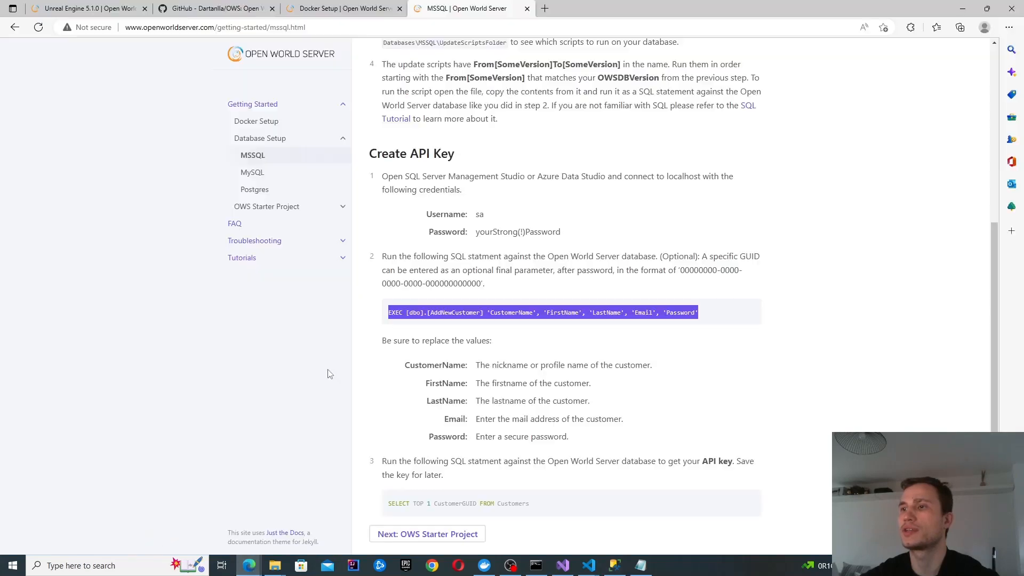
{"action": "mouse_move", "coordinate": [576, 254]}
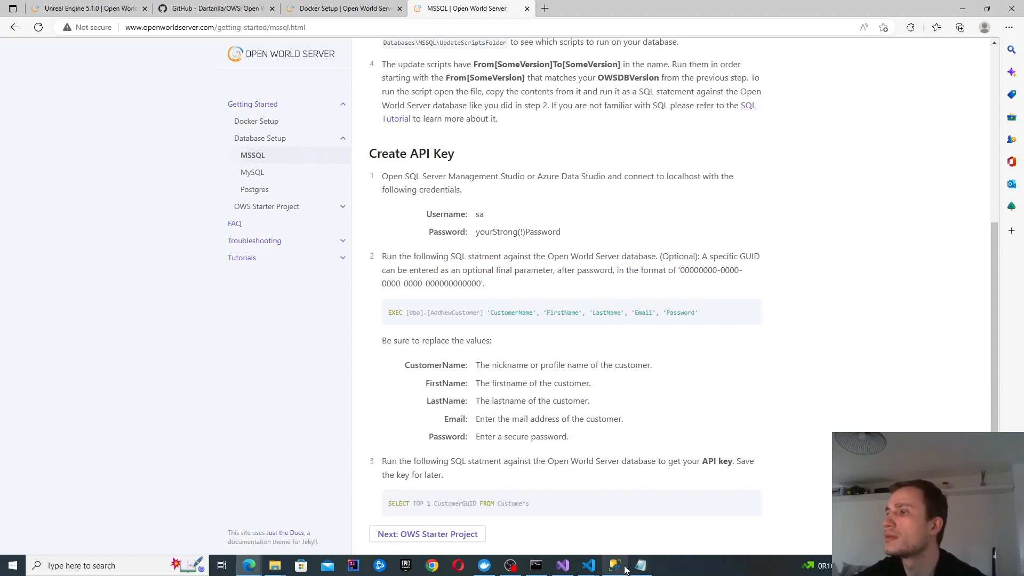
{"action": "left_click", "coordinate": [613, 565]}
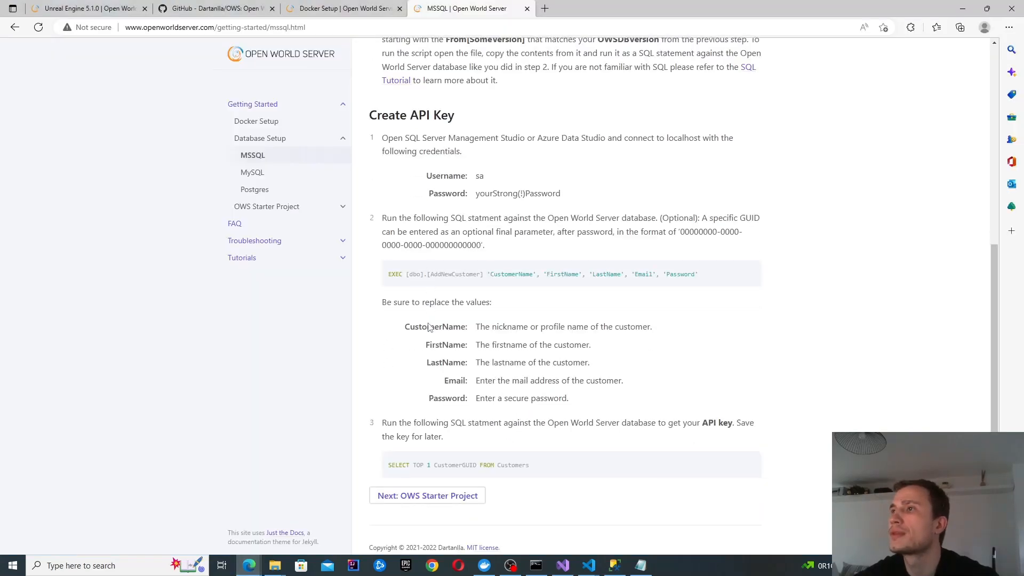
{"action": "scroll", "scroll_direction": "down", "scroll_amount": 3}
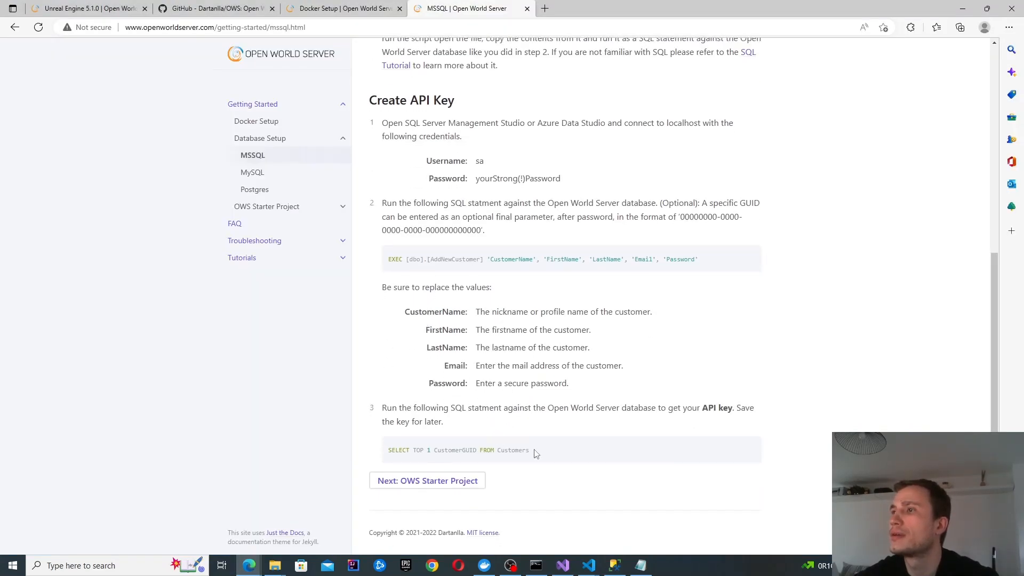
{"action": "triple_click", "coordinate": [457, 450]}
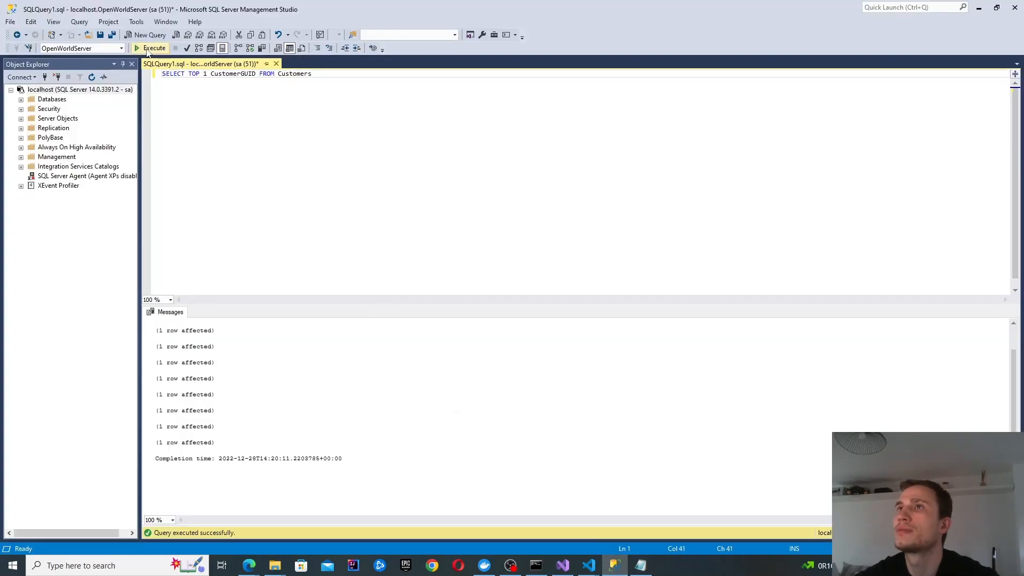
{"action": "left_click", "coordinate": [154, 47]}
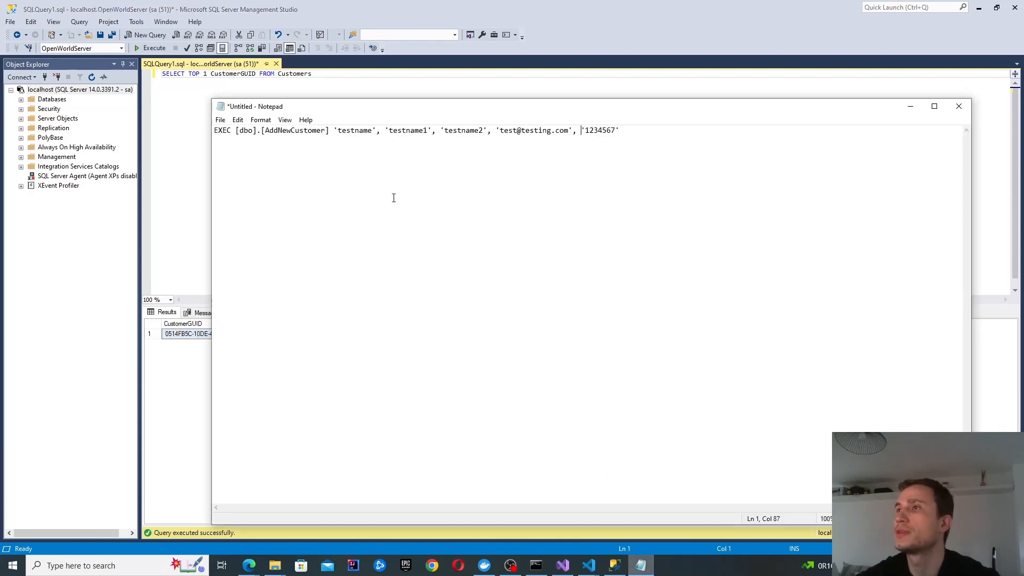
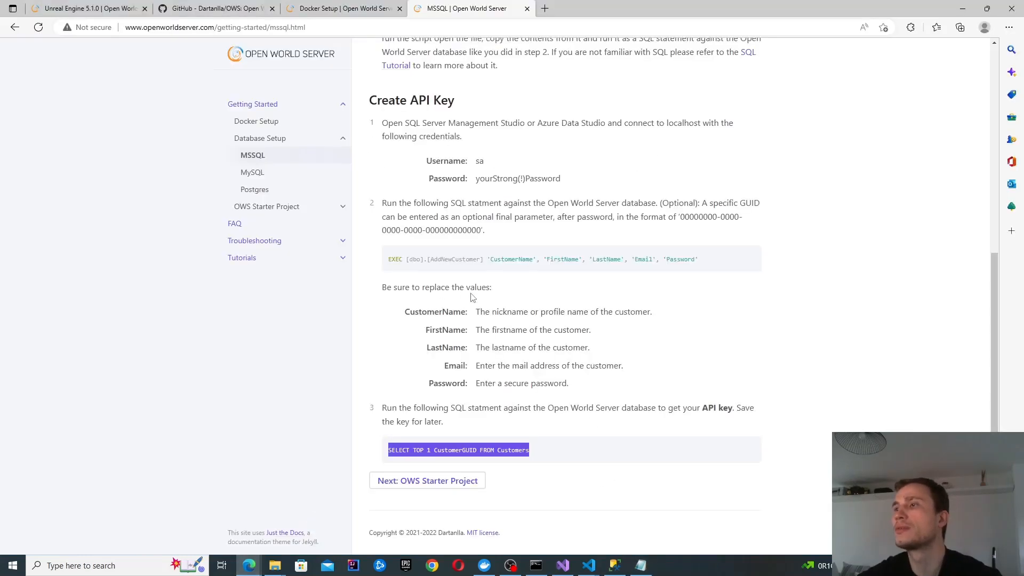
{"action": "left_click", "coordinate": [342, 8]}
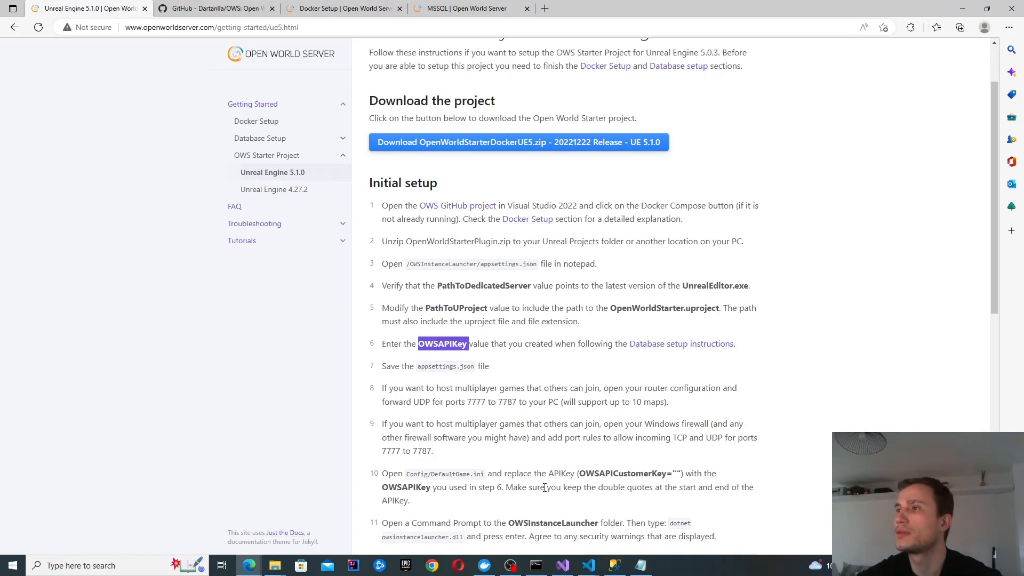
{"action": "left_click", "coordinate": [587, 565]}
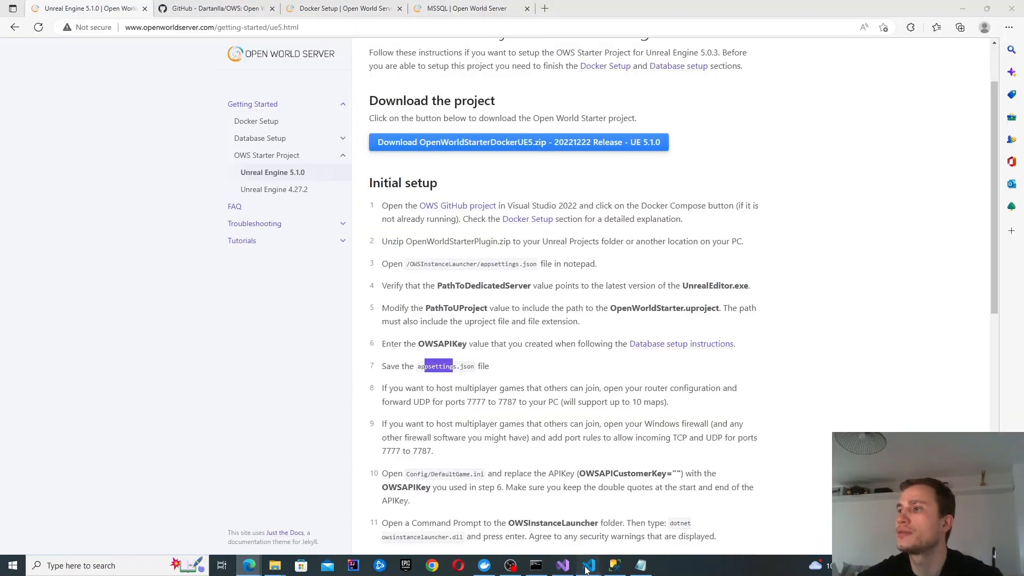
{"action": "left_click", "coordinate": [587, 565]}
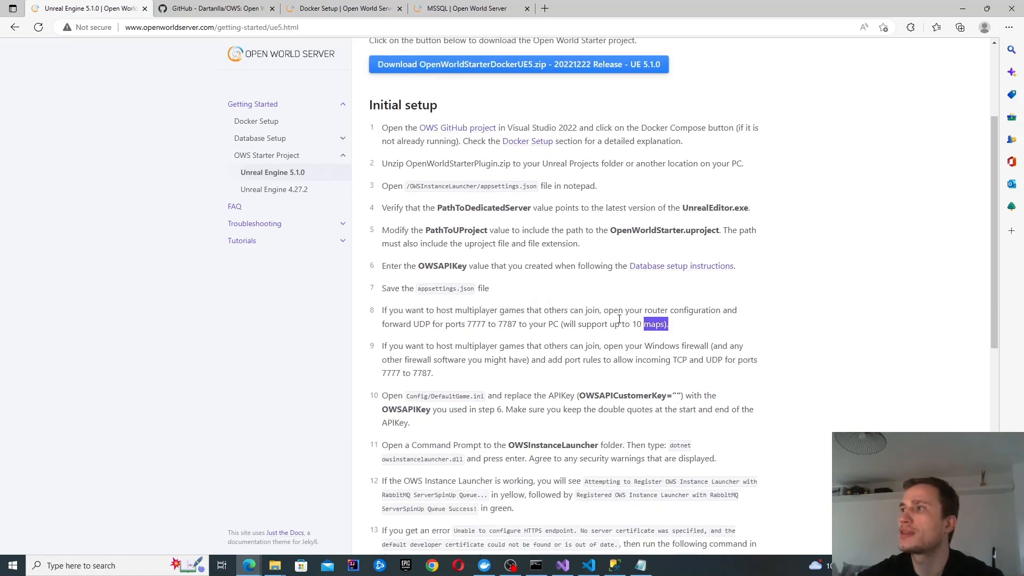
{"action": "scroll", "scroll_direction": "down", "scroll_amount": 3}
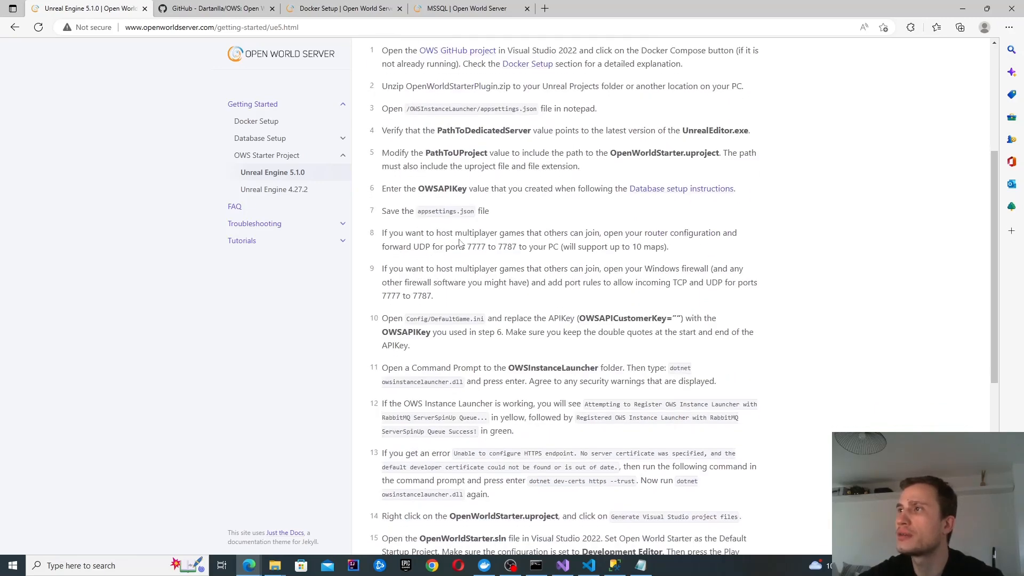
{"action": "mouse_move", "coordinate": [402, 270]}
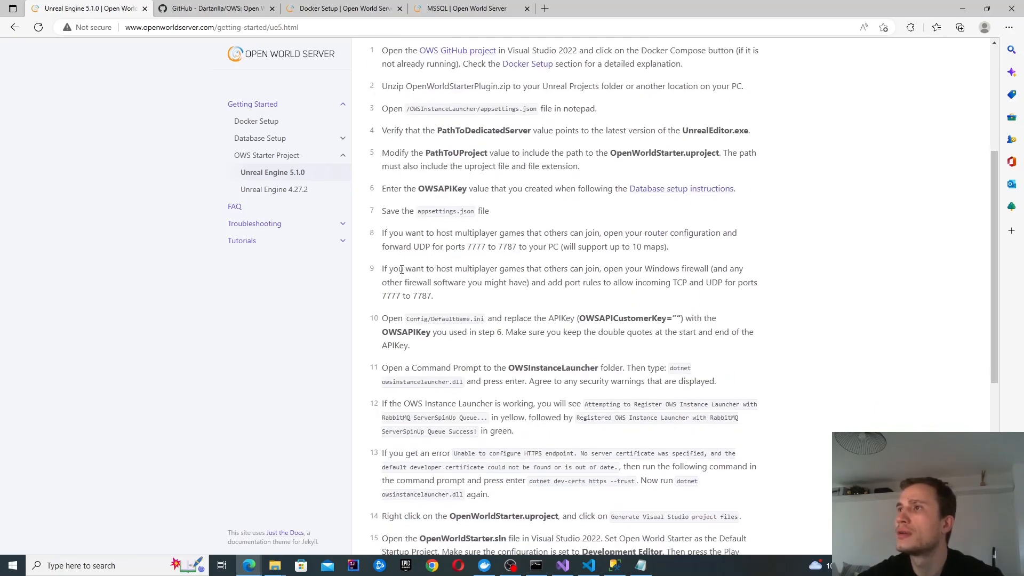
{"action": "scroll", "scroll_direction": "down", "scroll_amount": 3}
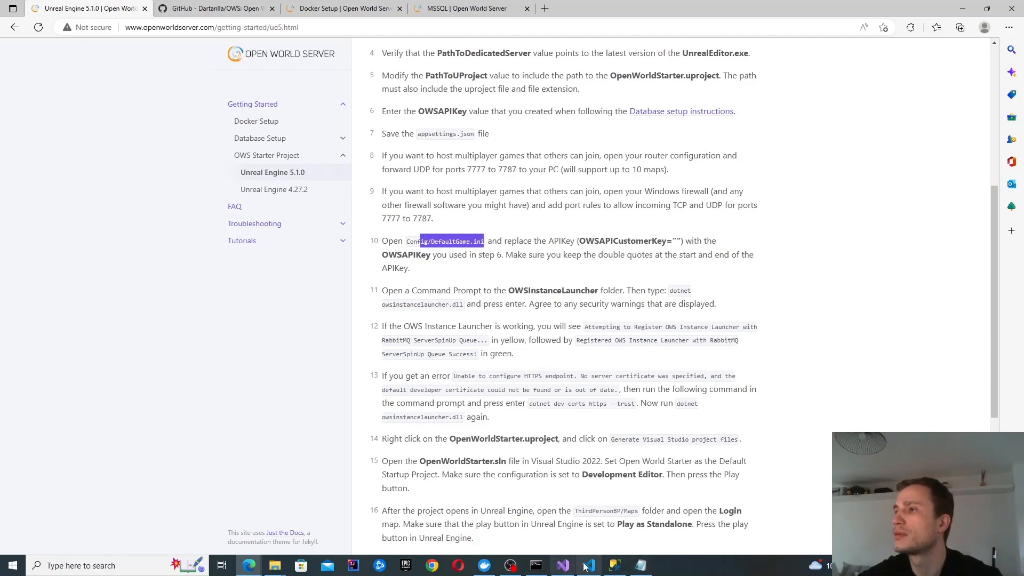
{"action": "left_click", "coordinate": [587, 565]}
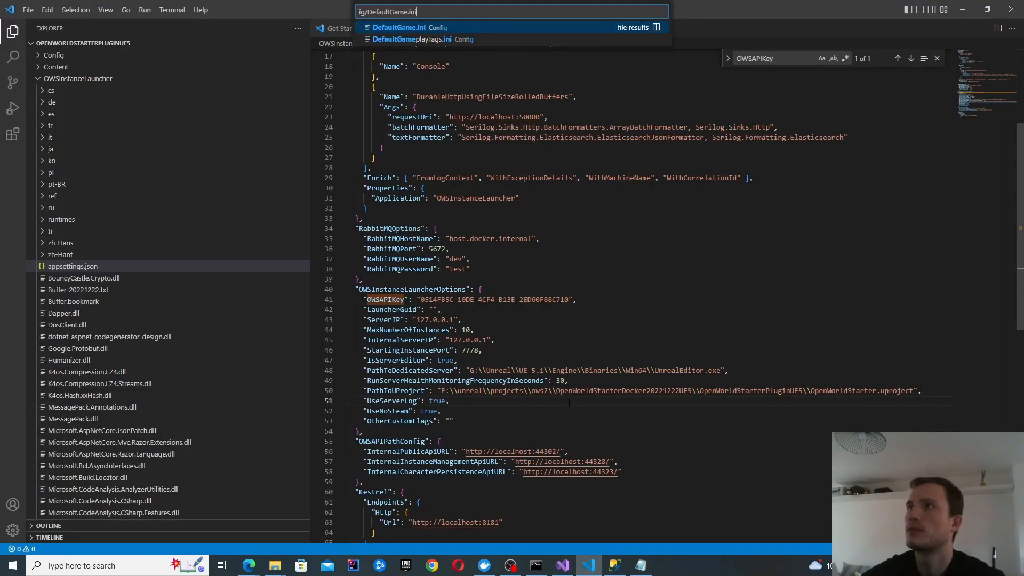
{"action": "left_click", "coordinate": [399, 27]}
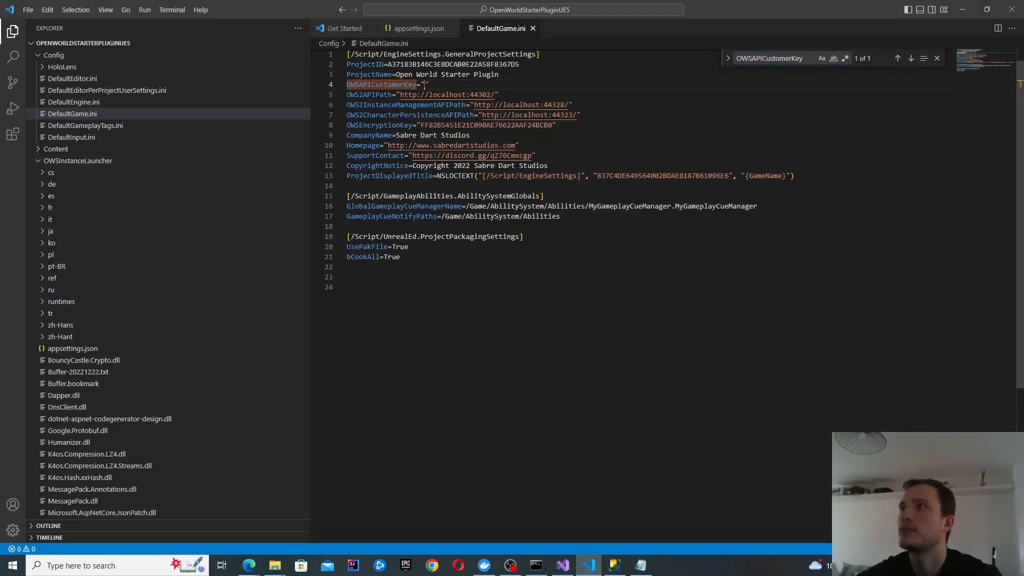
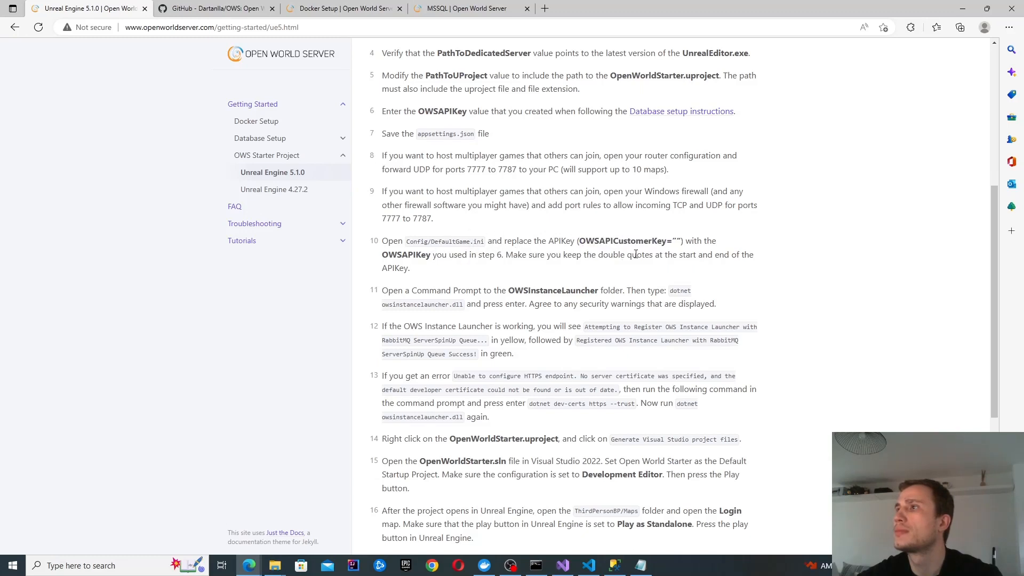
In OpenWorldStarterPluginUE5\OWSInstanceLauncher, run 'dotnet owsinstancelauncher.dll' from Command Prompt.
{"action": "left_click_drag", "start_coordinate": [405, 290], "coordinate": [478, 290]}
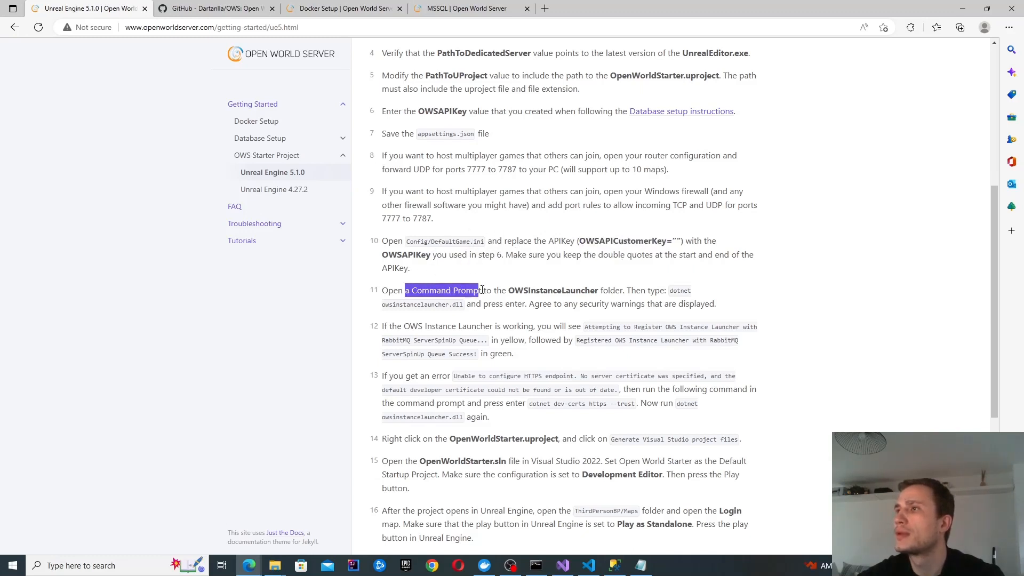
{"action": "double_click", "coordinate": [553, 290]}
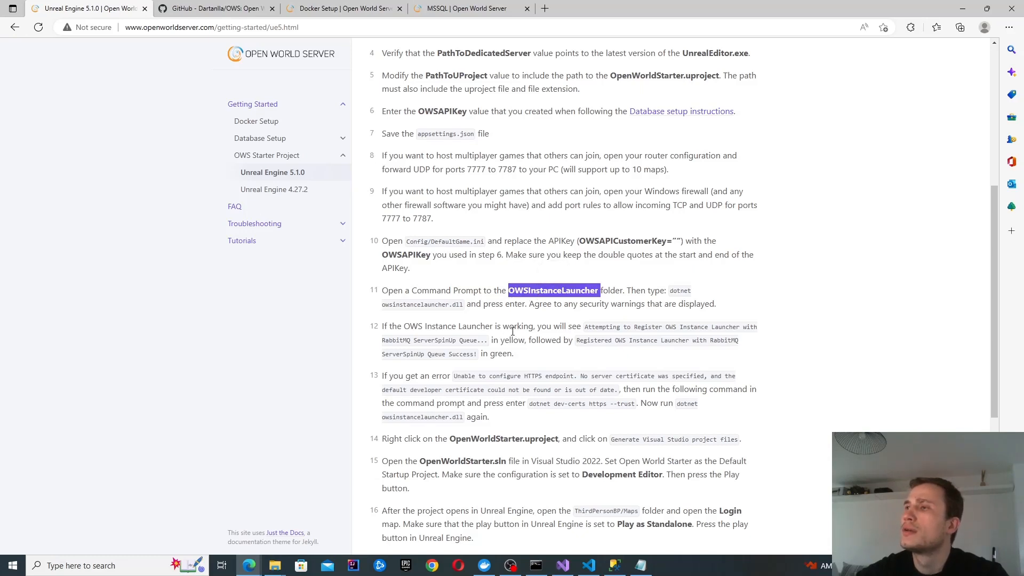
{"action": "mouse_move", "coordinate": [461, 304]}
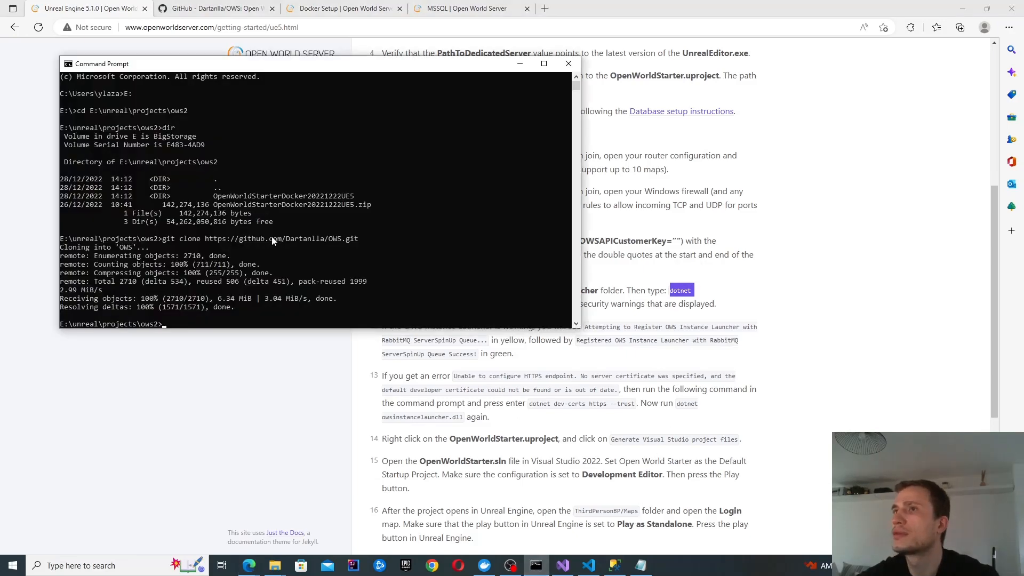
{"action": "type", "text": "dir"}
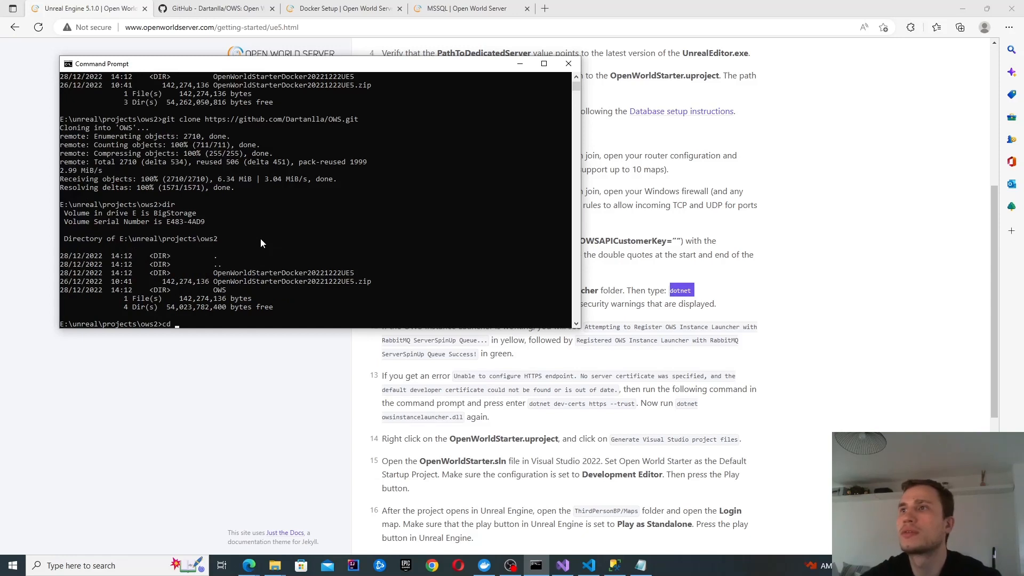
{"action": "type", "text": "Op"}
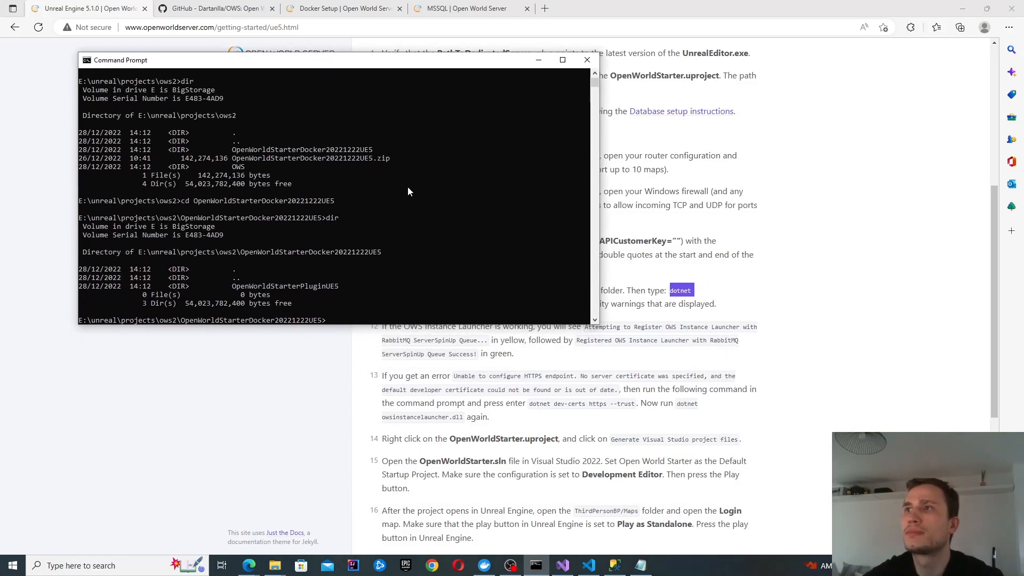
{"action": "type", "text": "cd OpenWorldStarterPluginUE5"}
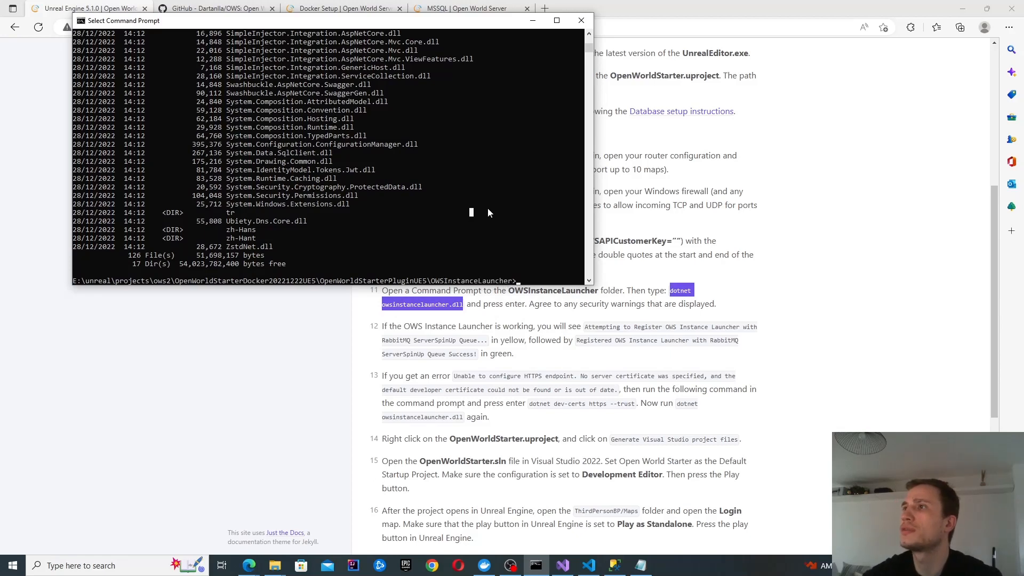
{"action": "type", "text": "dotnet owsinstancelauncher.dll"}
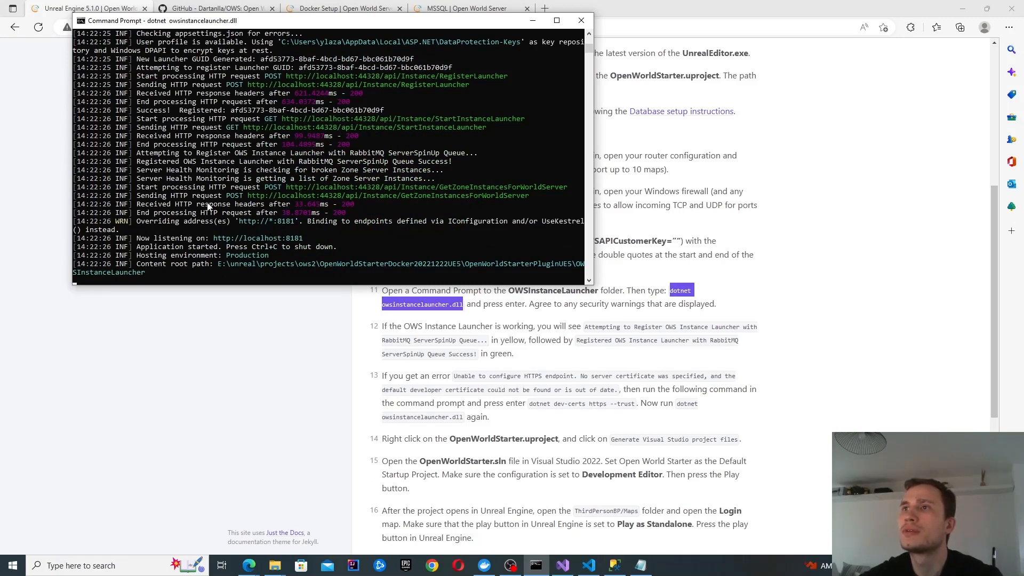
{"action": "mouse_move", "coordinate": [322, 456]}
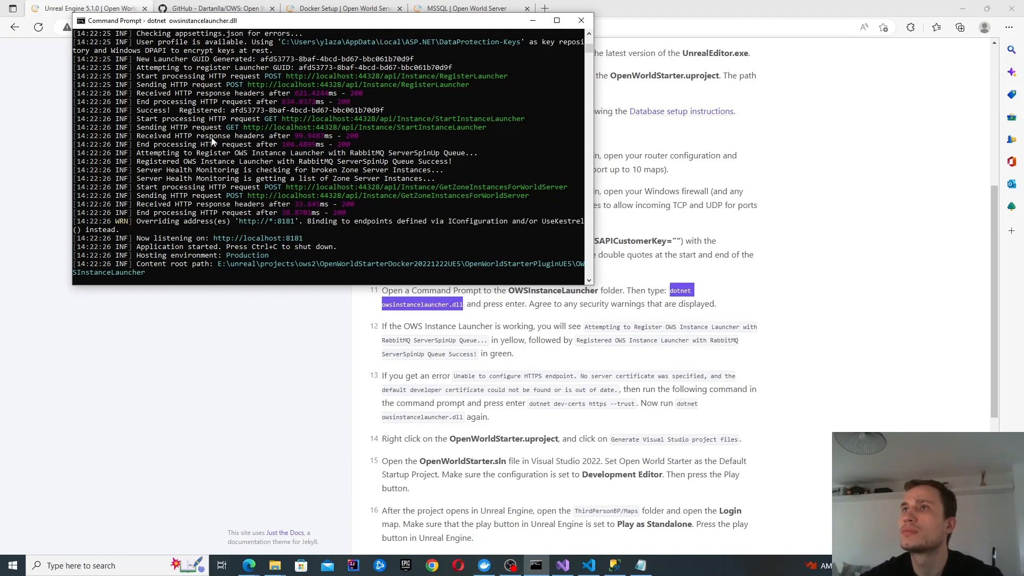
{"action": "mouse_move", "coordinate": [294, 328]}
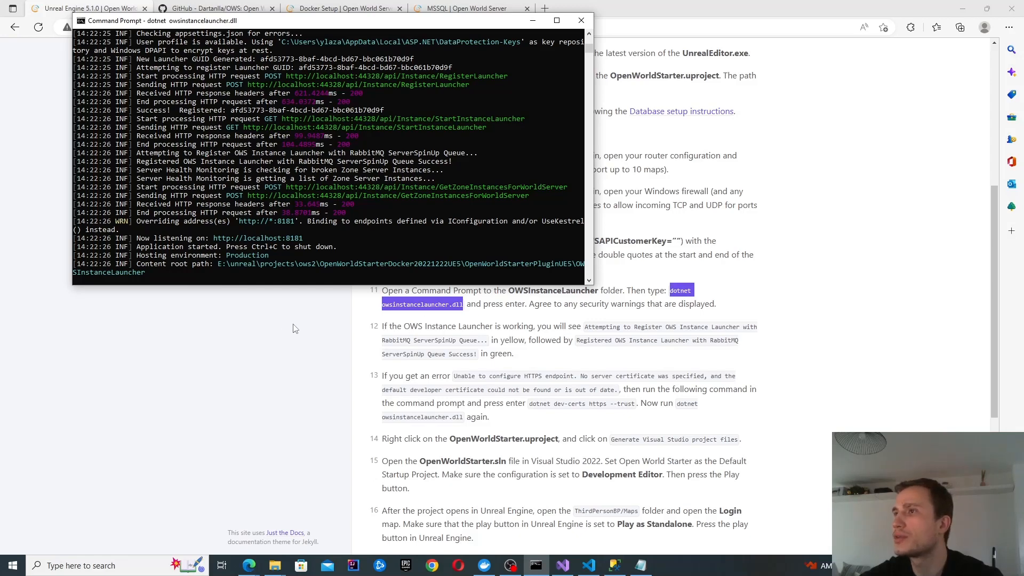
{"action": "mouse_move", "coordinate": [421, 329]}
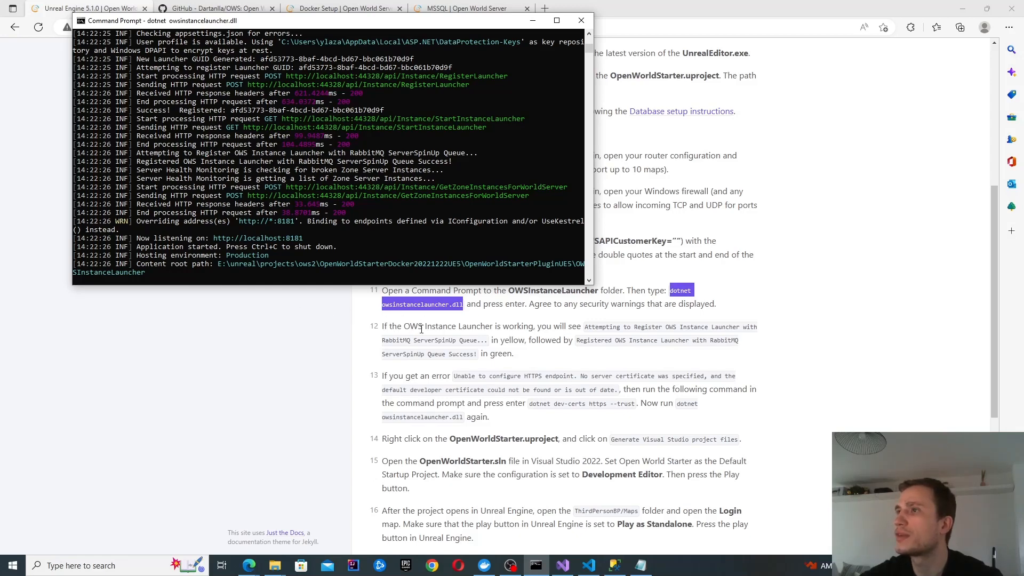
{"action": "mouse_move", "coordinate": [395, 371]}
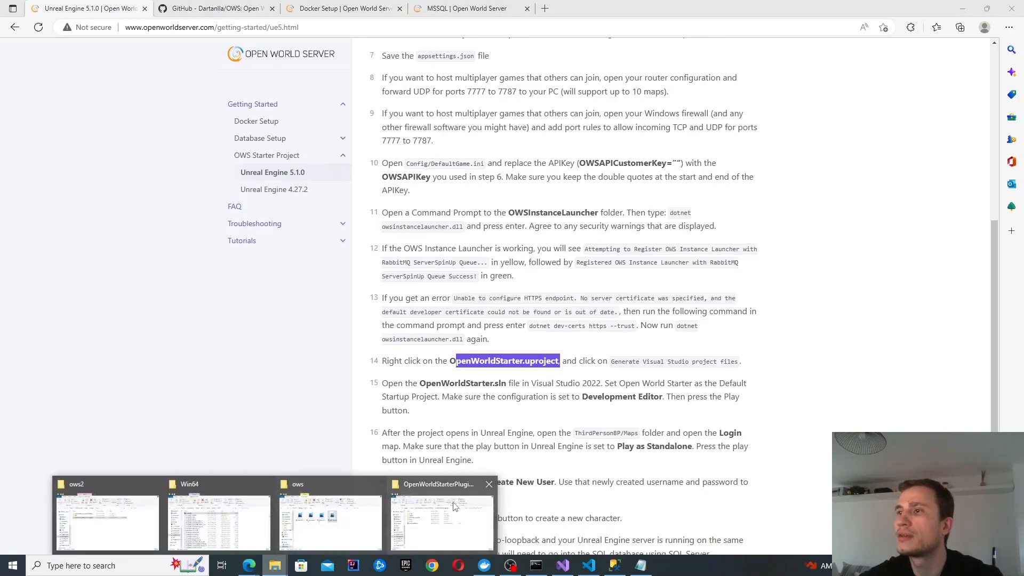
Generate Visual Studio project files from OpenWorldStarter.uproject in the OpenWorldStarterPluginUE5 folder.
{"action": "left_click", "coordinate": [106, 523]}
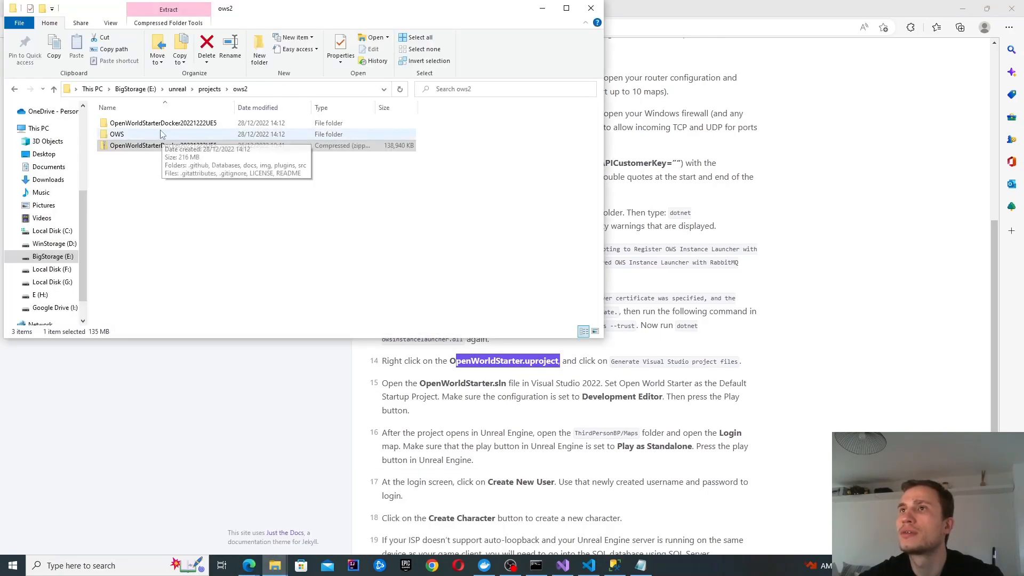
{"action": "double_click", "coordinate": [117, 134]}
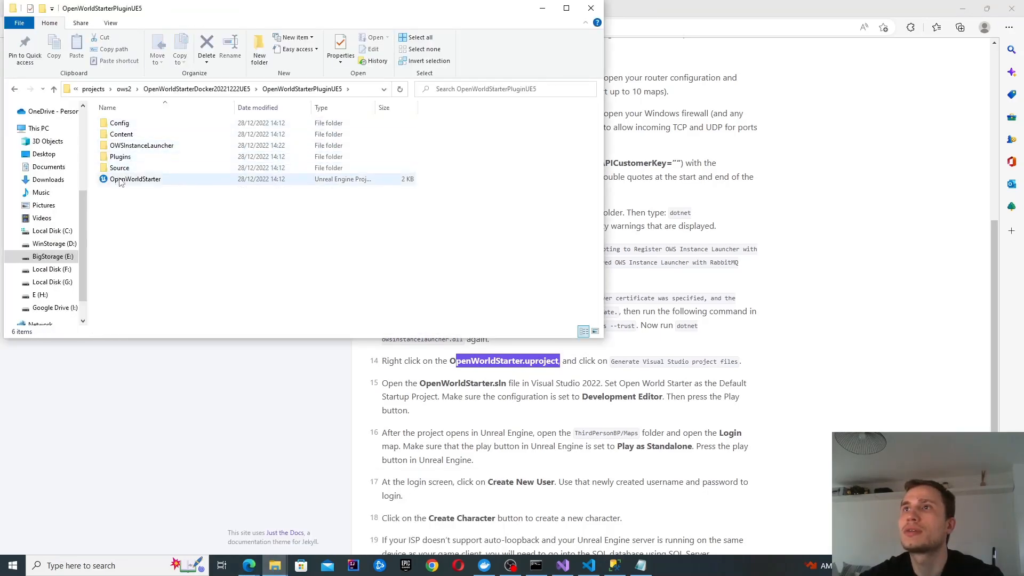
{"action": "right_click", "coordinate": [134, 179]}
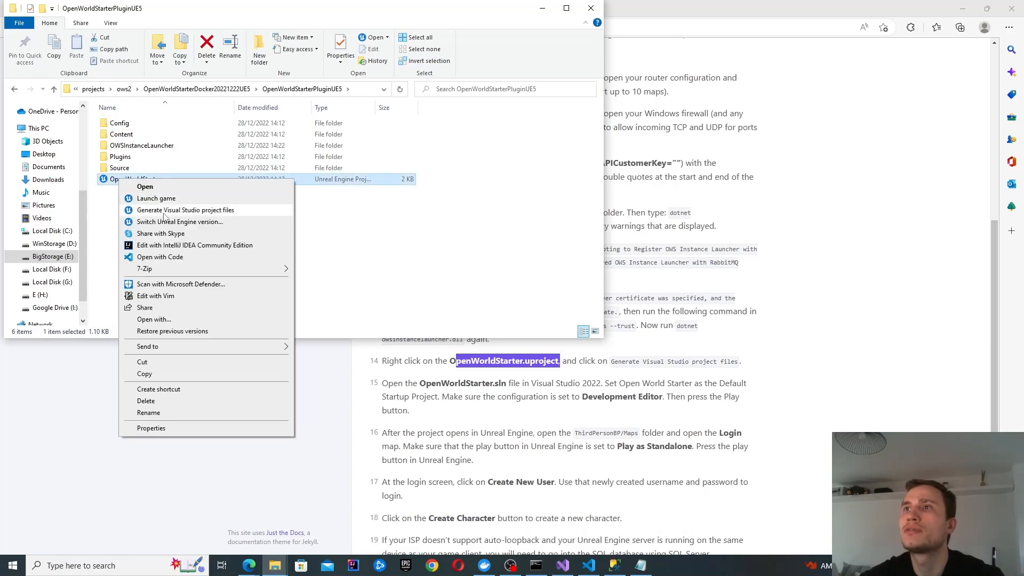
{"action": "left_click", "coordinate": [186, 210]}
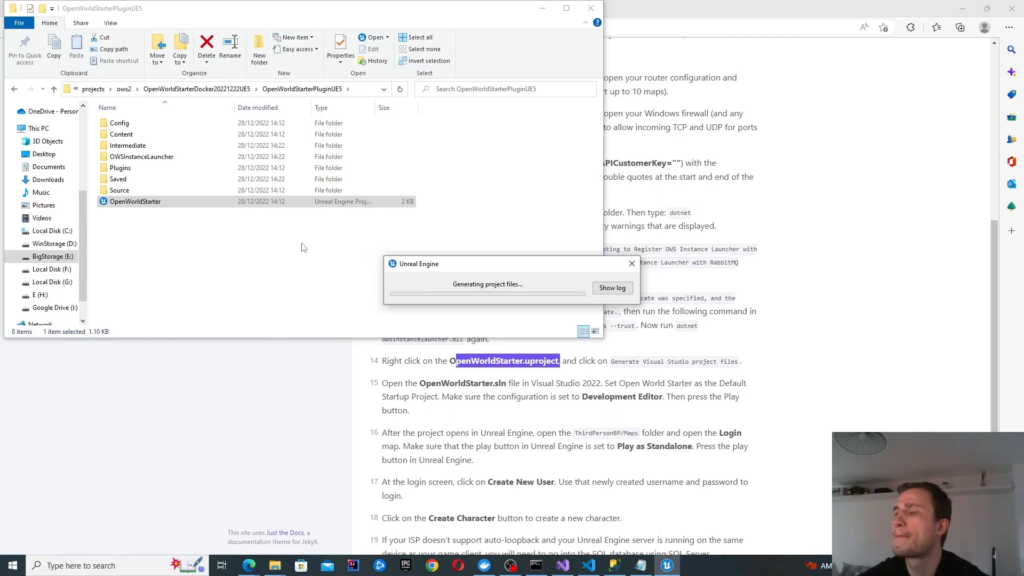
{"action": "mouse_move", "coordinate": [405, 282]}
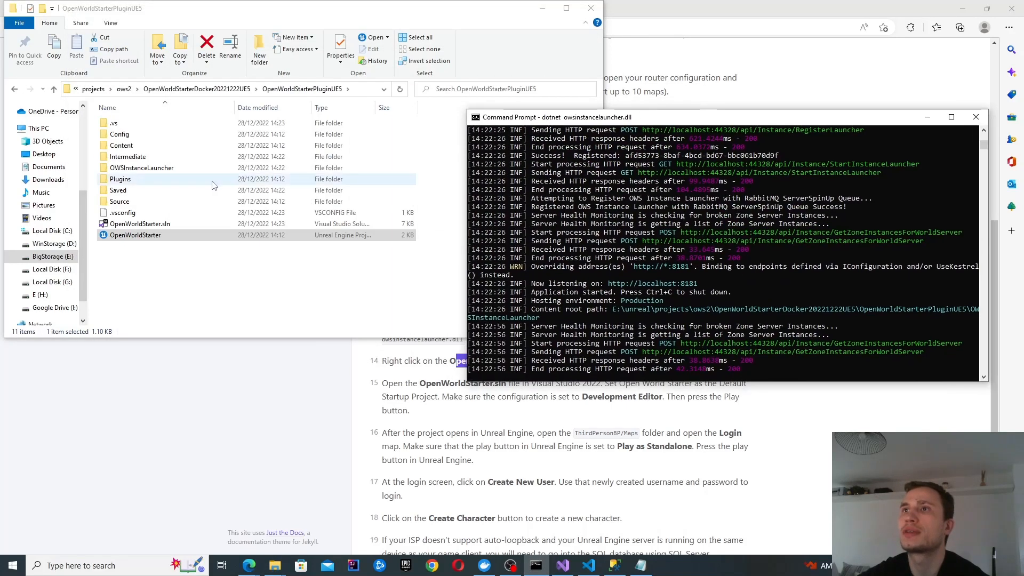
Load OpenWorldStarter.sln in Visual Studio 2022 and scroll through its Engine and Games projects.
{"action": "double_click", "coordinate": [139, 224]}
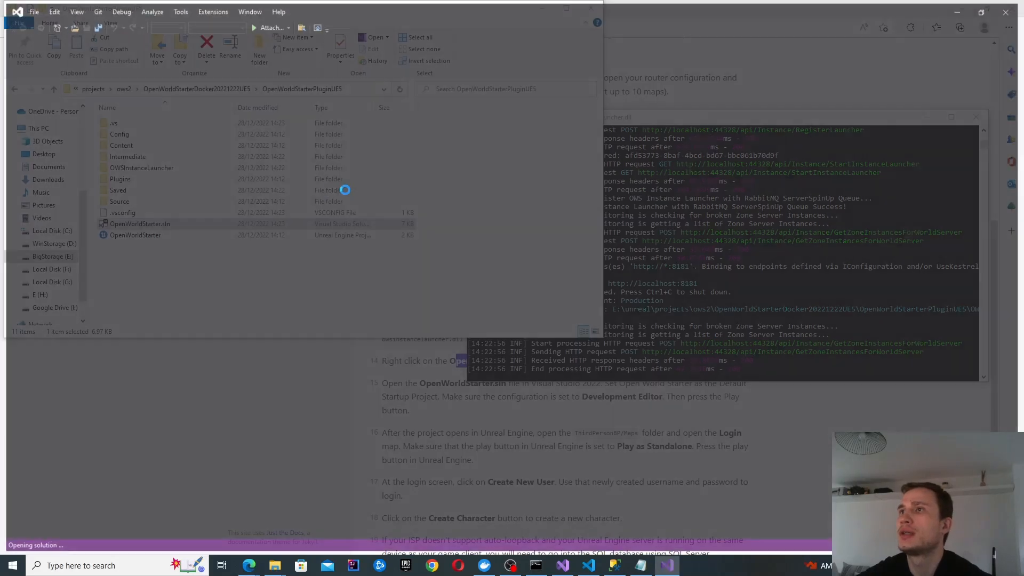
{"action": "double_click", "coordinate": [139, 223]}
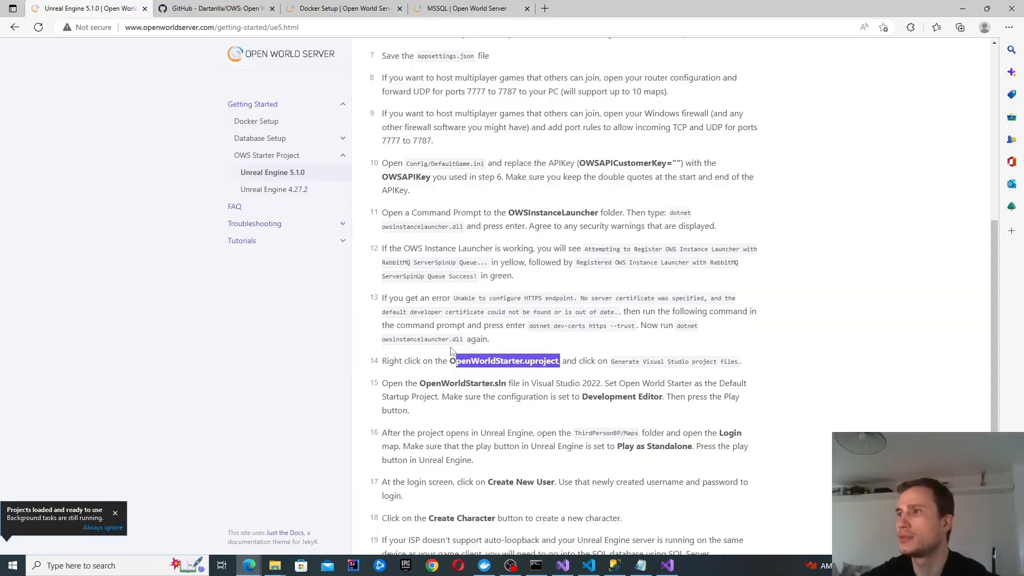
{"action": "mouse_move", "coordinate": [449, 363]}
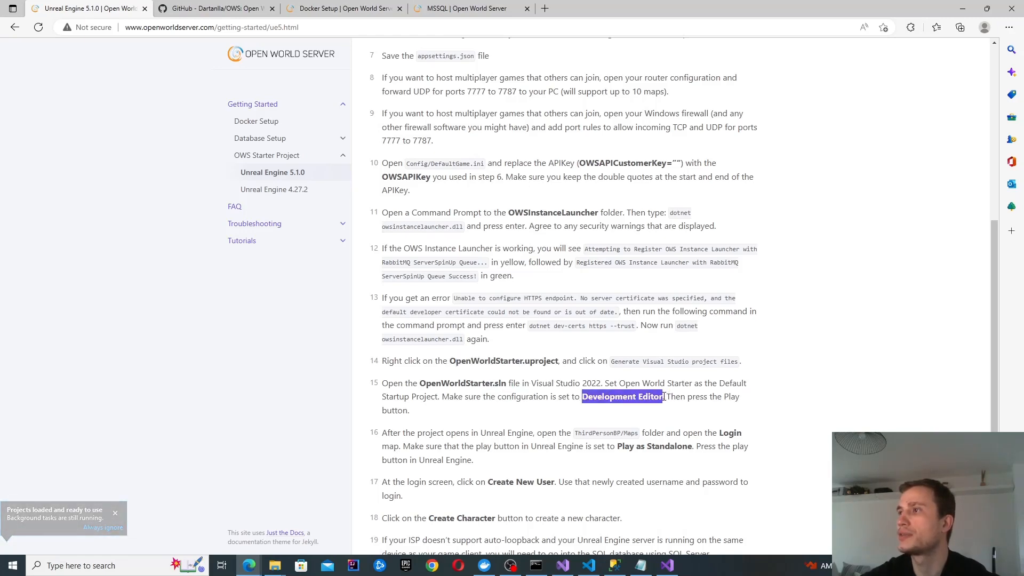
{"action": "scroll", "scroll_direction": "down", "scroll_amount": 3}
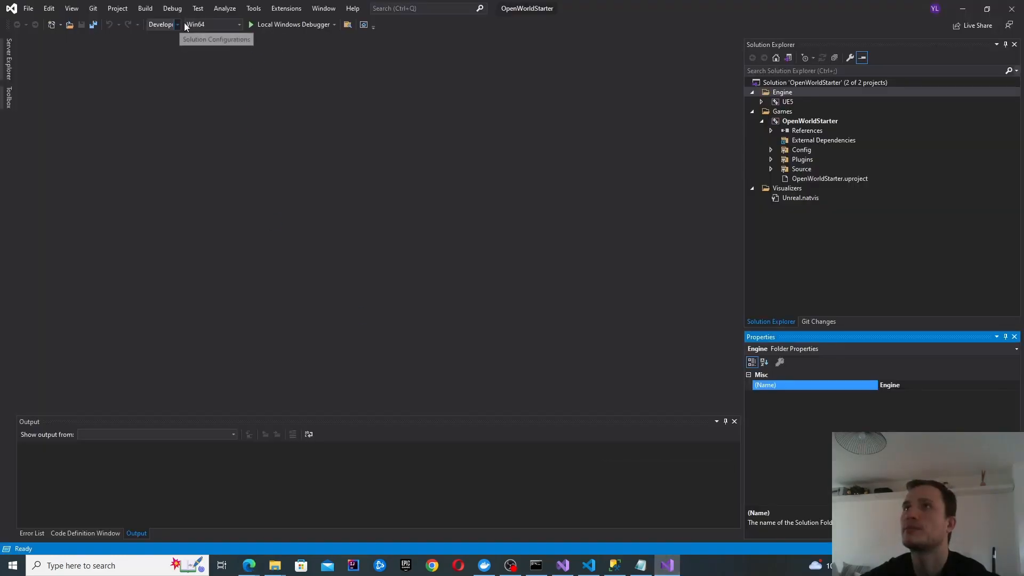
{"action": "mouse_move", "coordinate": [180, 82]}
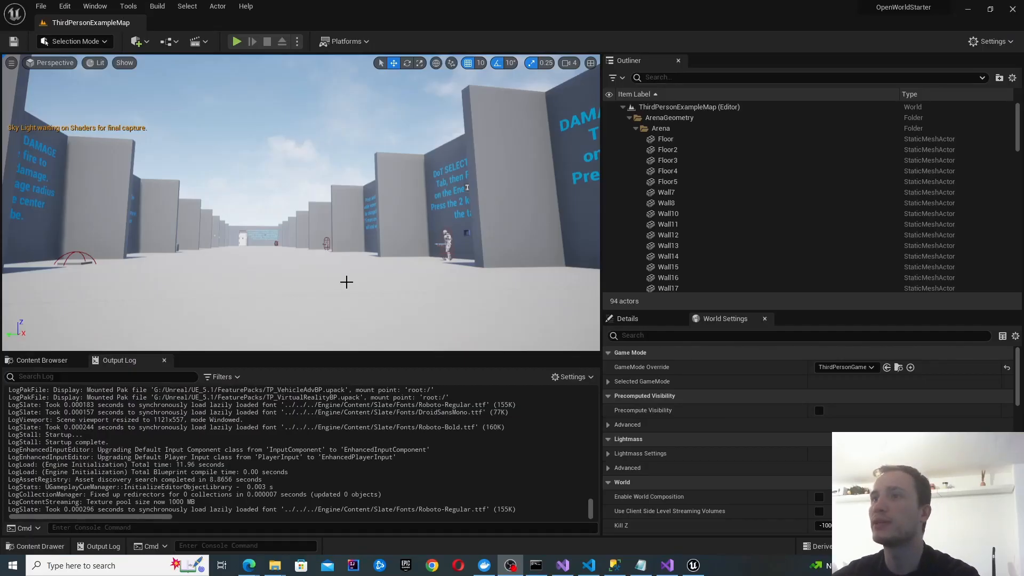
{"action": "mouse_move", "coordinate": [417, 319]}
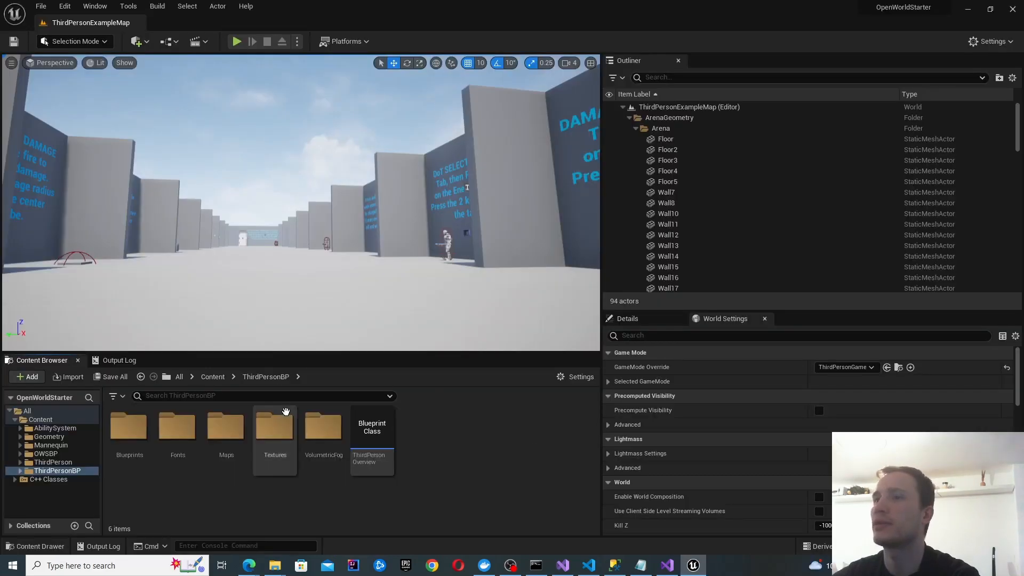
Search the top-level Content folder for 'login' and open the Login map.
{"action": "left_click", "coordinate": [212, 376]}
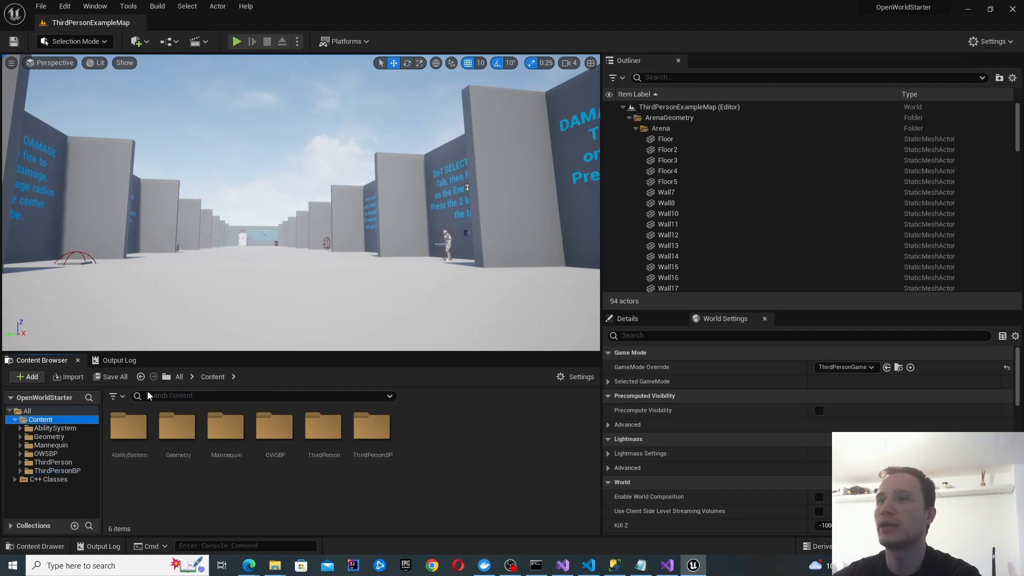
{"action": "type", "text": "login"}
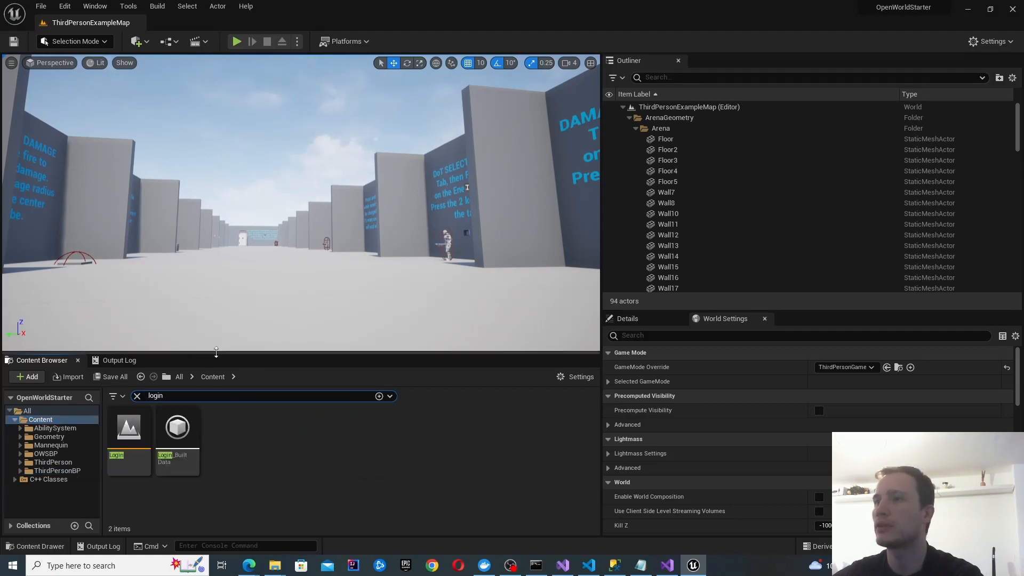
{"action": "double_click", "coordinate": [128, 428]}
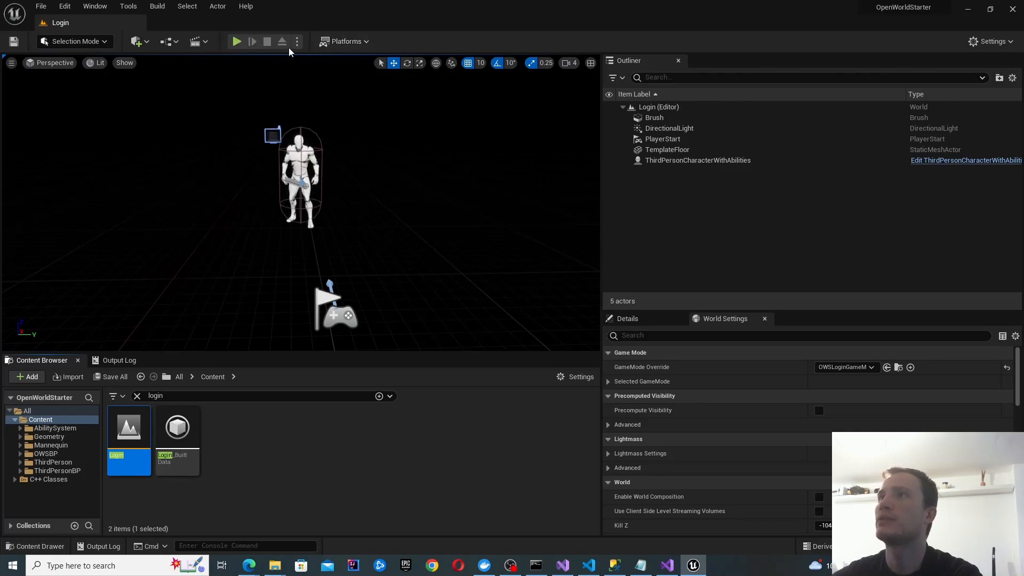
Play the Login map in the editor to bring up the email and password screen.
{"action": "left_click", "coordinate": [296, 41]}
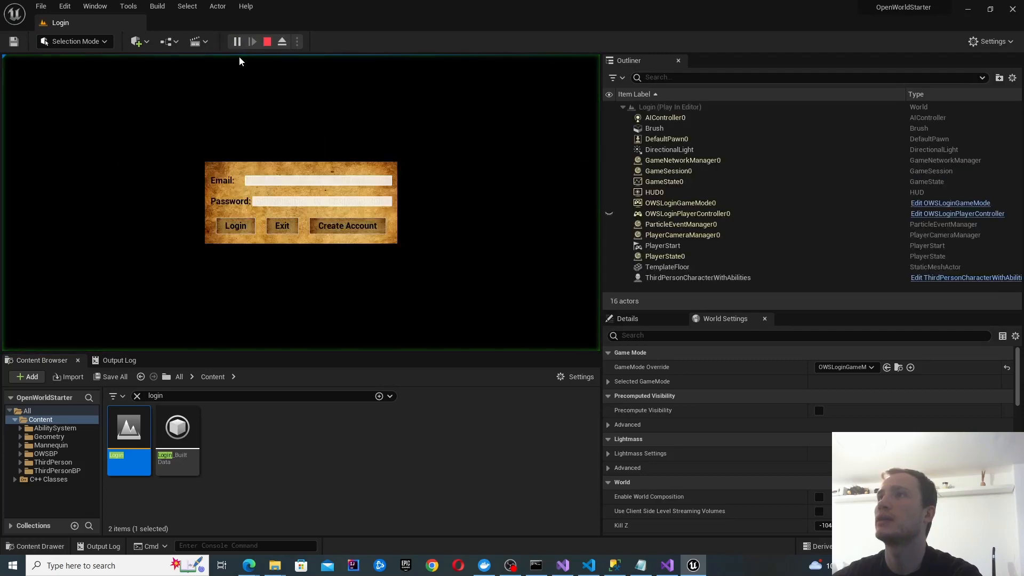
{"action": "mouse_move", "coordinate": [347, 225]}
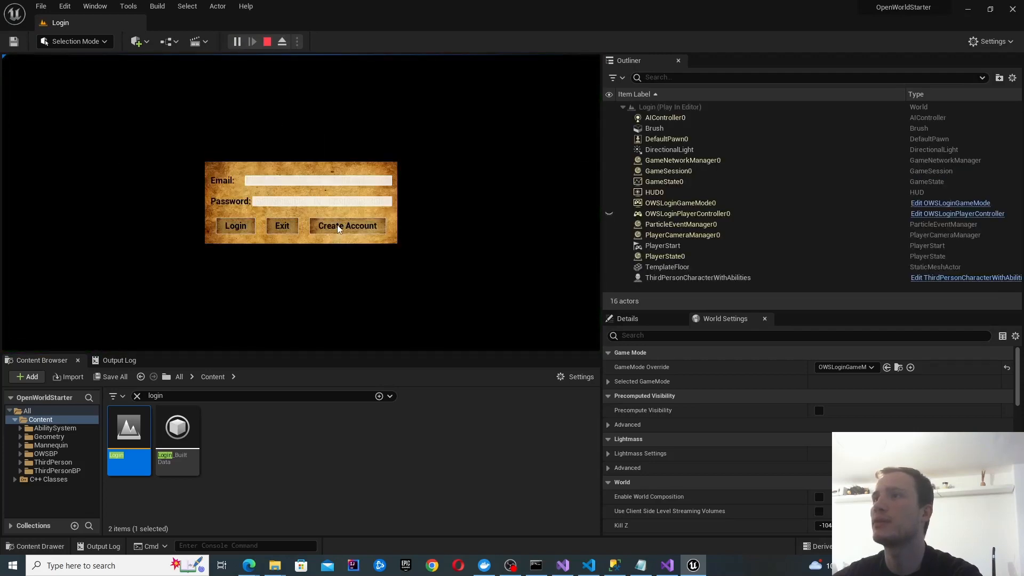
{"action": "mouse_move", "coordinate": [295, 271]}
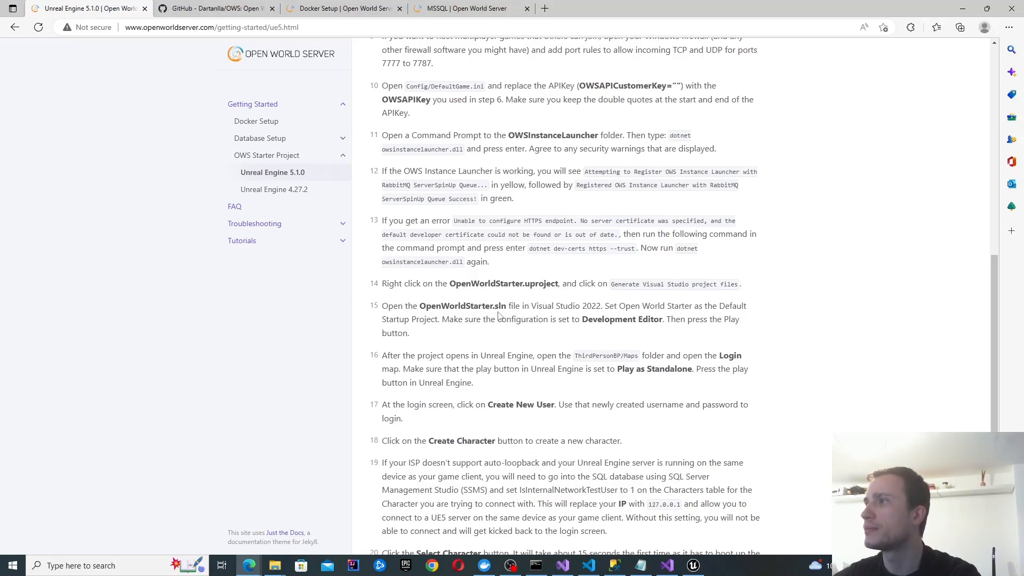
{"action": "mouse_move", "coordinate": [441, 405]}
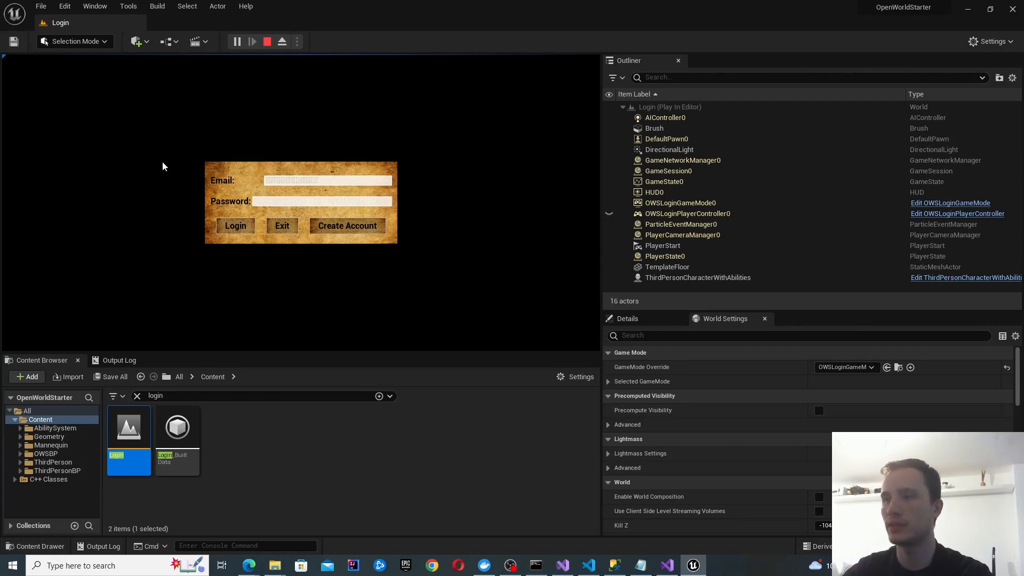
Enter the password, log in, create a named character and select it.
{"action": "left_click", "coordinate": [346, 225]}
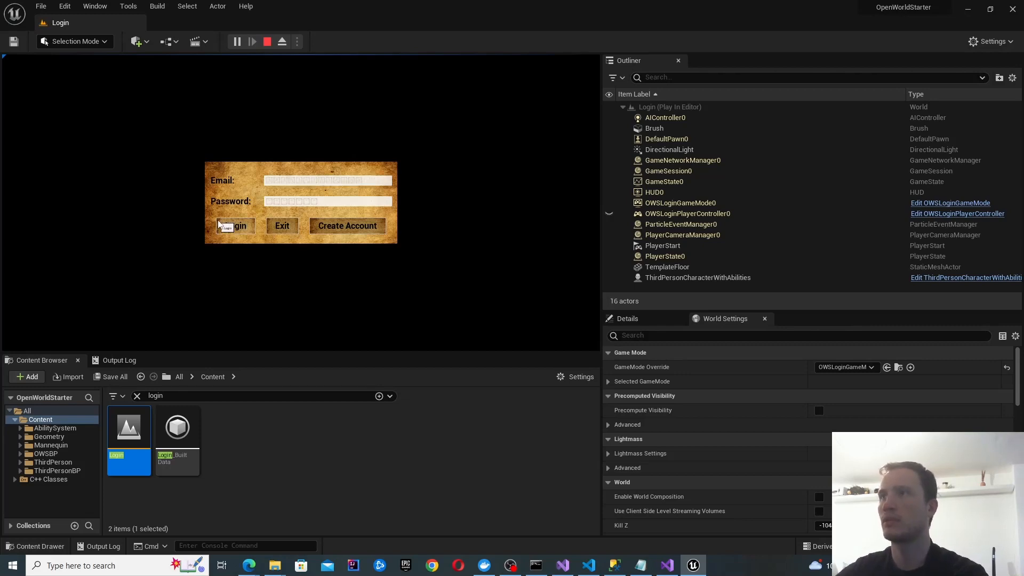
{"action": "left_click", "coordinate": [234, 225]}
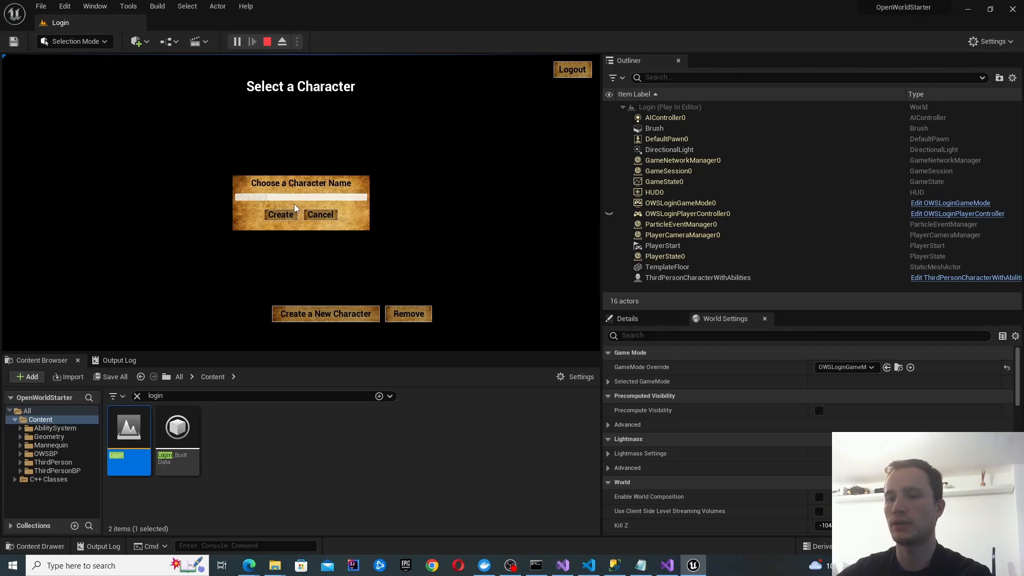
{"action": "left_click", "coordinate": [282, 214]}
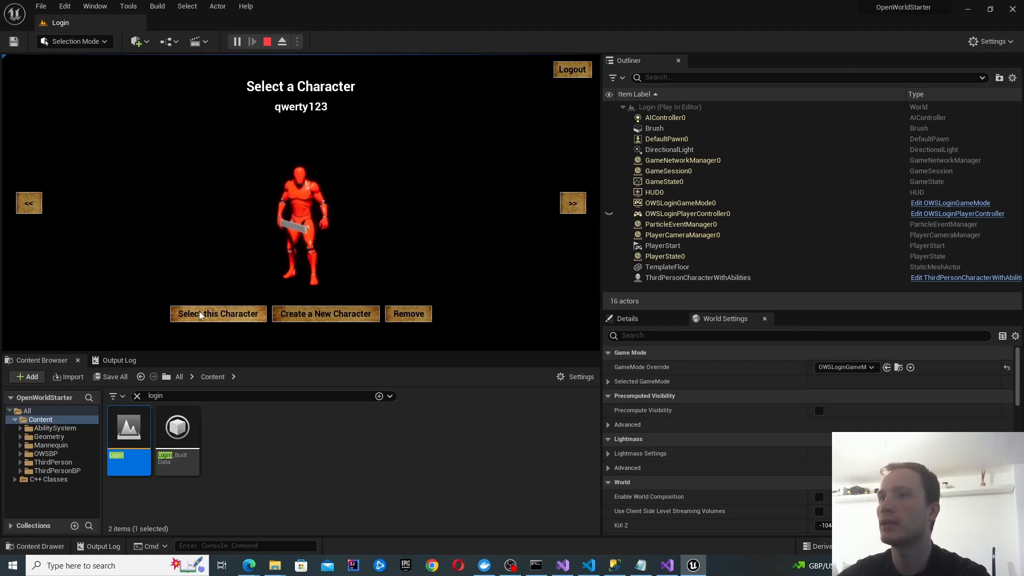
{"action": "left_click", "coordinate": [218, 314]}
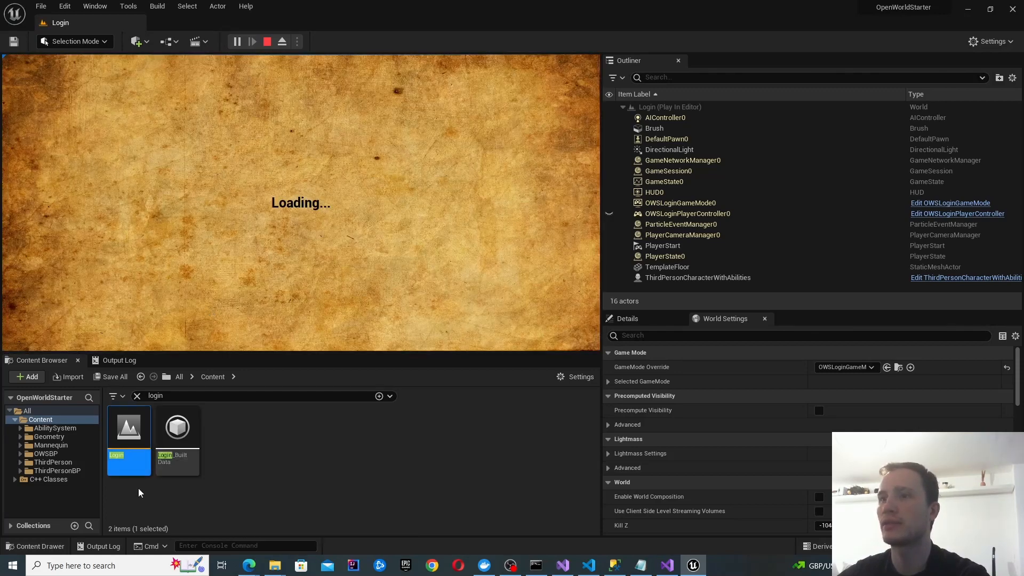
{"action": "left_click", "coordinate": [119, 360]}
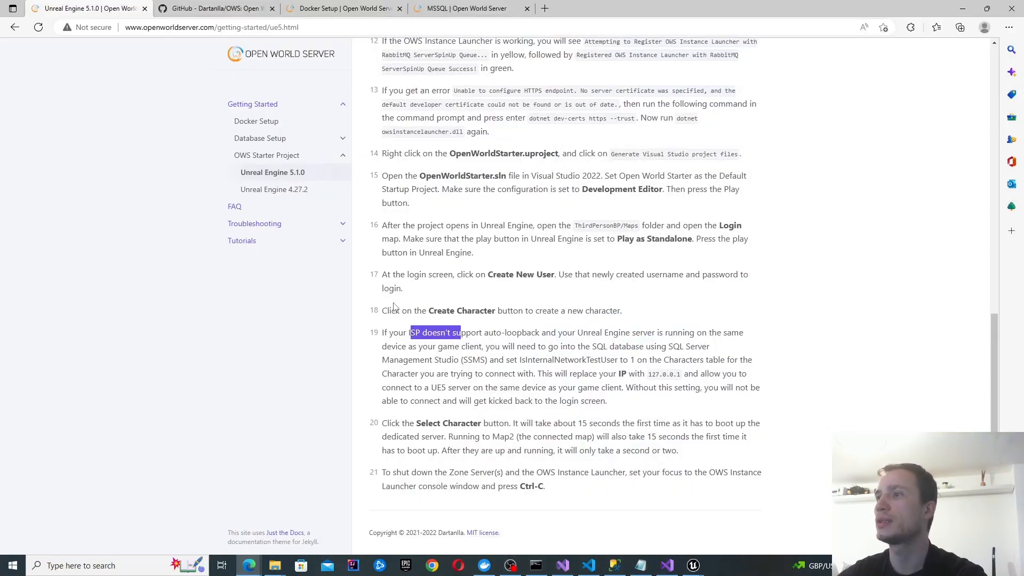
{"action": "mouse_move", "coordinate": [456, 468]}
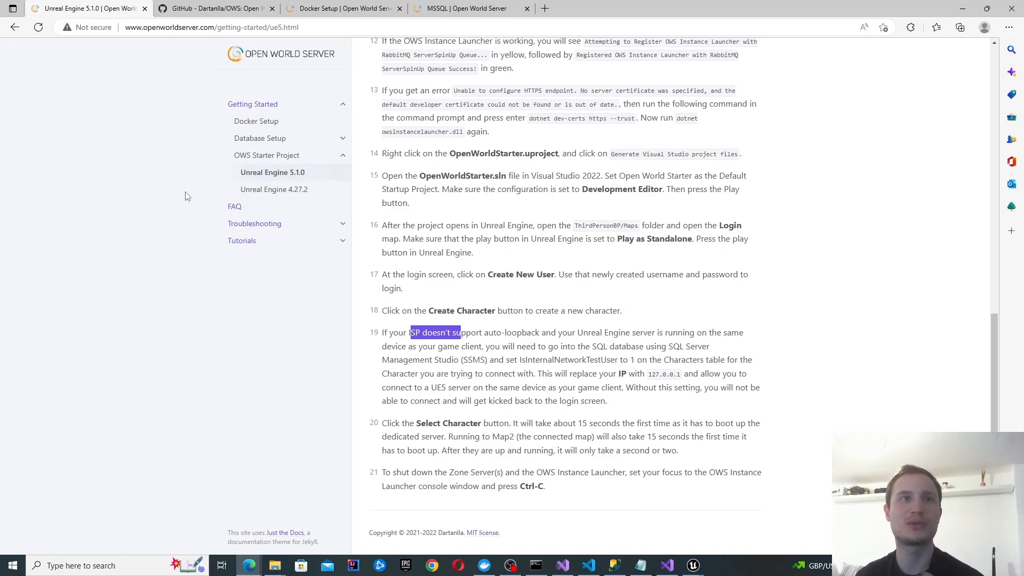
{"action": "mouse_move", "coordinate": [742, 328]}
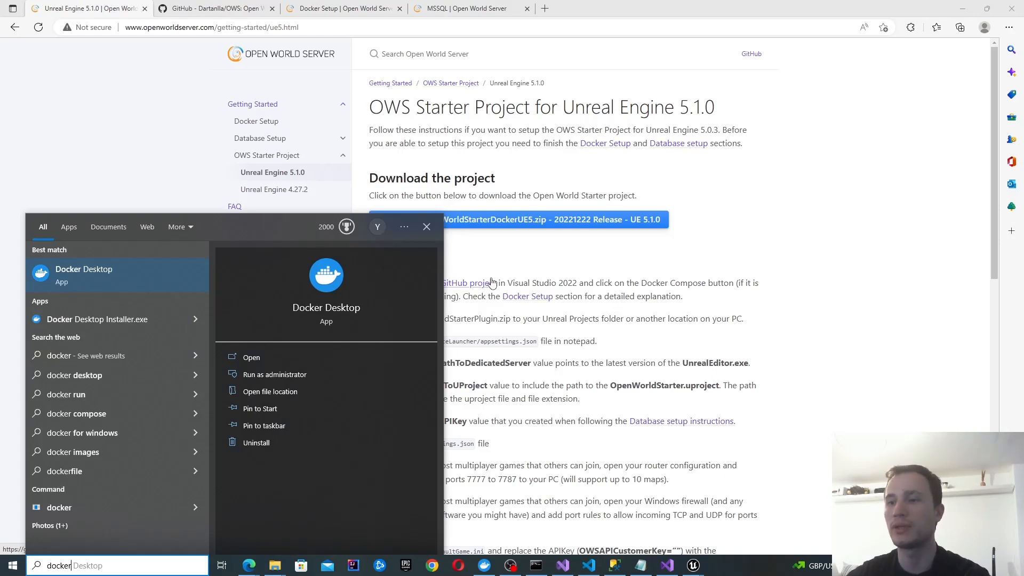
{"action": "type", "text": "sql"}
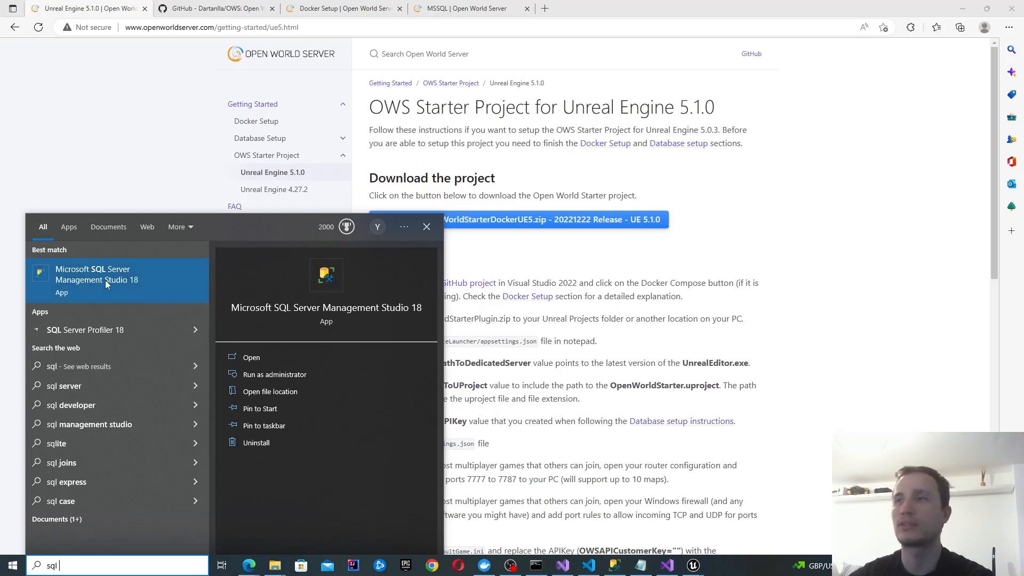
{"action": "key", "text": "Backspace"}
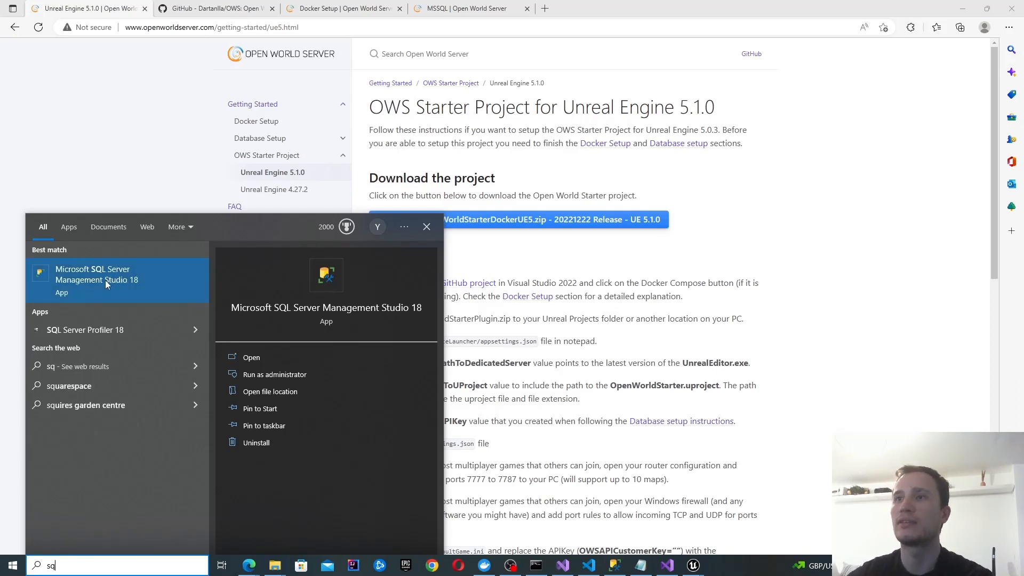
{"action": "type", "text": "visual studo"}
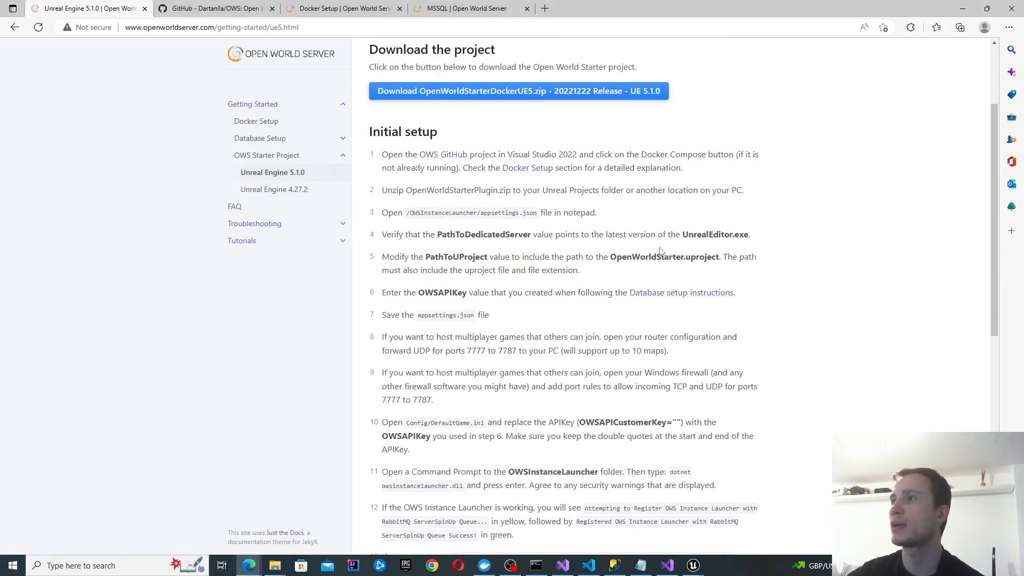
{"action": "scroll", "scroll_direction": "down", "scroll_amount": 3}
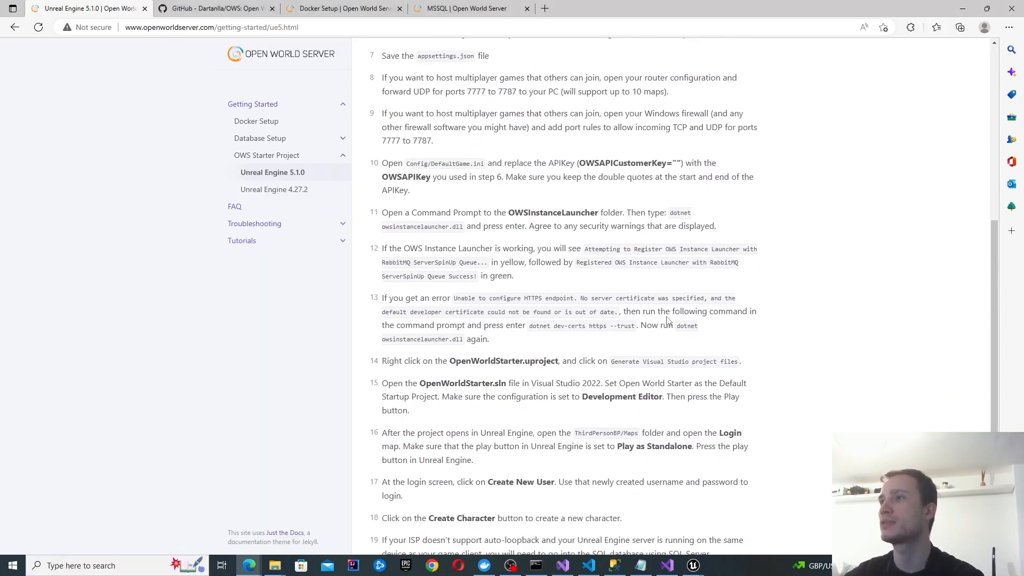
{"action": "scroll", "scroll_direction": "down", "scroll_amount": 3}
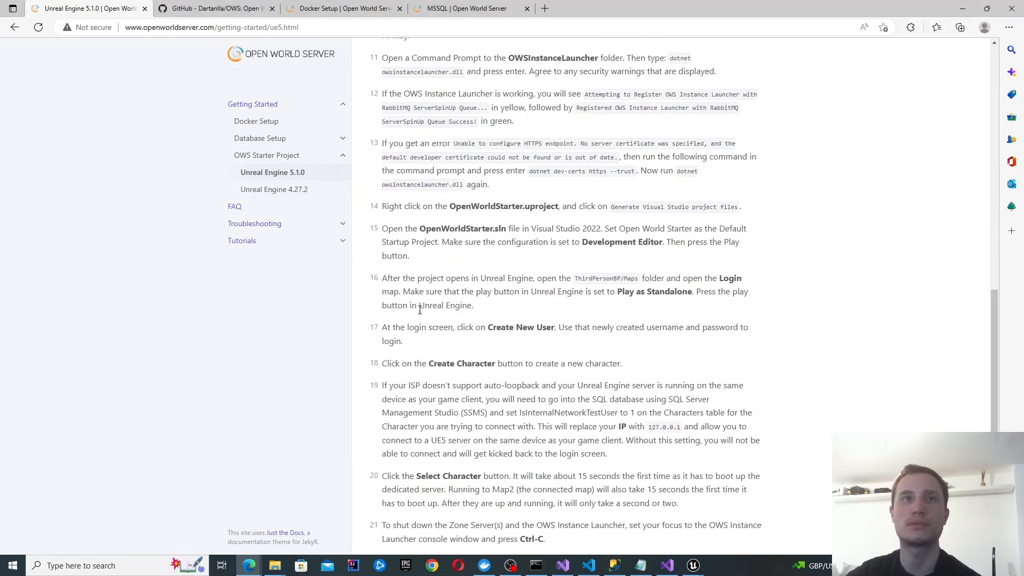